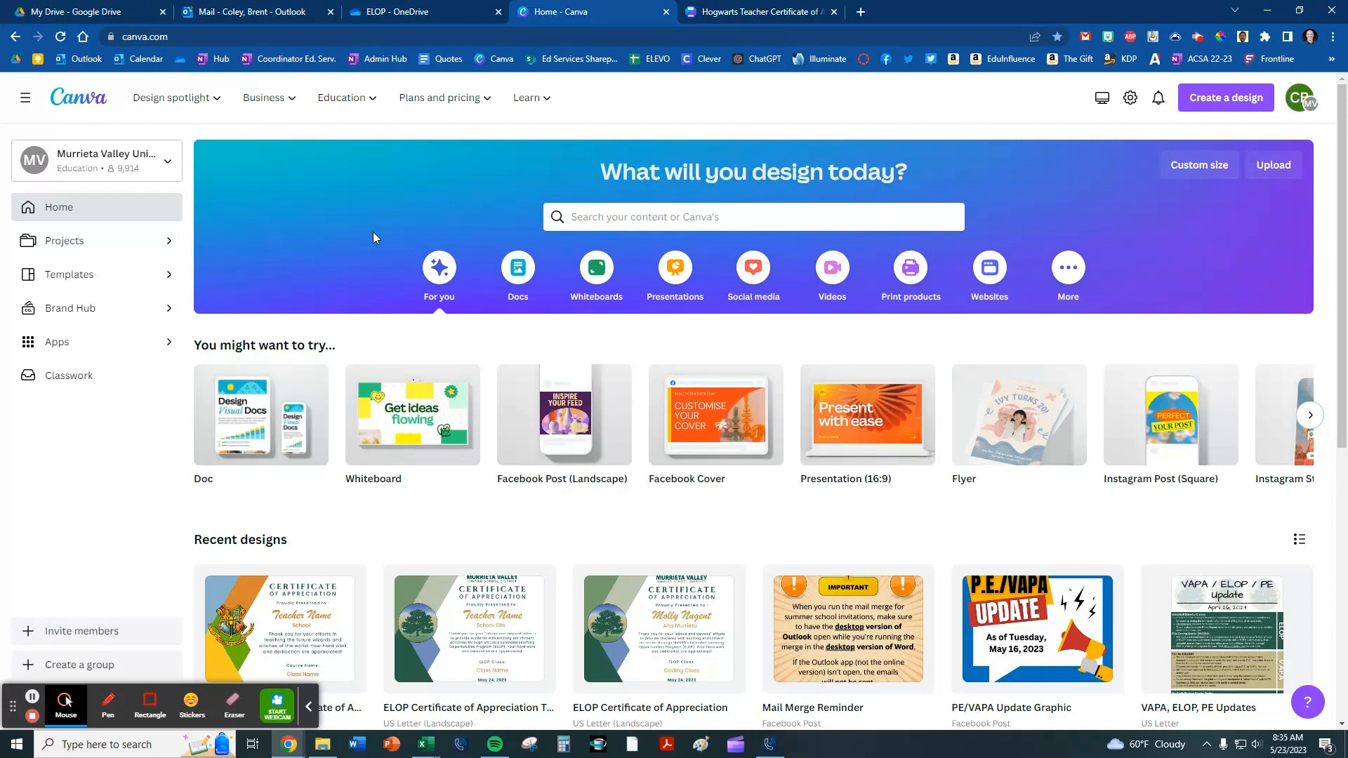
mouse_move(734, 205)
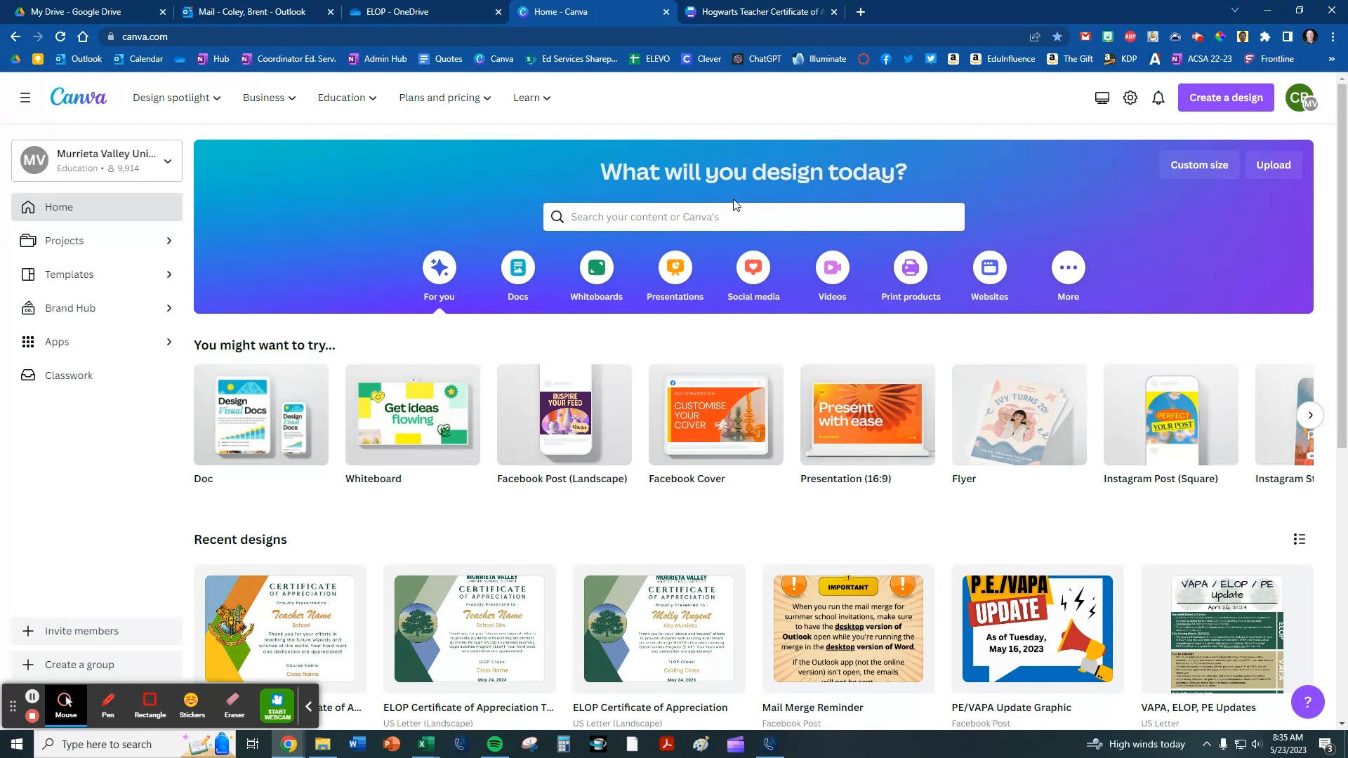
- Search templates for 'certificate', preview the Blue Playful Congratulatory Certificate, then return to the results
text(certificate)
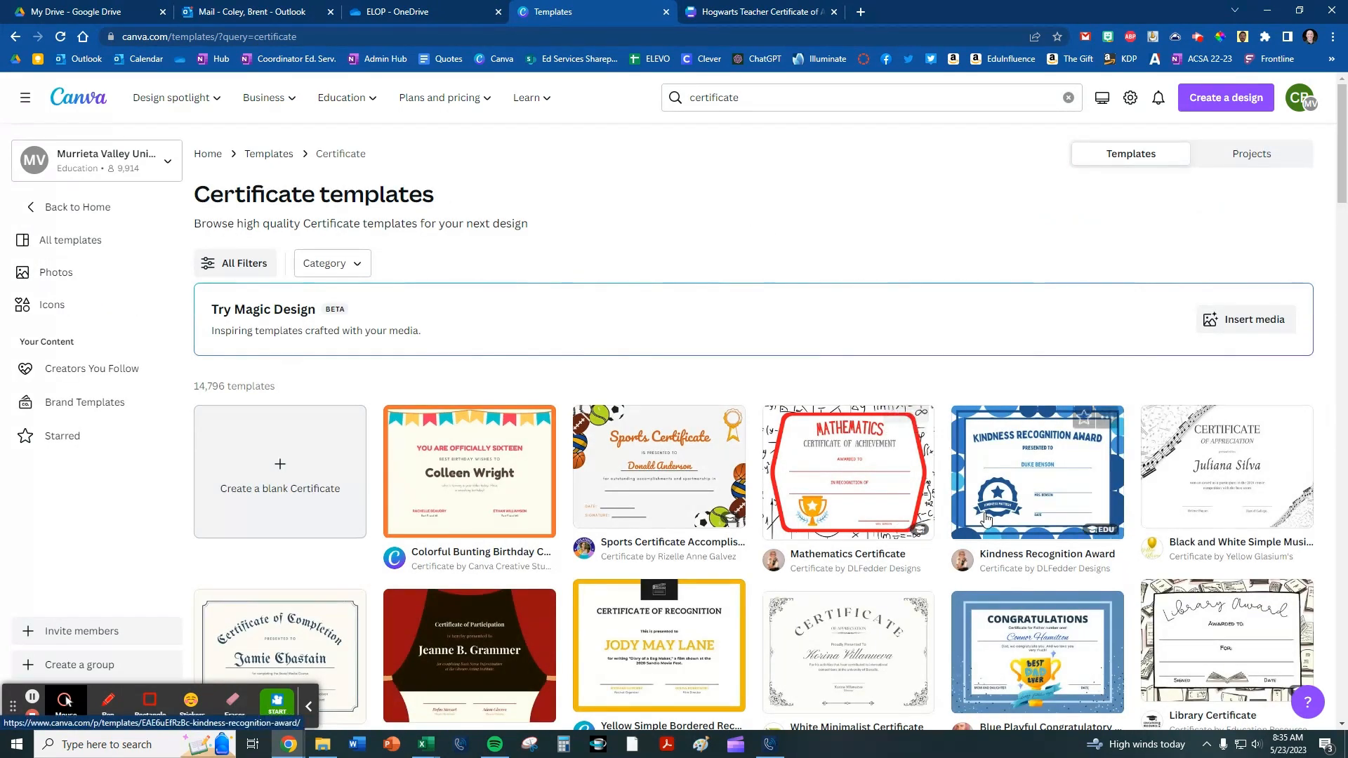
scroll(down, 3)
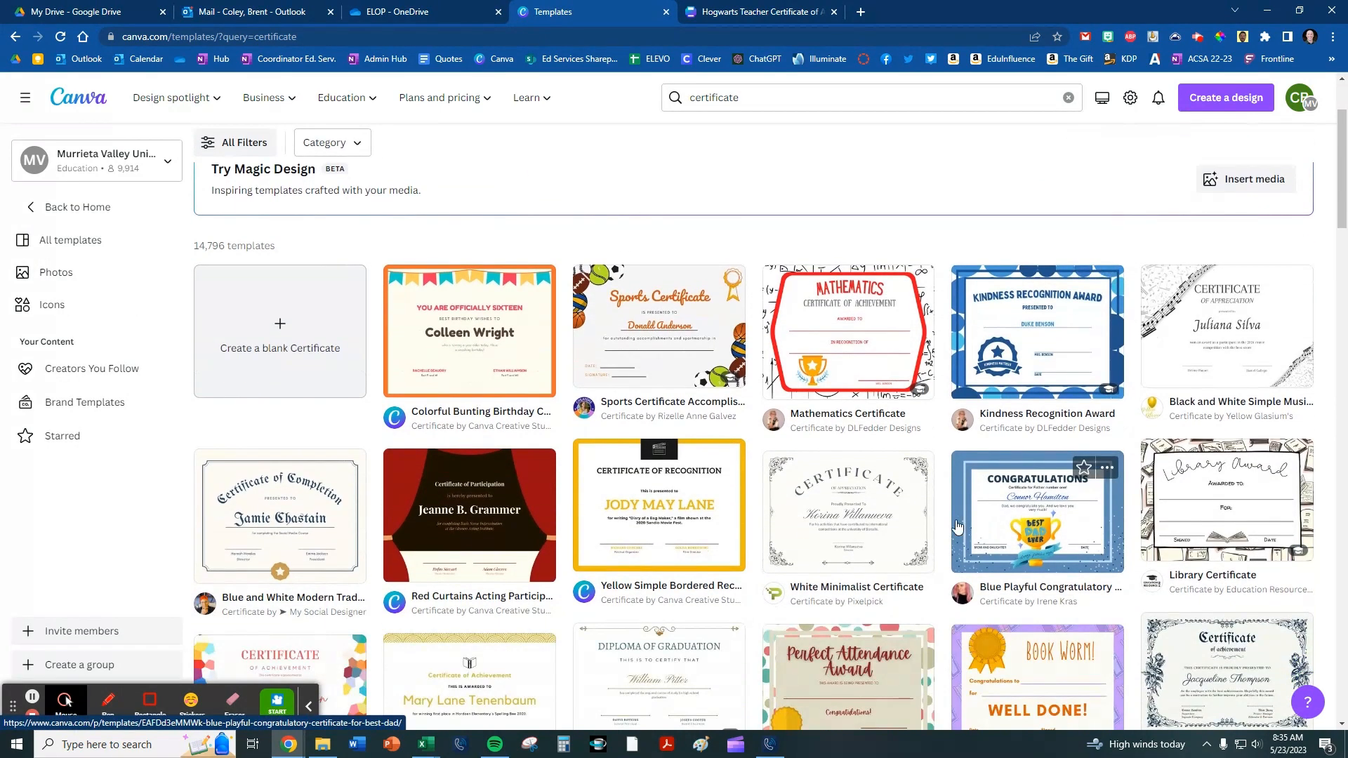
click(1037, 512)
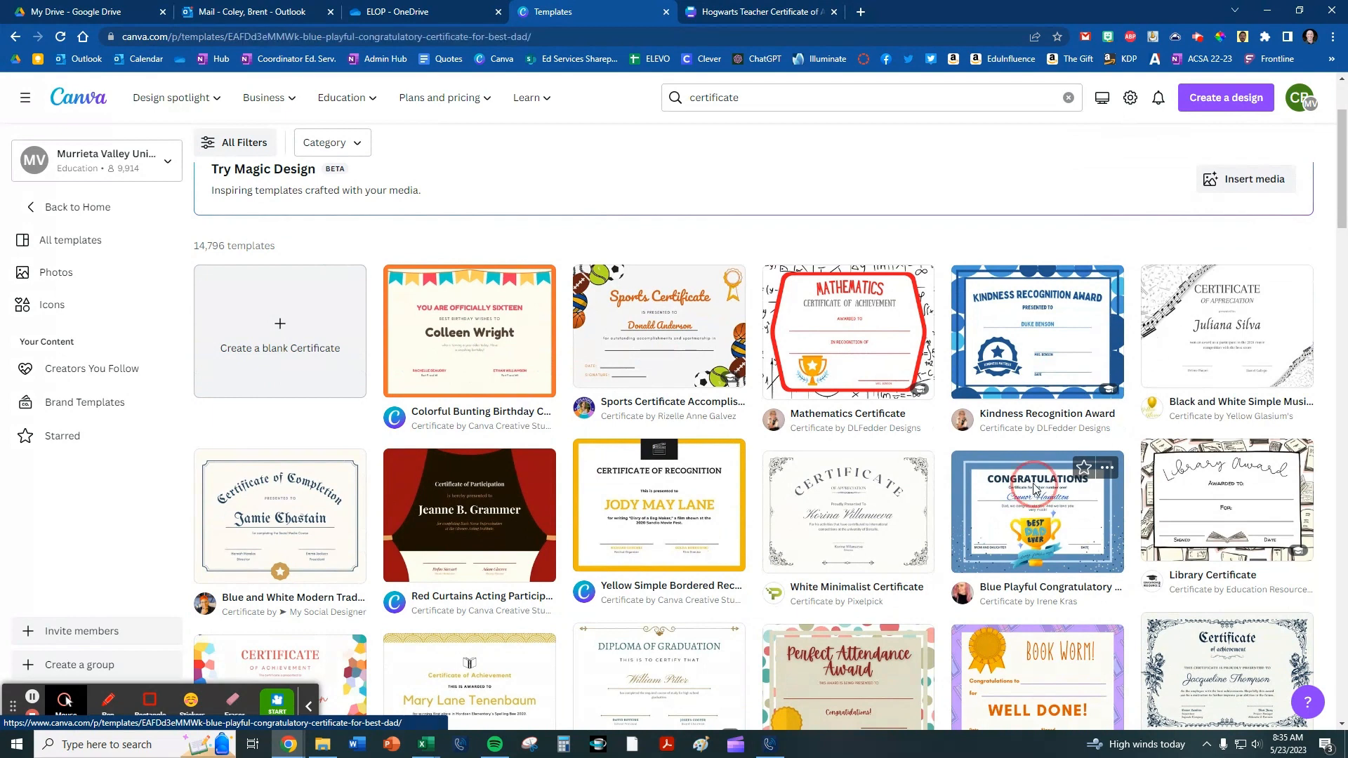
click(1037, 511)
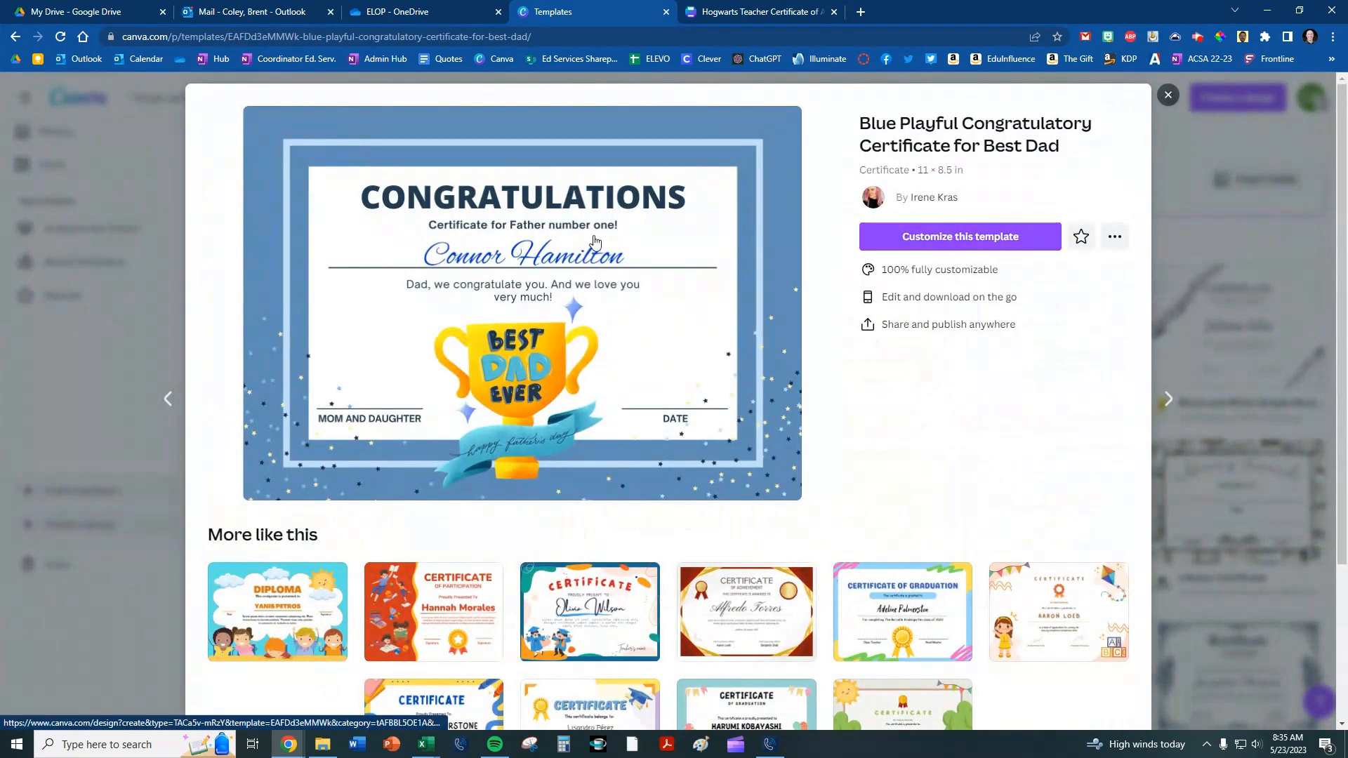
mouse_move(493, 212)
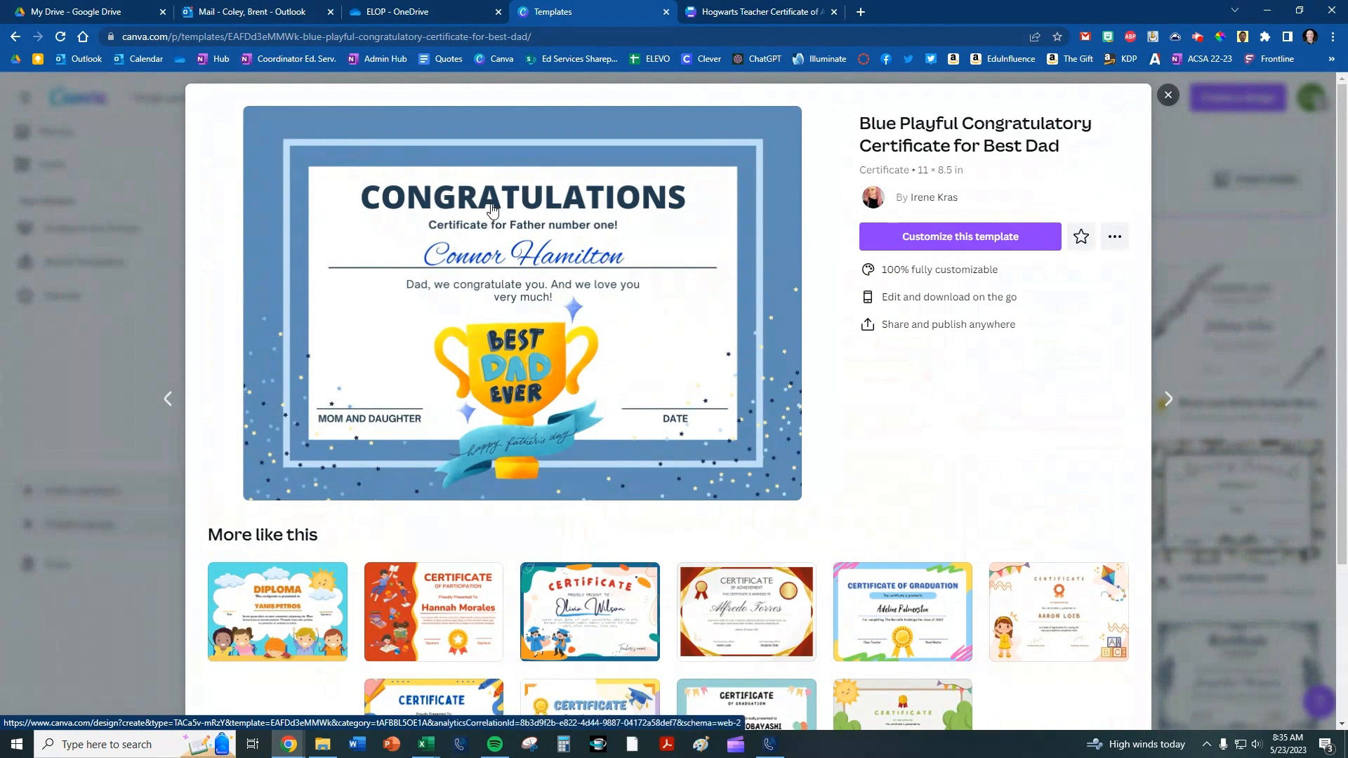
mouse_move(515, 366)
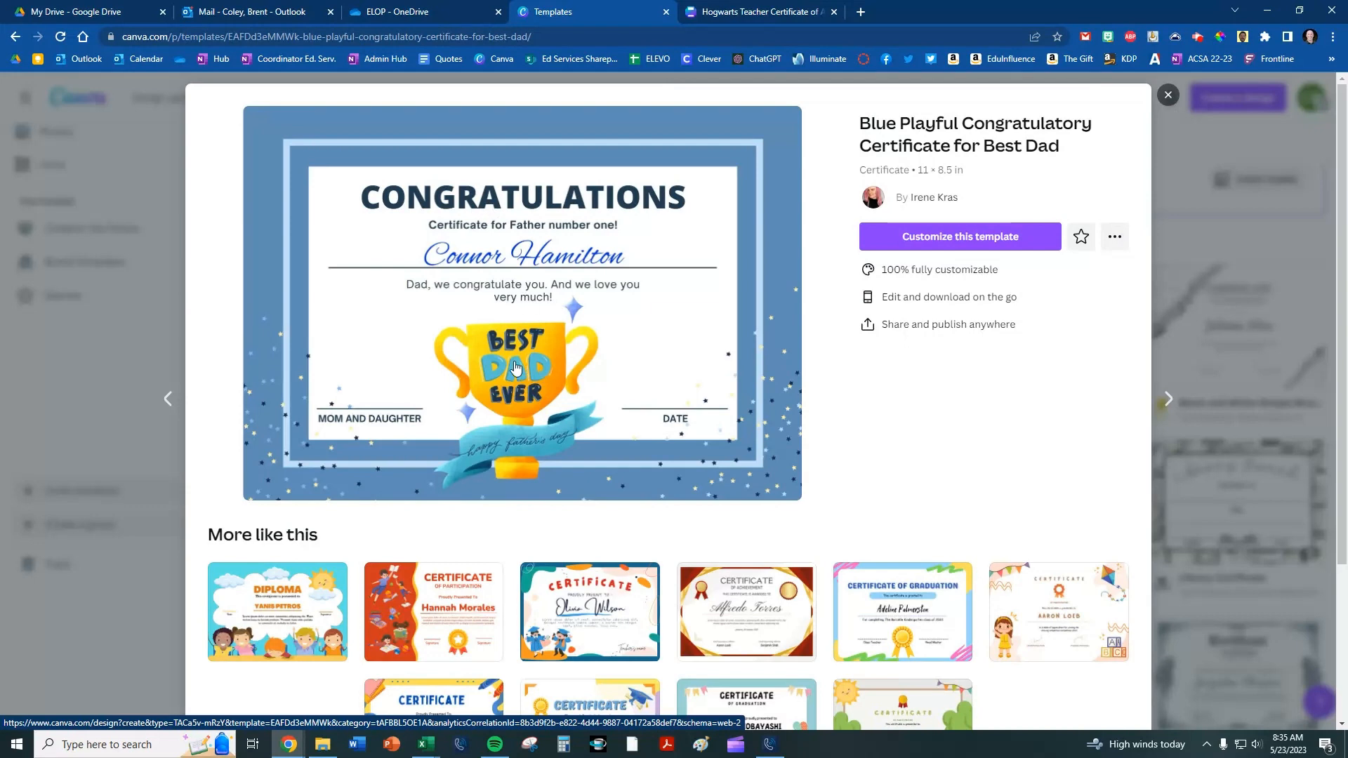
mouse_move(506, 363)
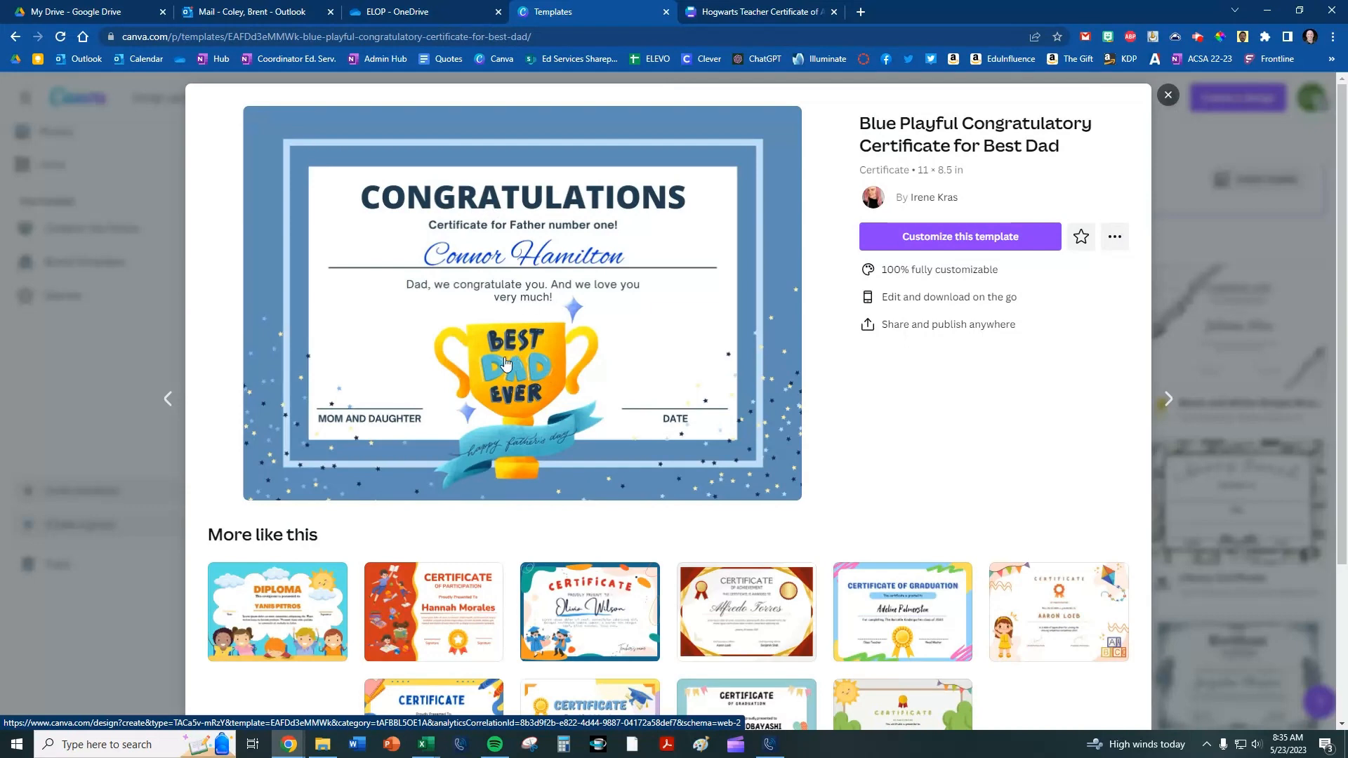
mouse_move(361, 373)
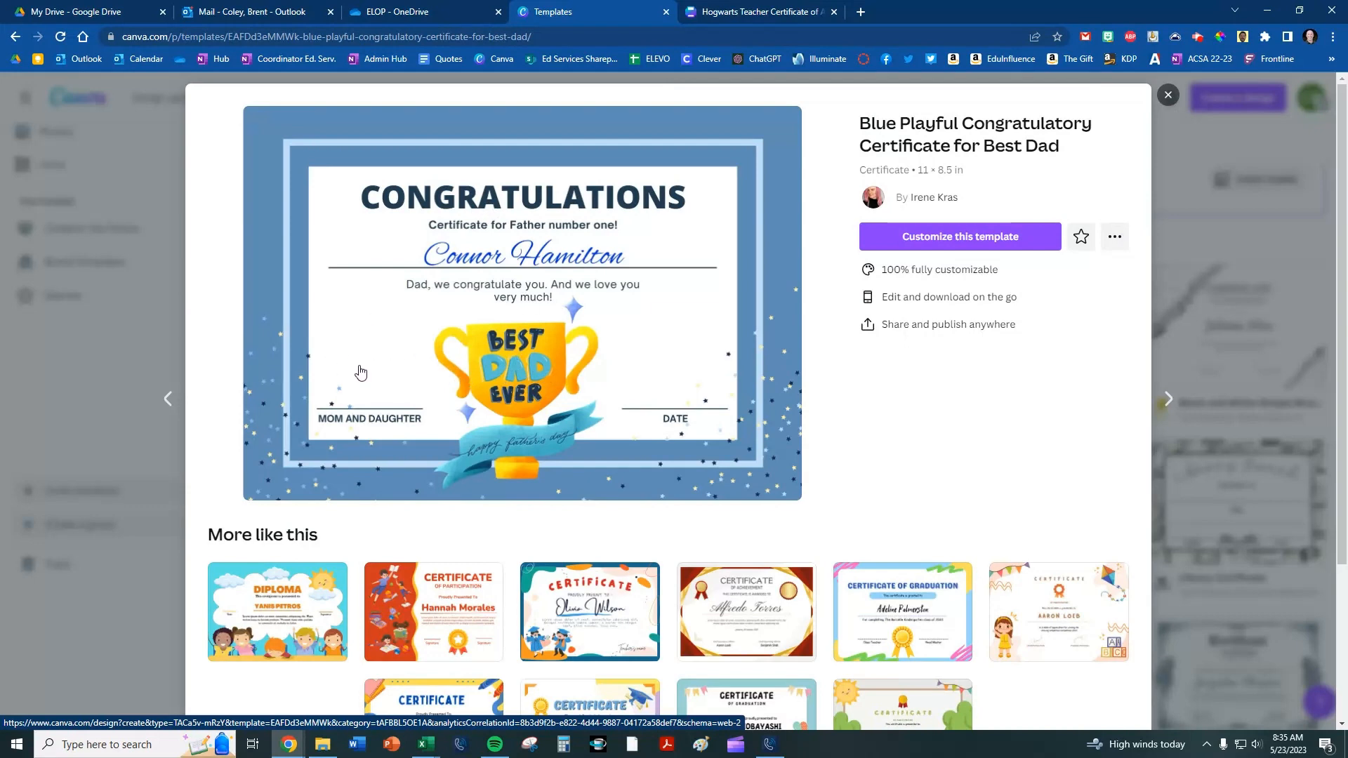
mouse_move(816, 324)
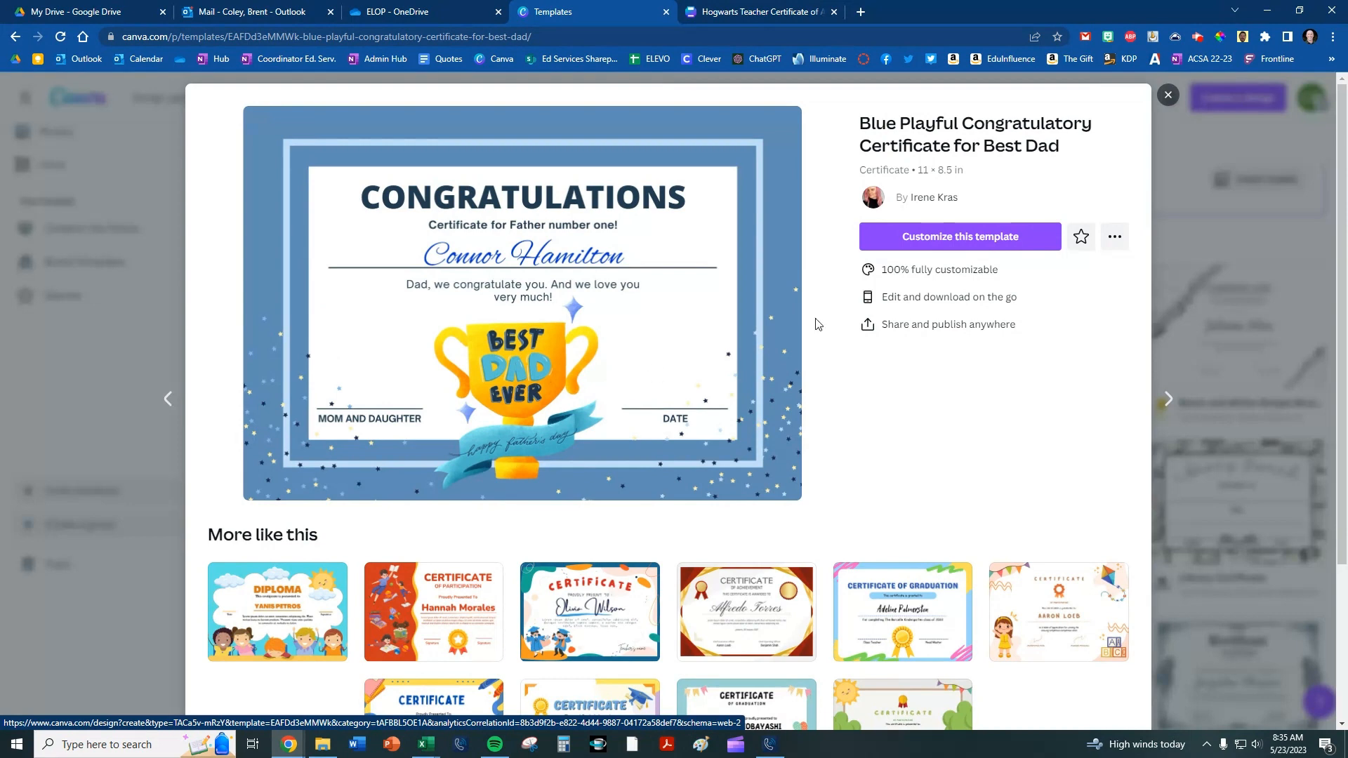
click(1167, 94)
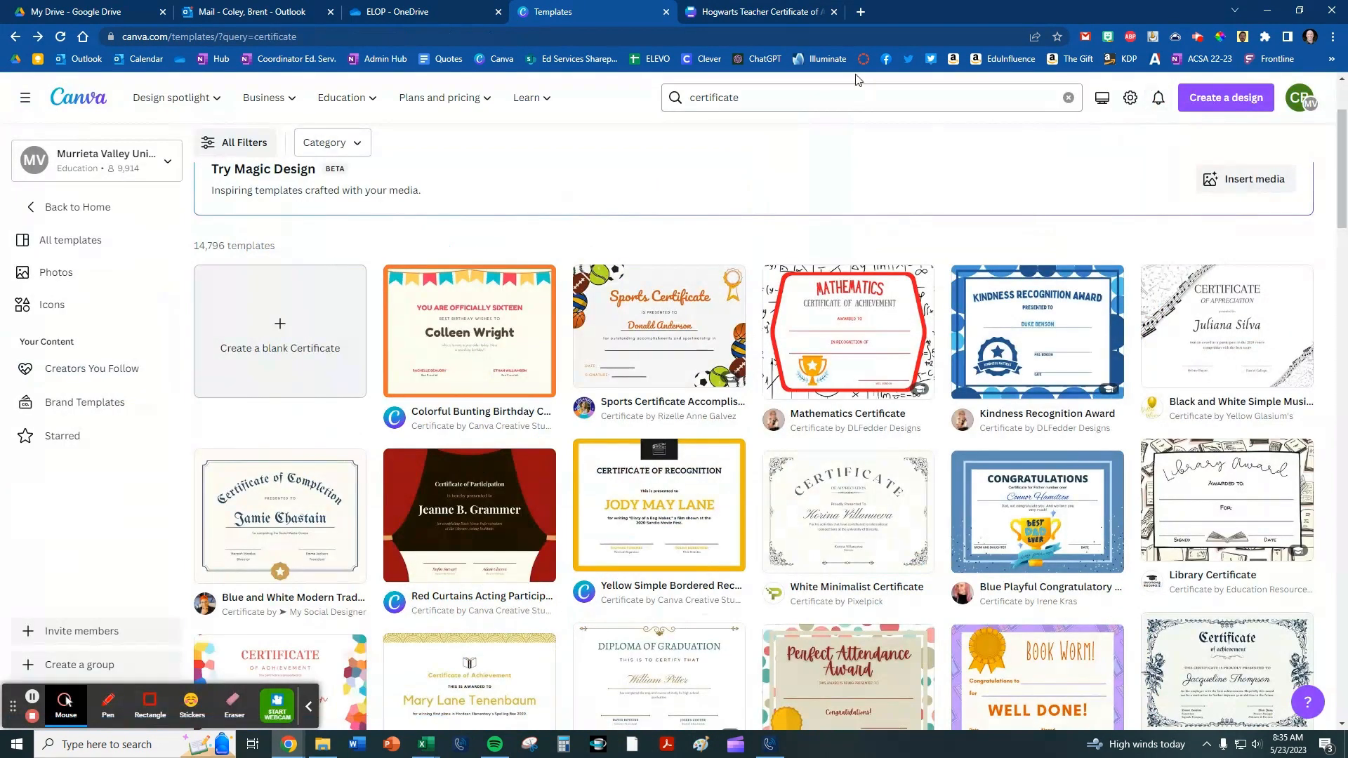
- Switch to the Hogwarts Teacher Certificate of Appreciation TEMPLATE design and look it over
click(760, 12)
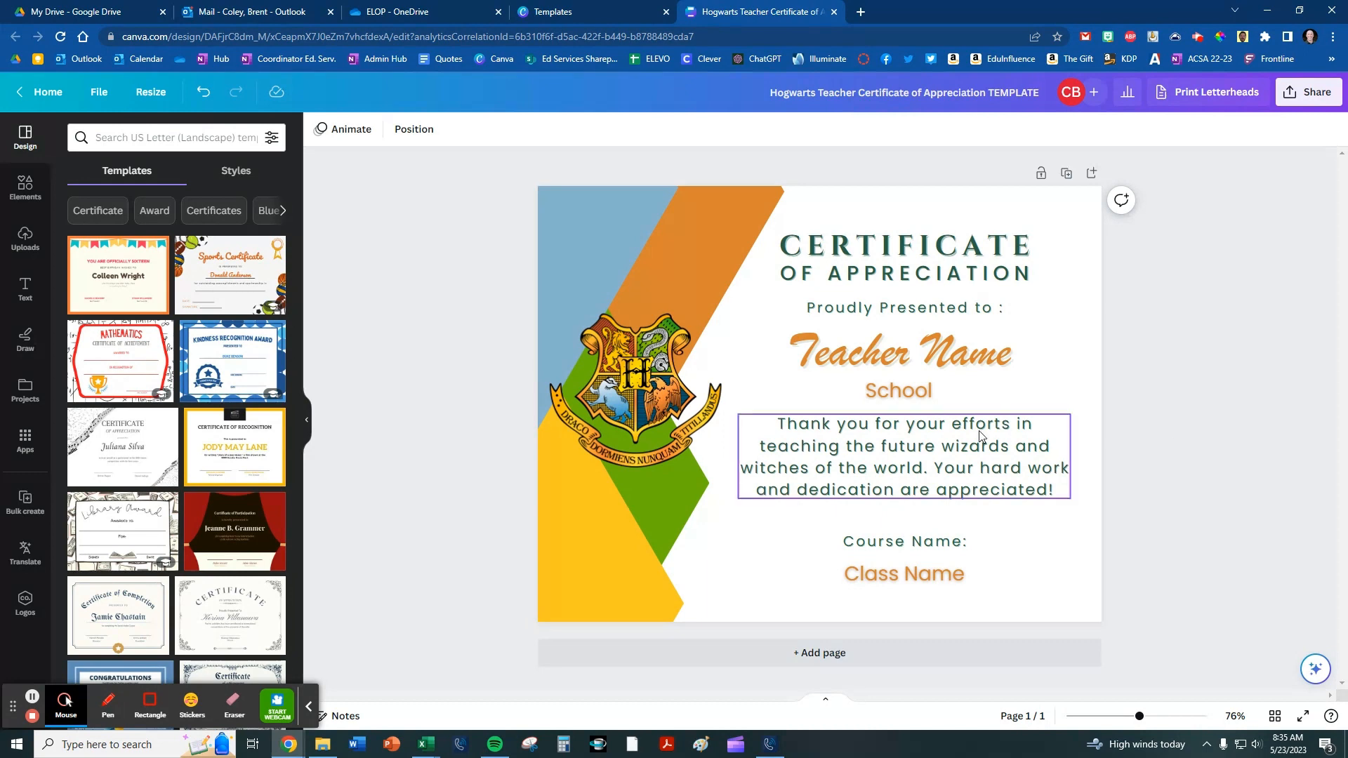
click(903, 573)
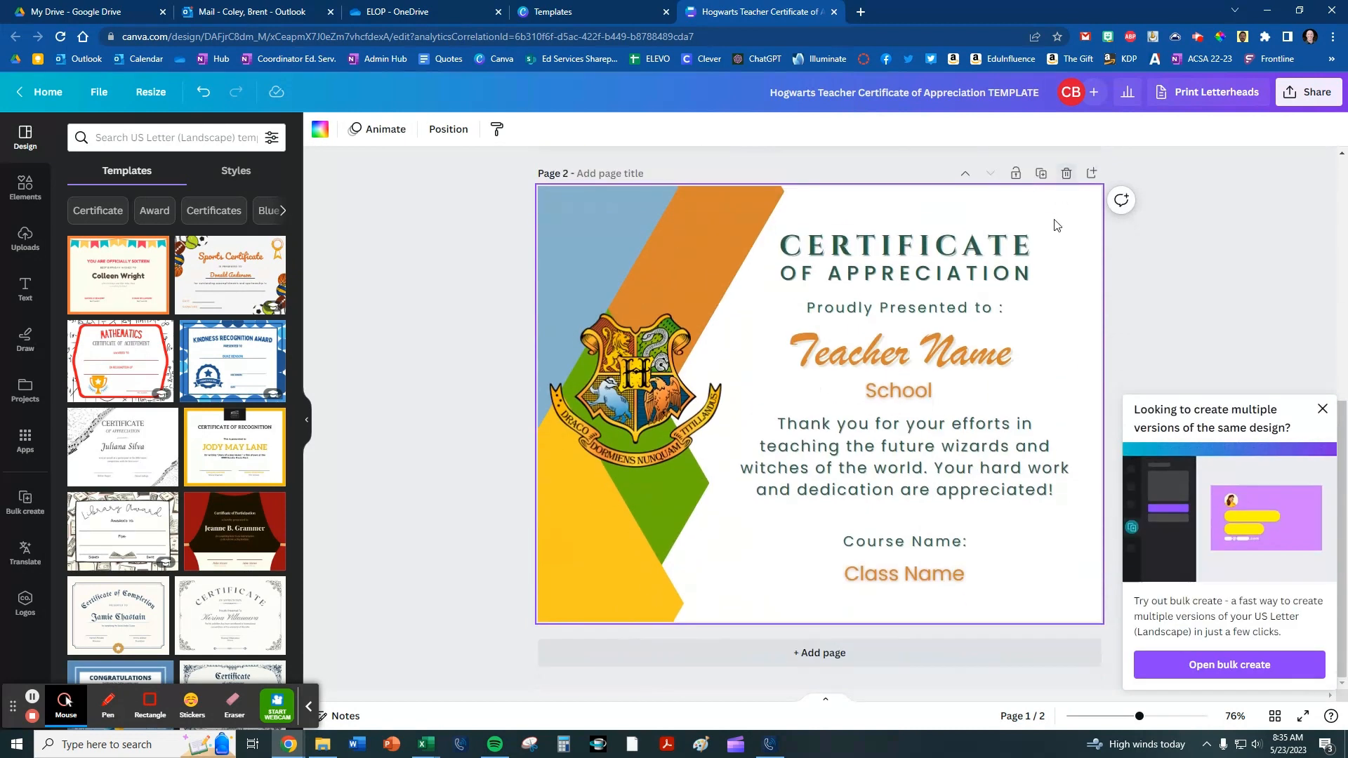
scroll(down, 3)
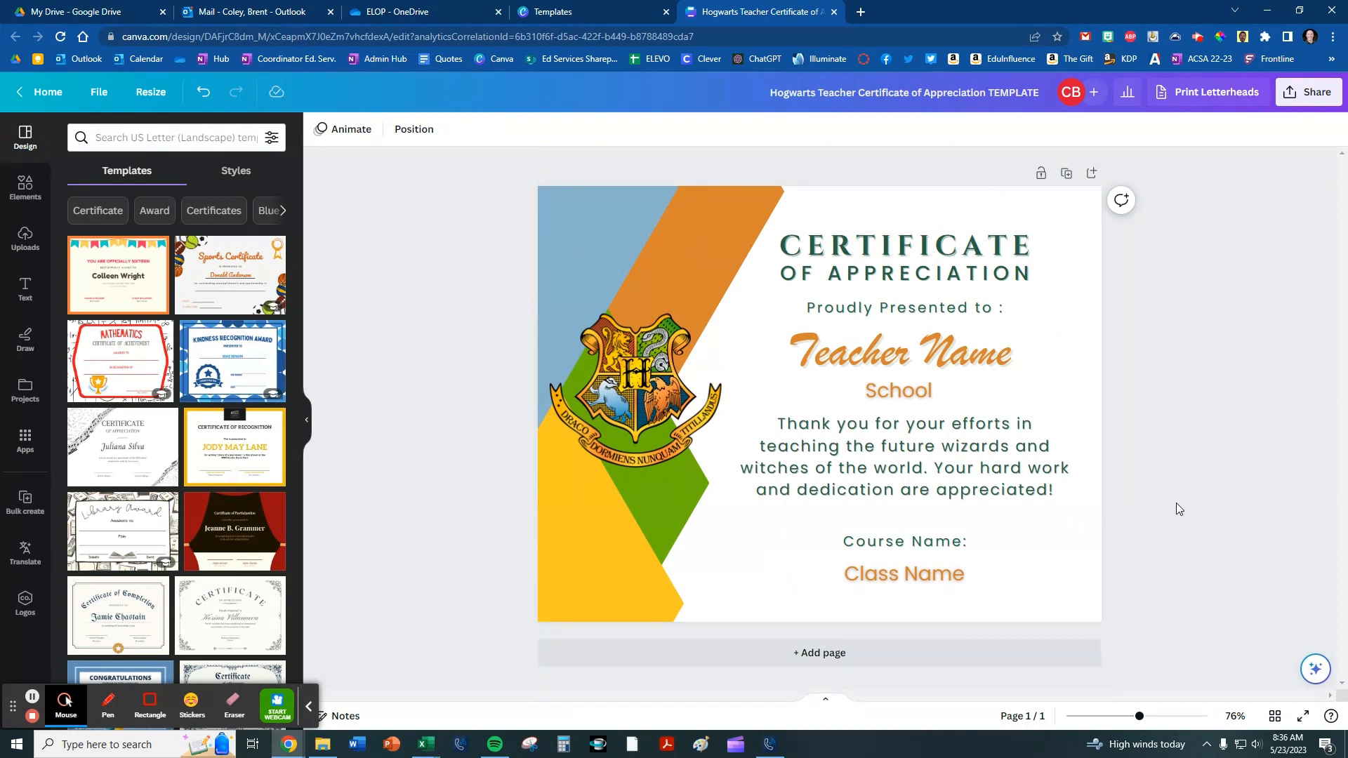
mouse_move(1172, 504)
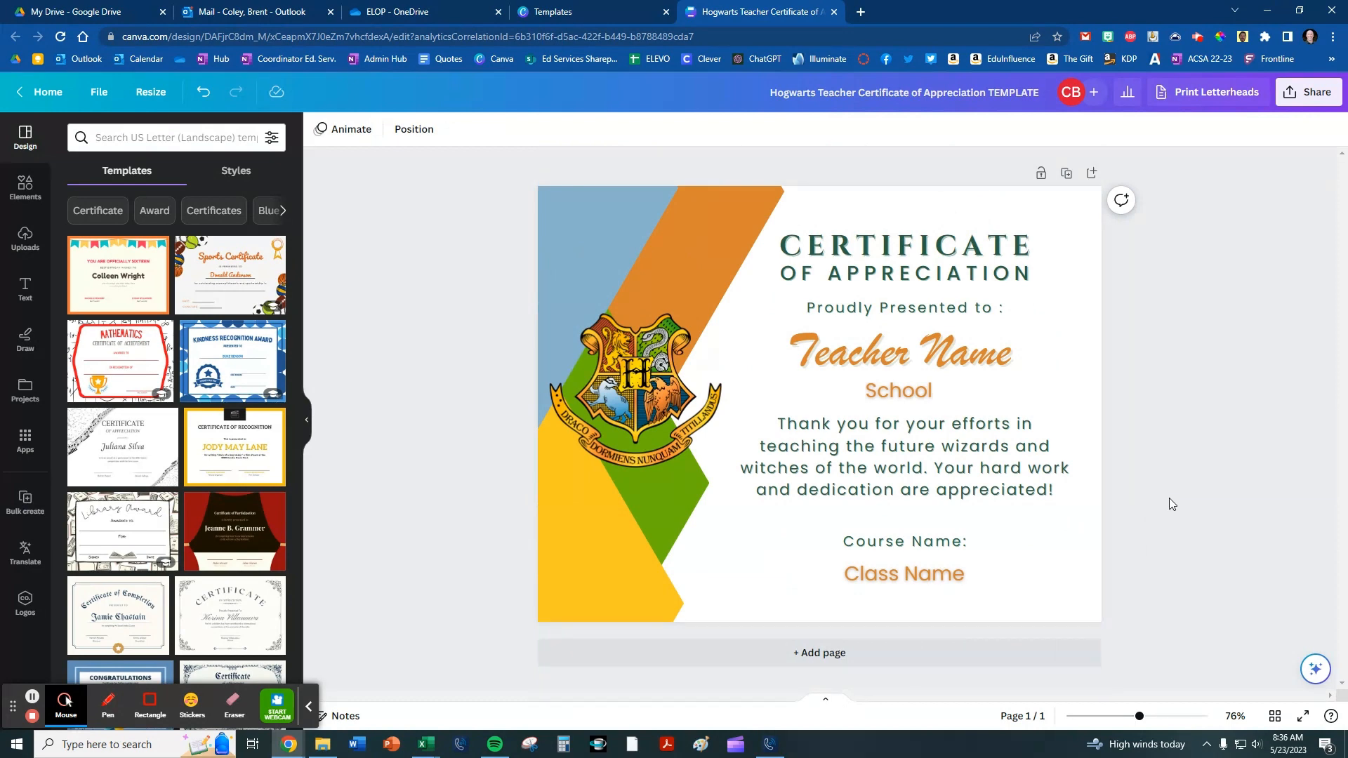
mouse_move(425, 745)
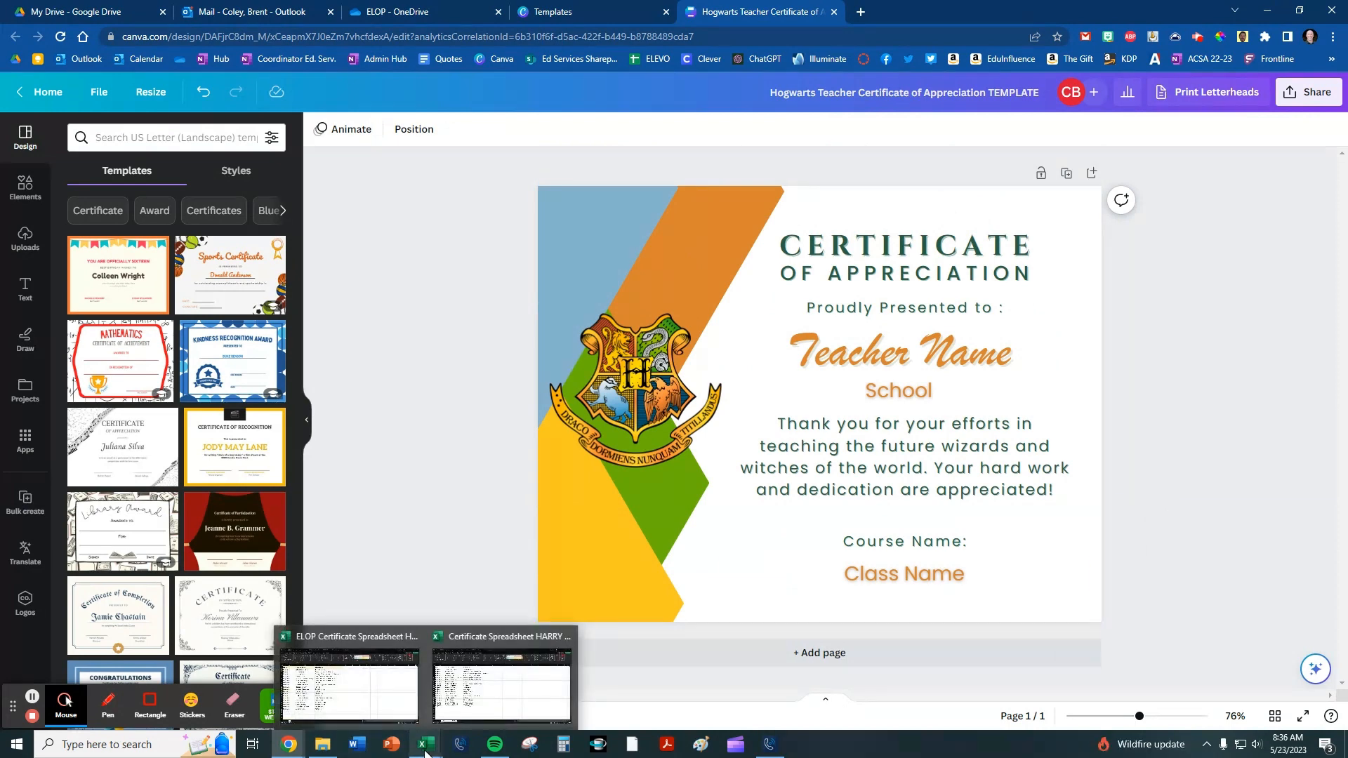
- Show the Hogwarts professors spreadsheet, glance at the certificate's thank-you text, then reach Excel's file options
click(501, 688)
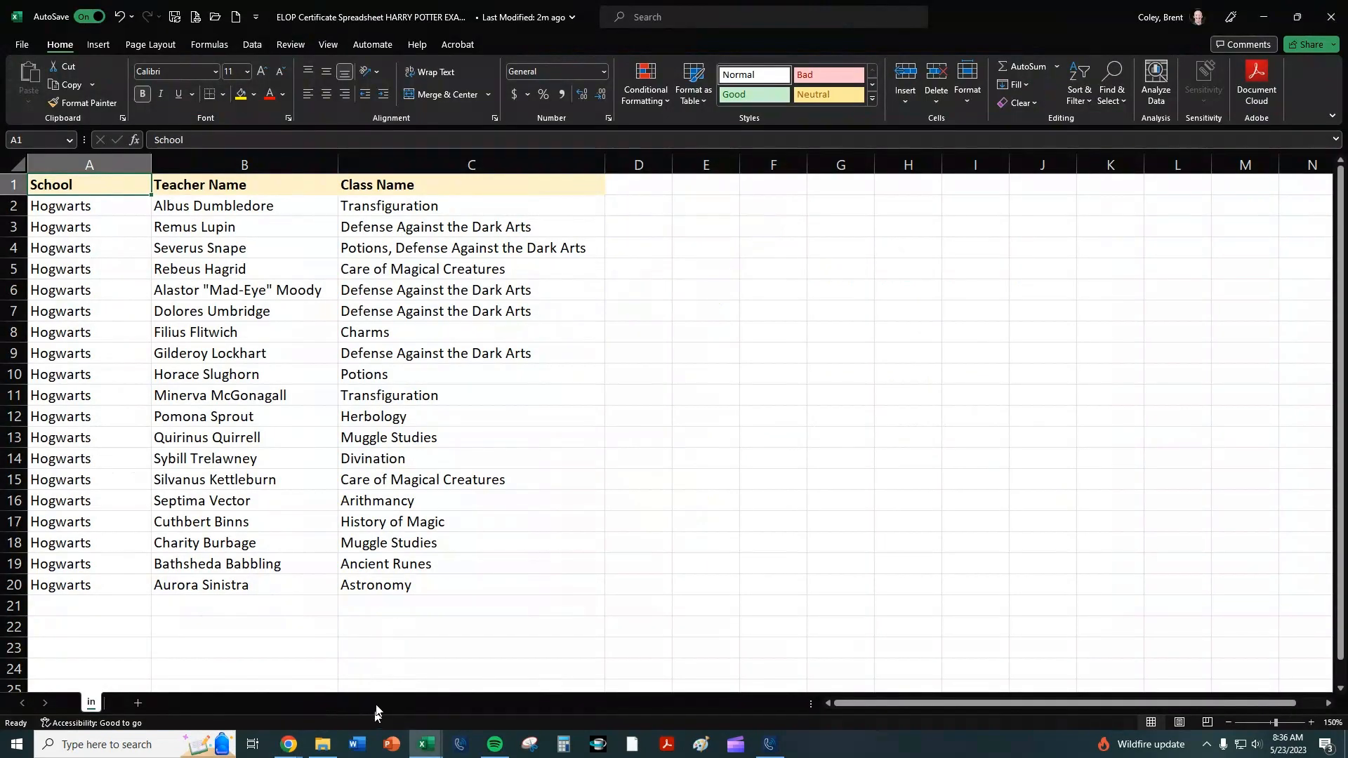
mouse_move(182, 198)
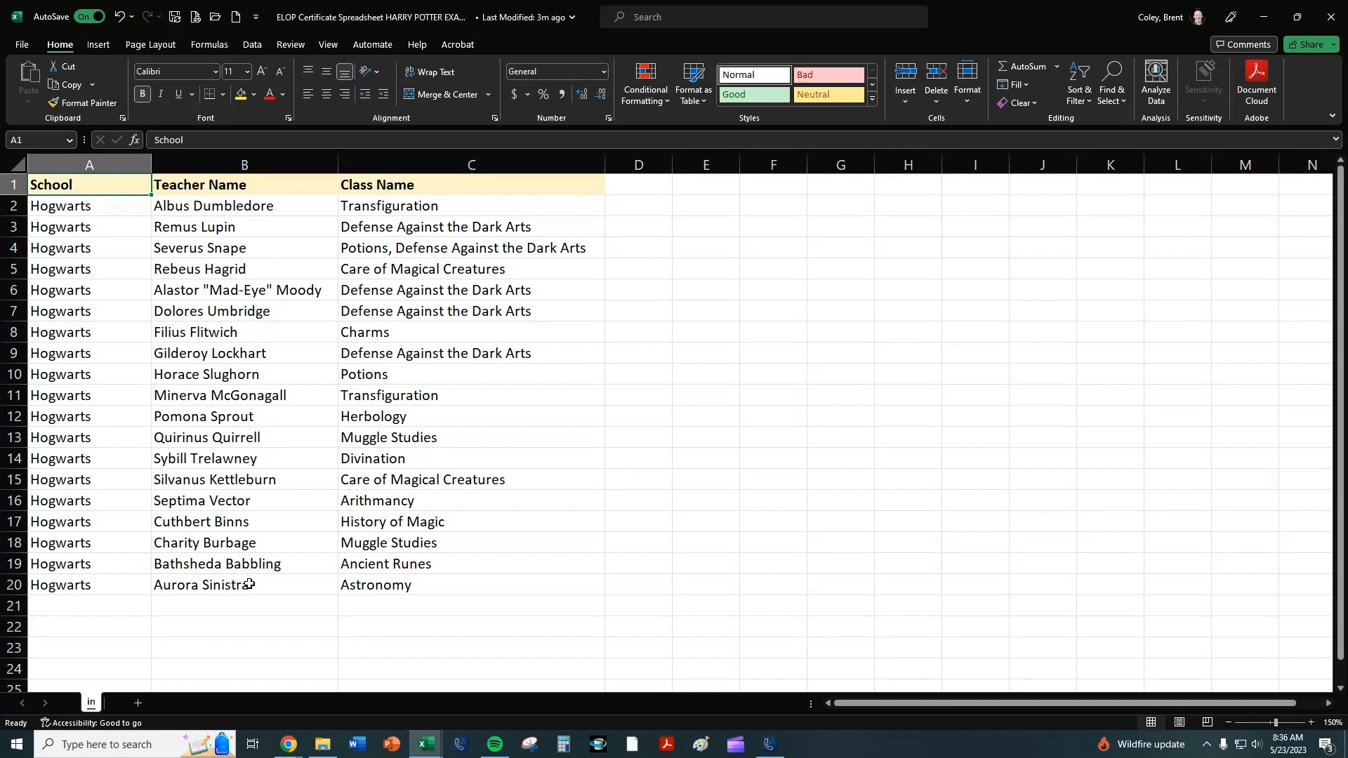
mouse_move(407, 584)
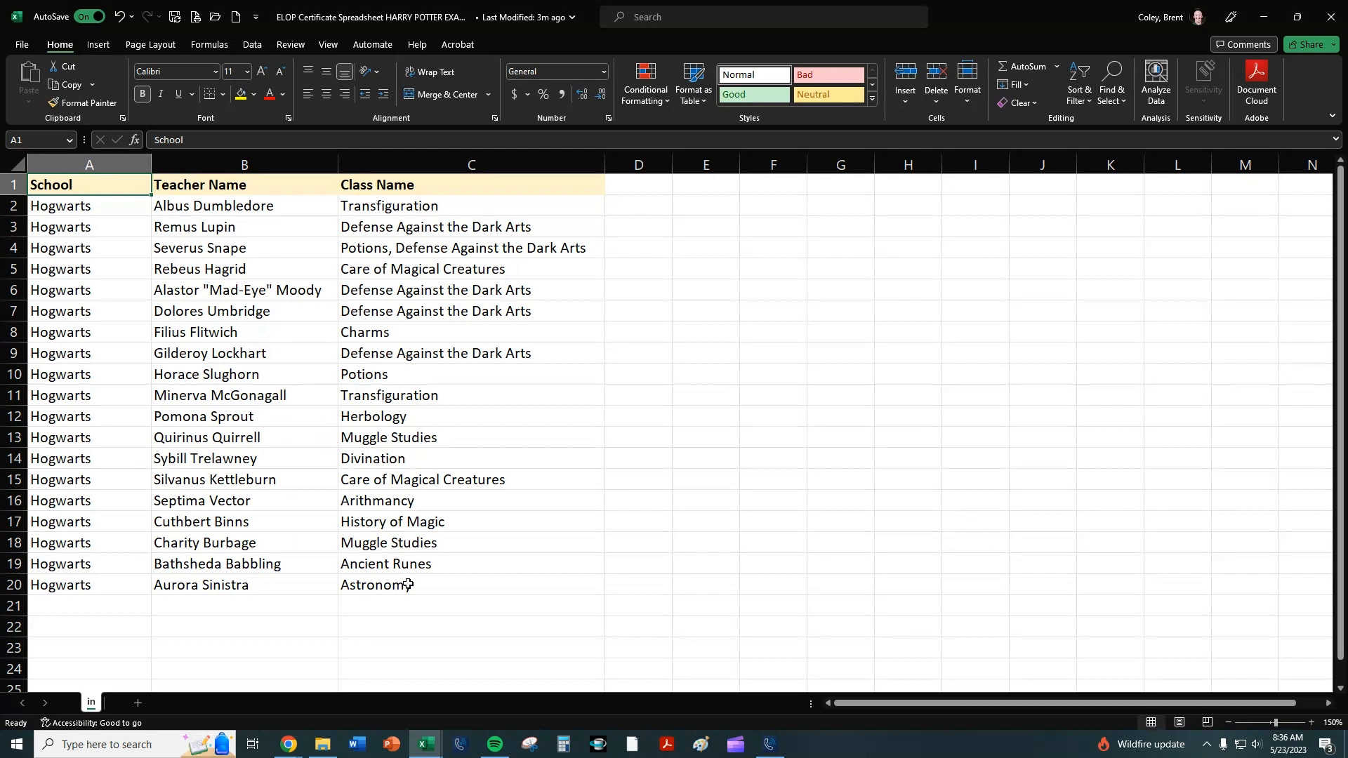
mouse_move(405, 580)
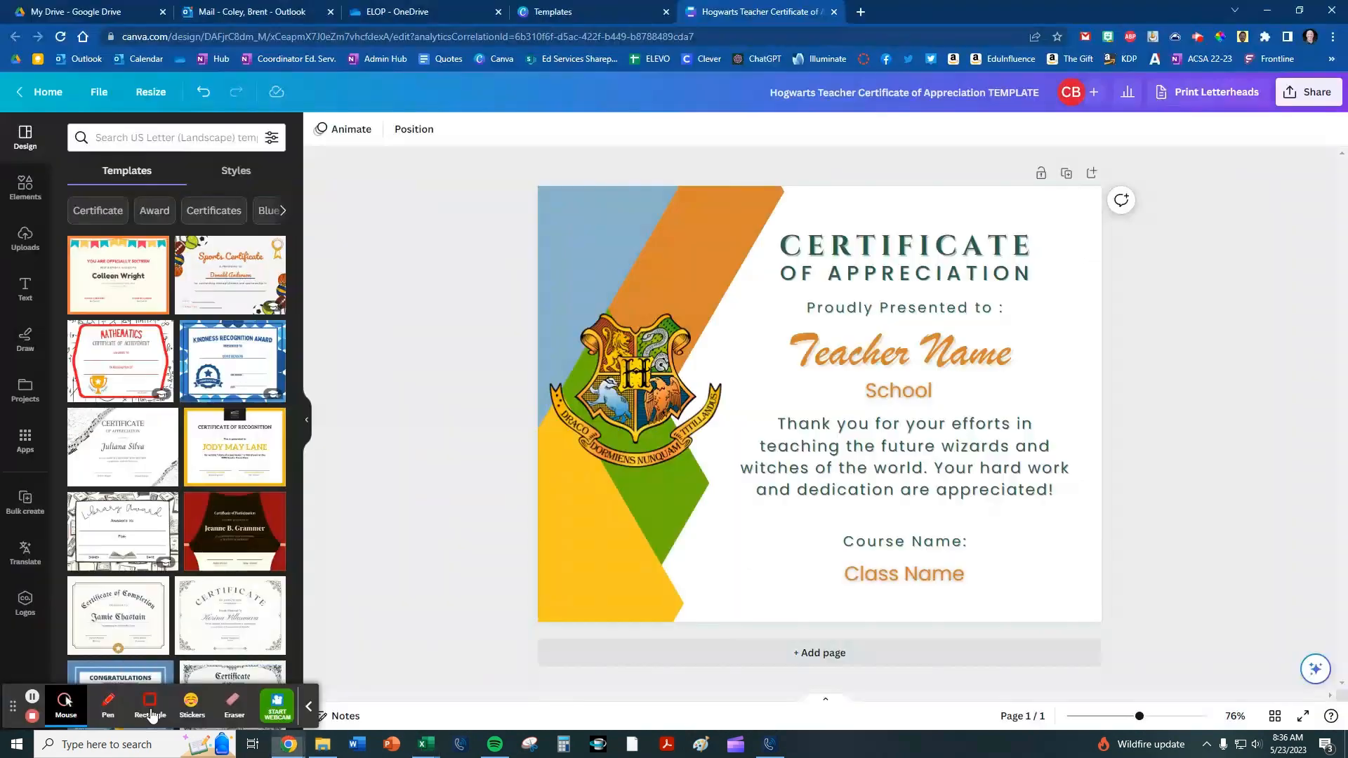
click(903, 455)
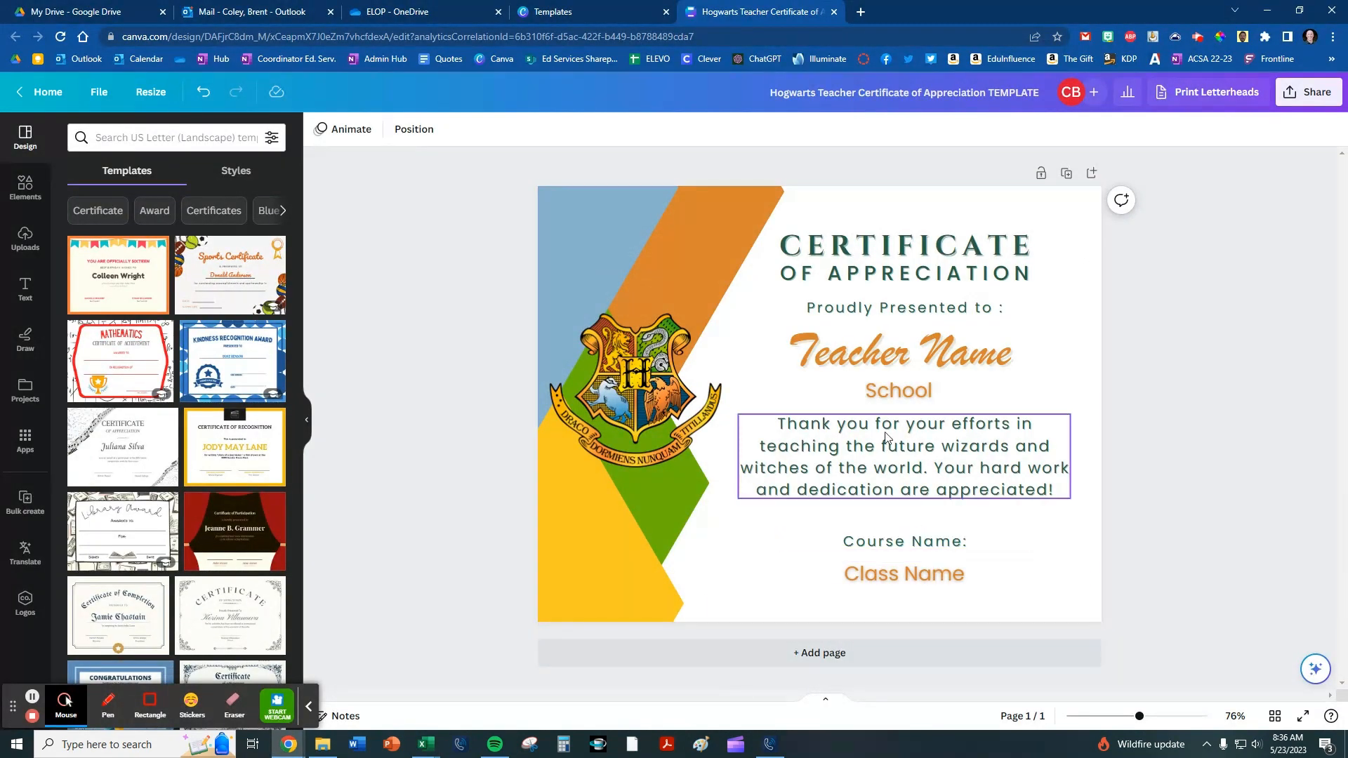
click(903, 573)
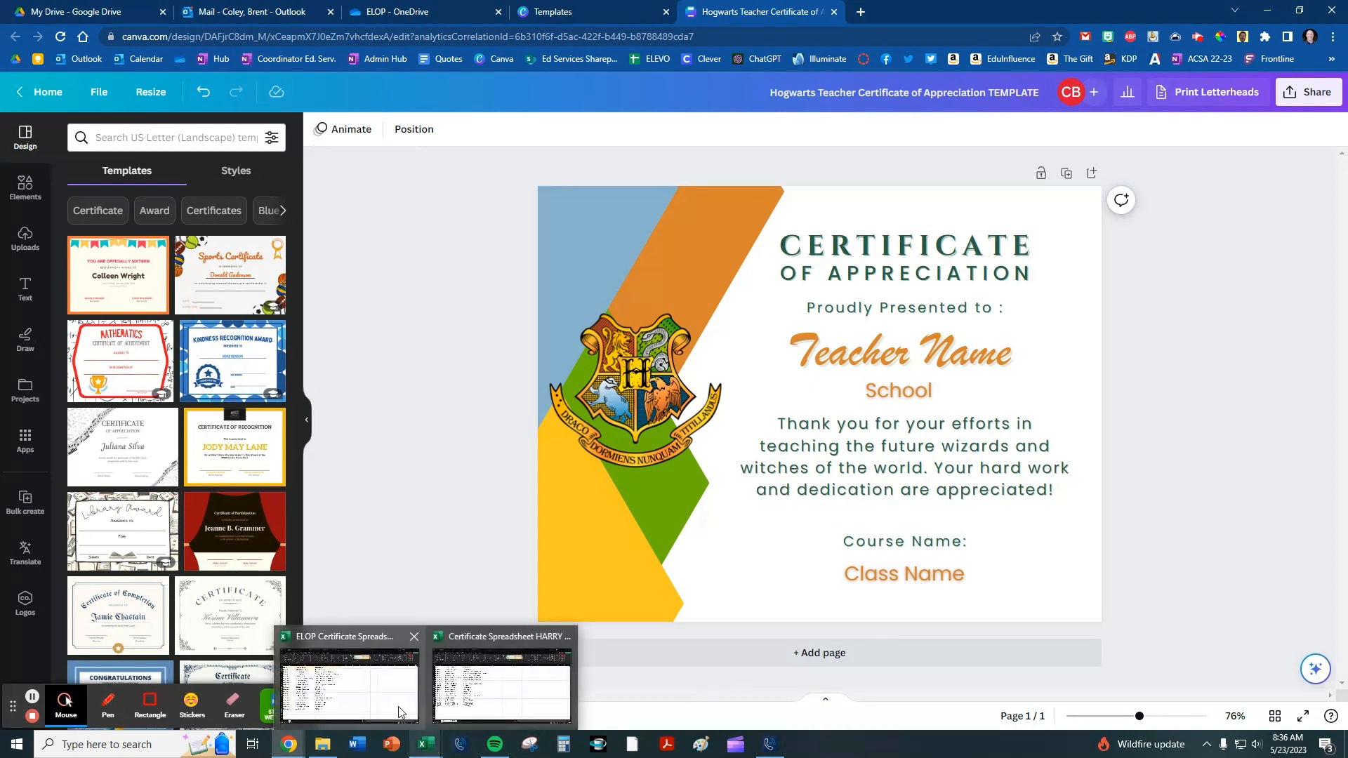
click(501, 684)
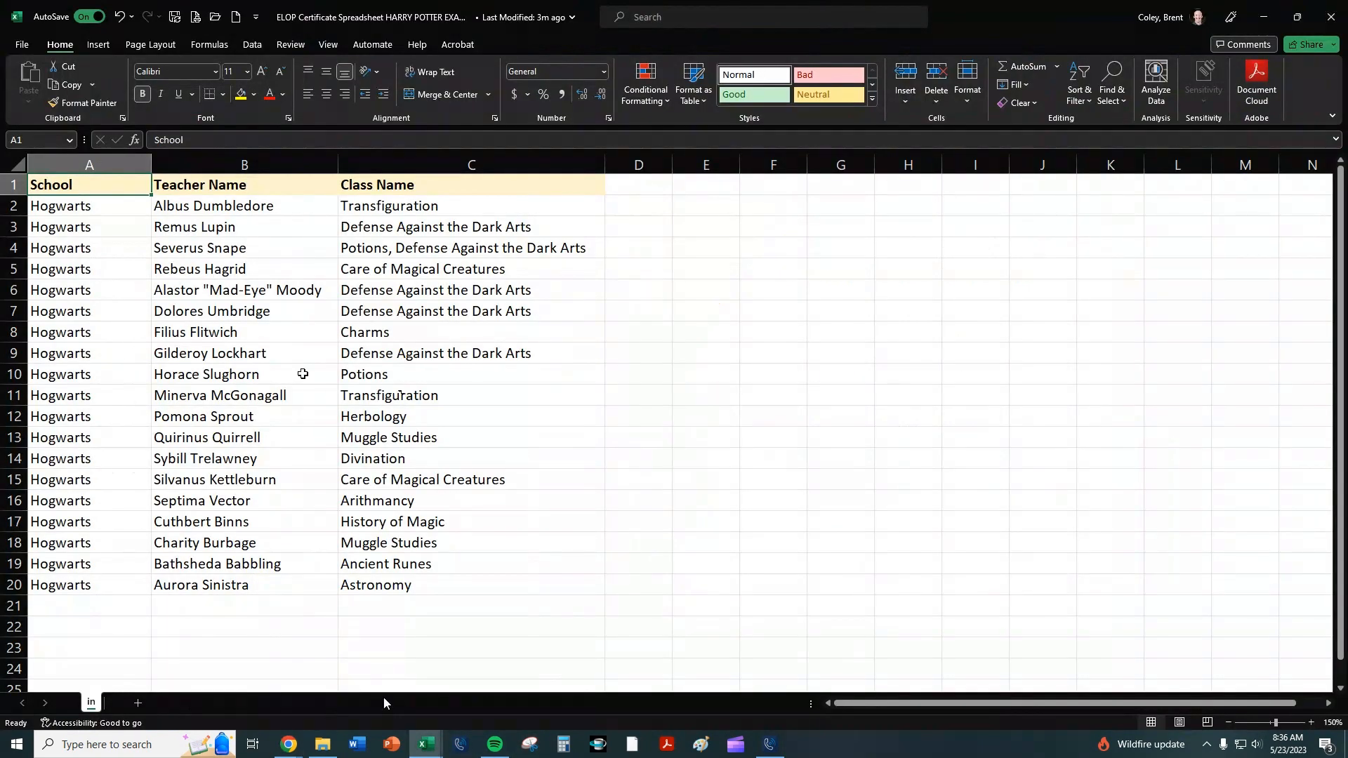
click(21, 44)
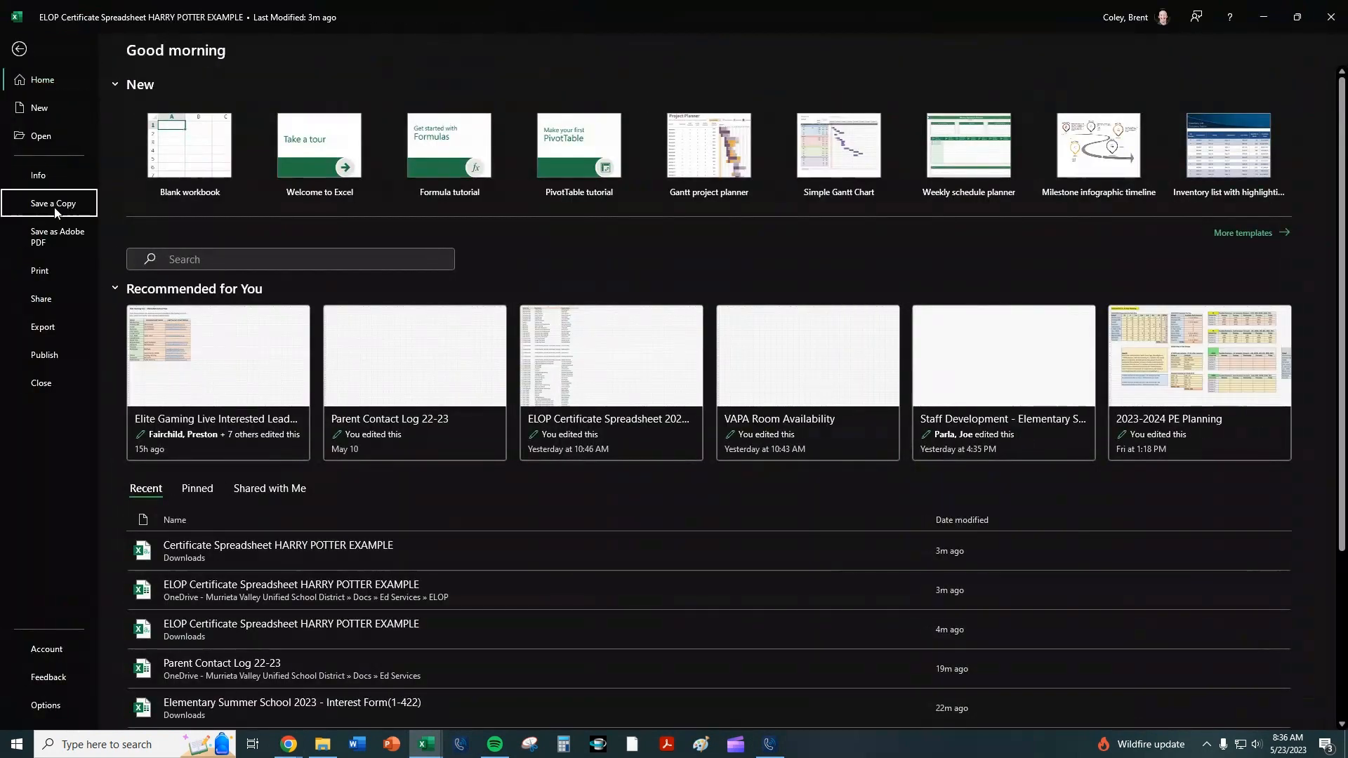
- Save a copy of the spreadsheet in CSV format and switch to the Certificate Spreadsheet HARRY POTTER EXAMPLE workbook
click(52, 204)
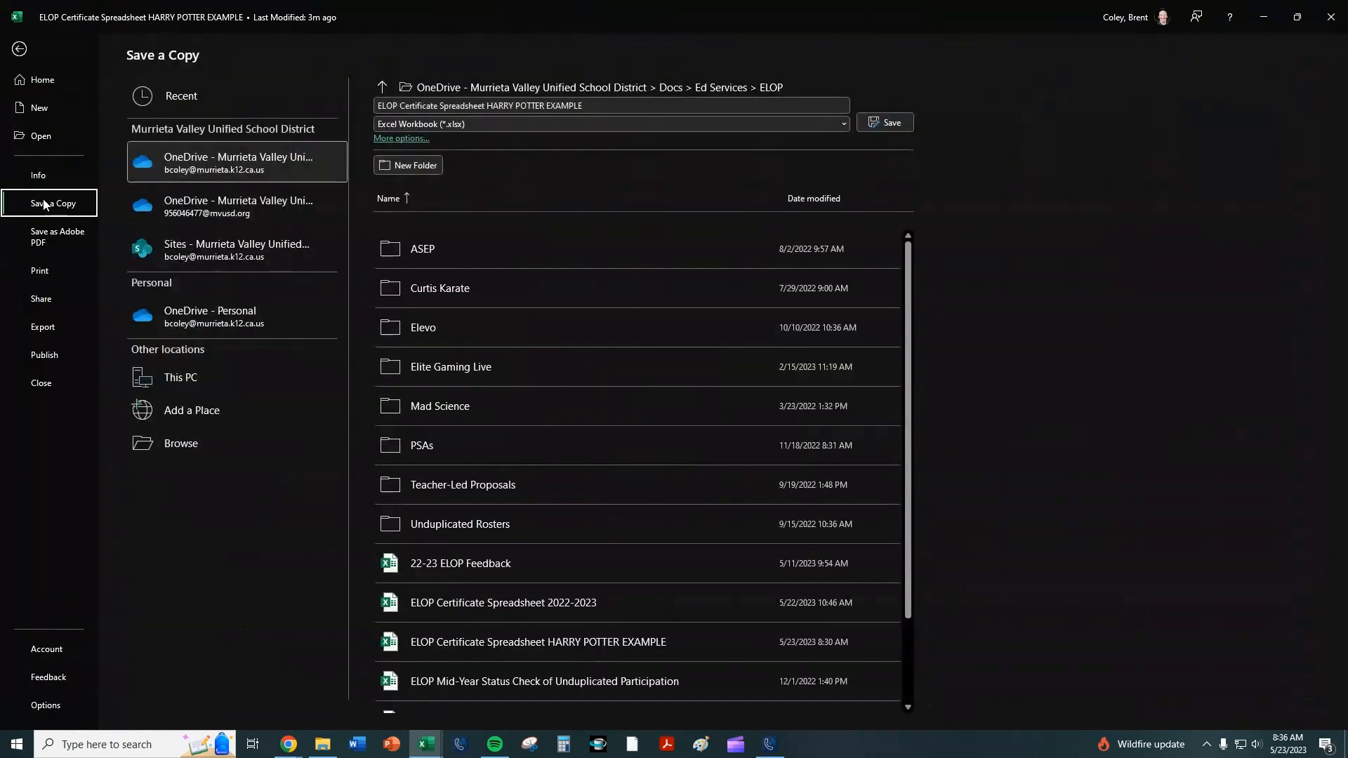
mouse_move(371, 146)
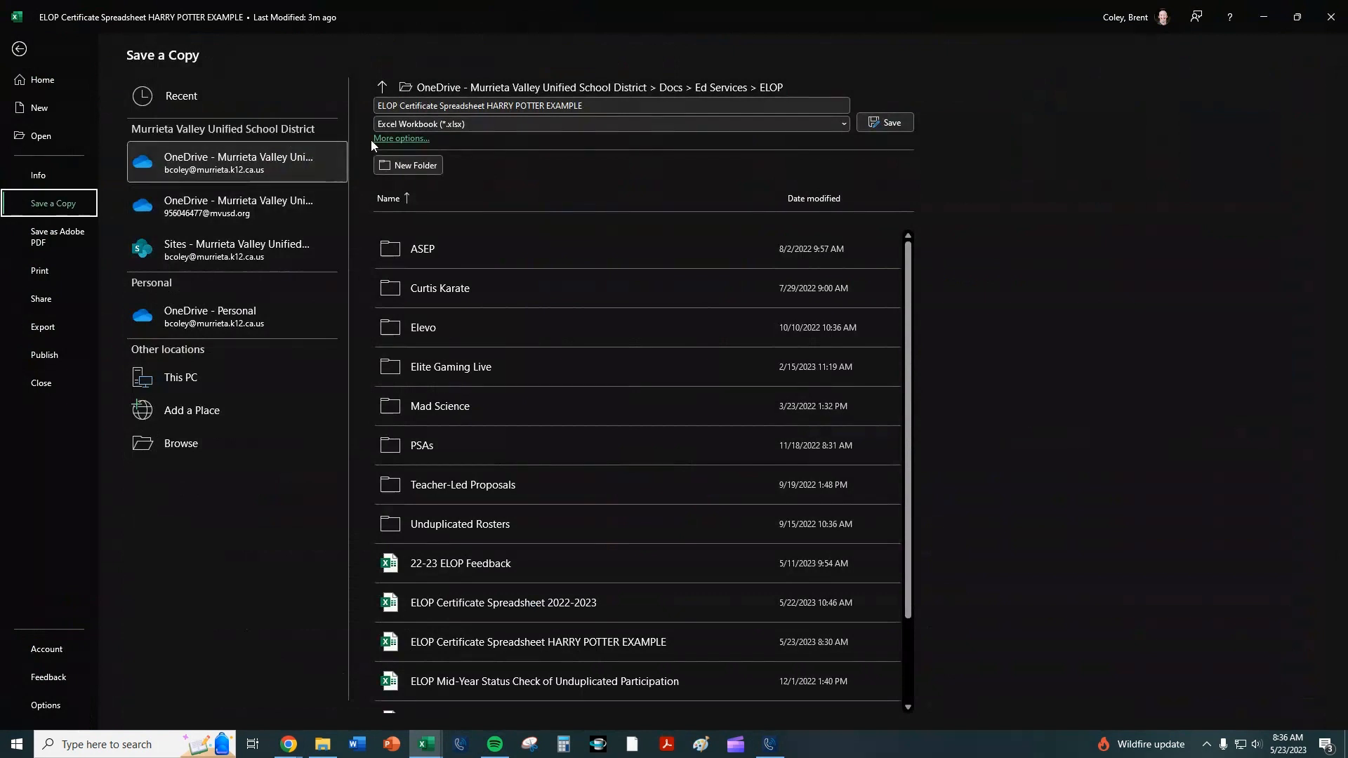
click(611, 124)
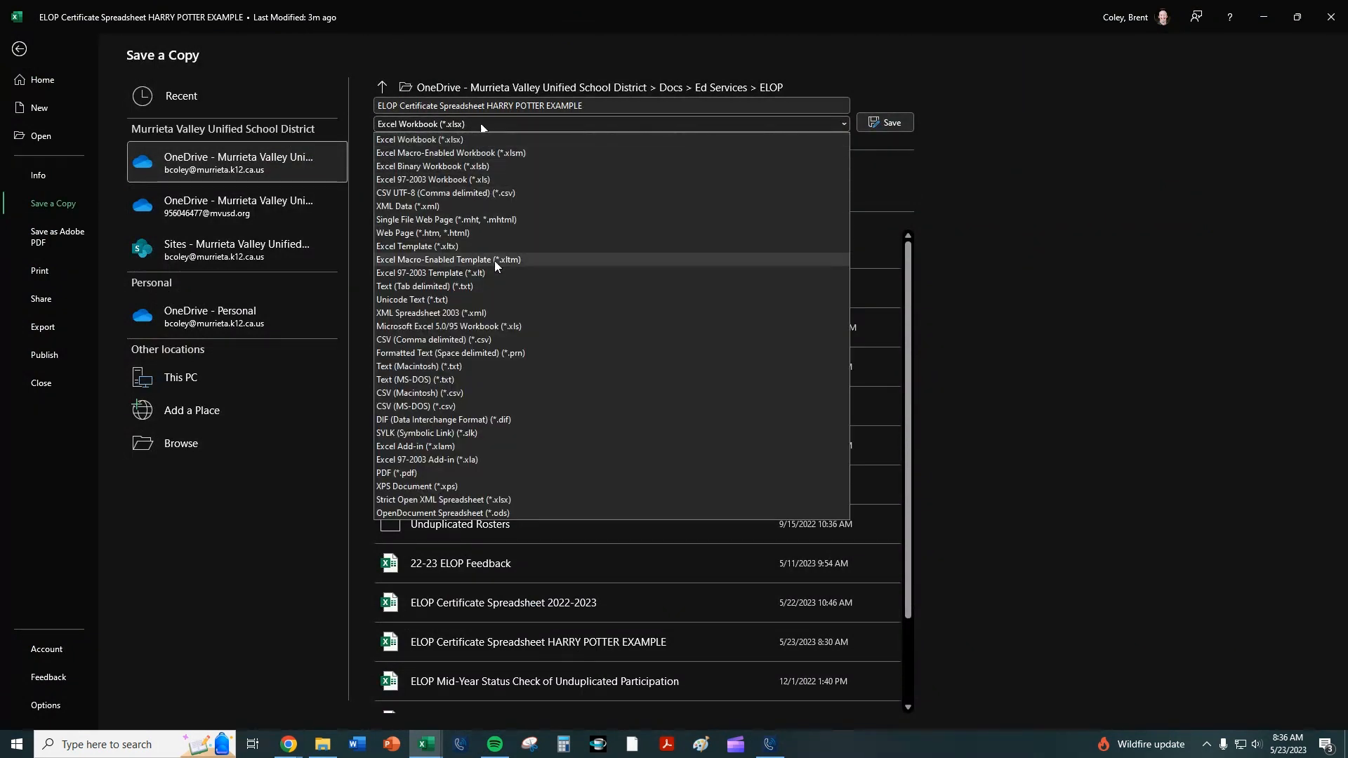
click(447, 340)
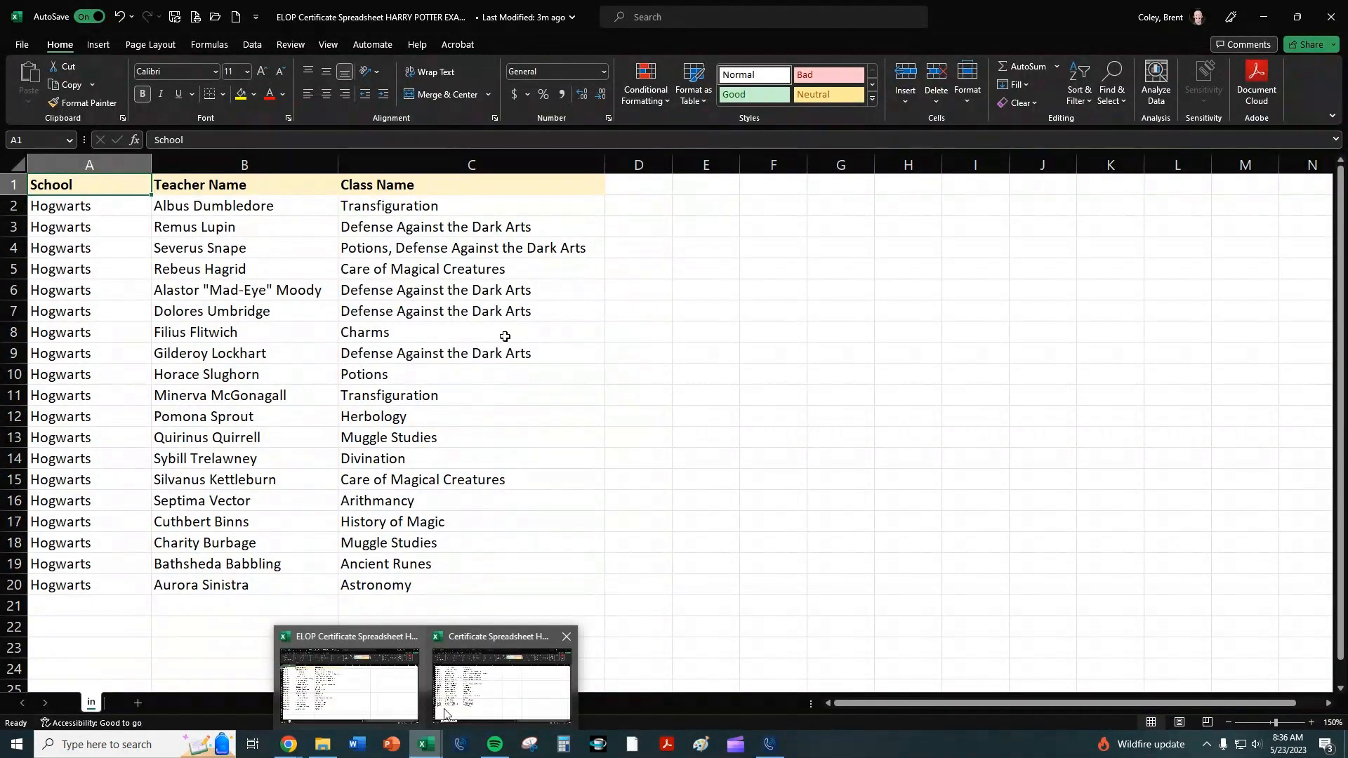
click(502, 680)
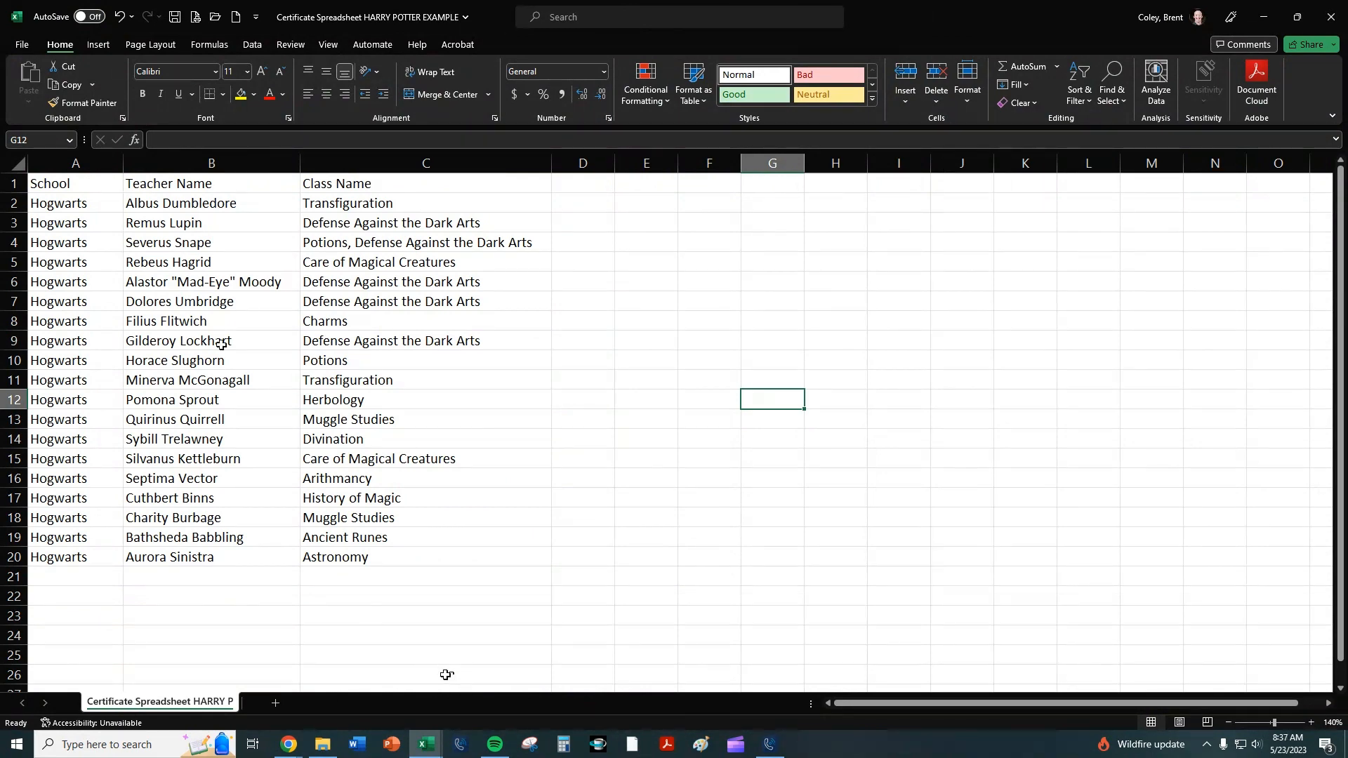
mouse_move(290, 745)
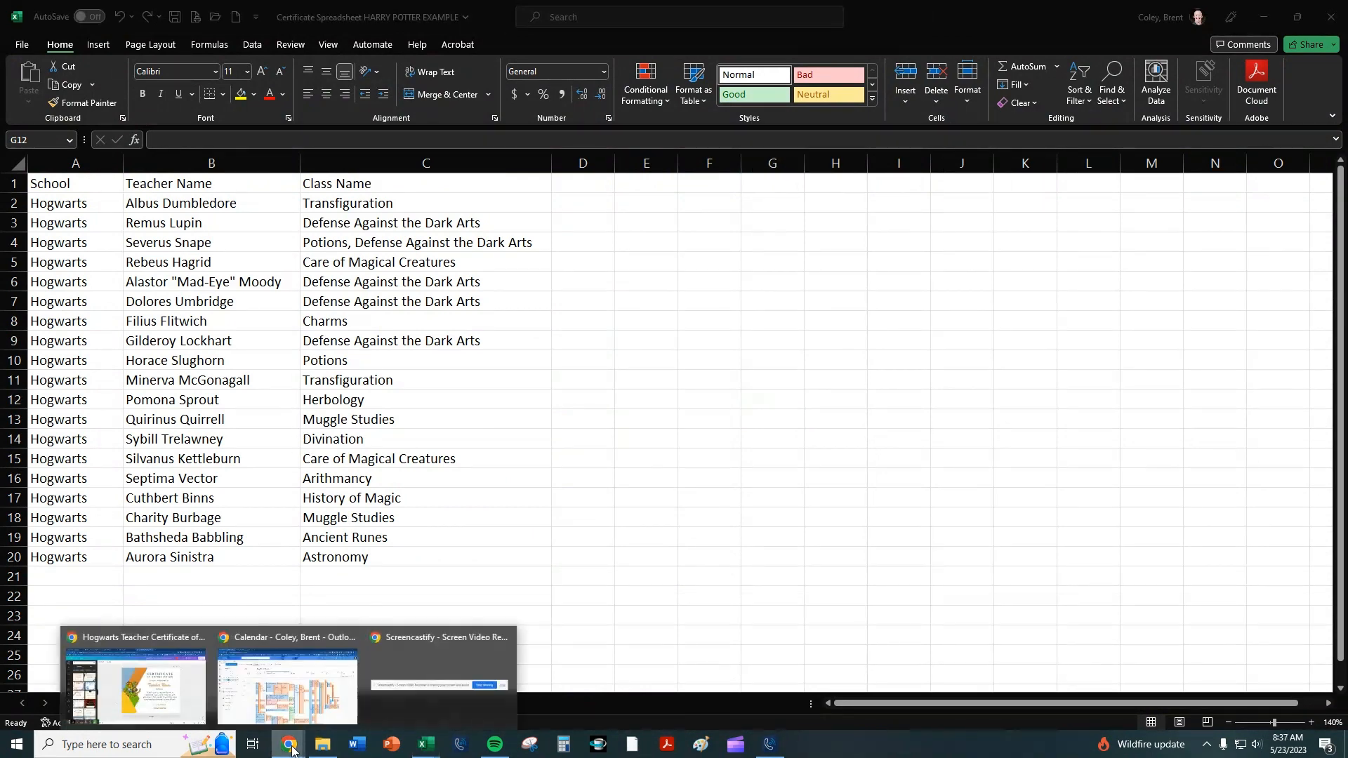
- Return to the Canva certificate design and browse the Apps panel's trending and popular apps
click(134, 684)
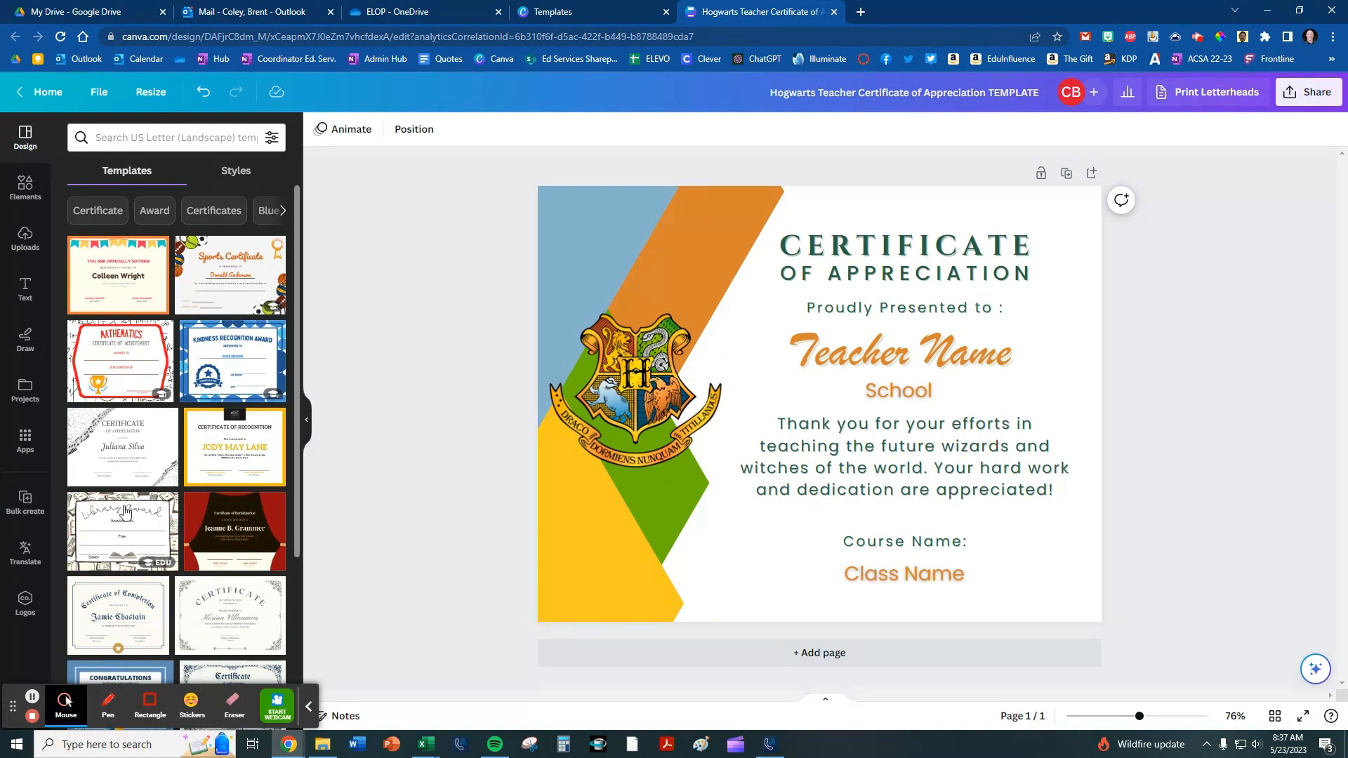
mouse_move(25, 502)
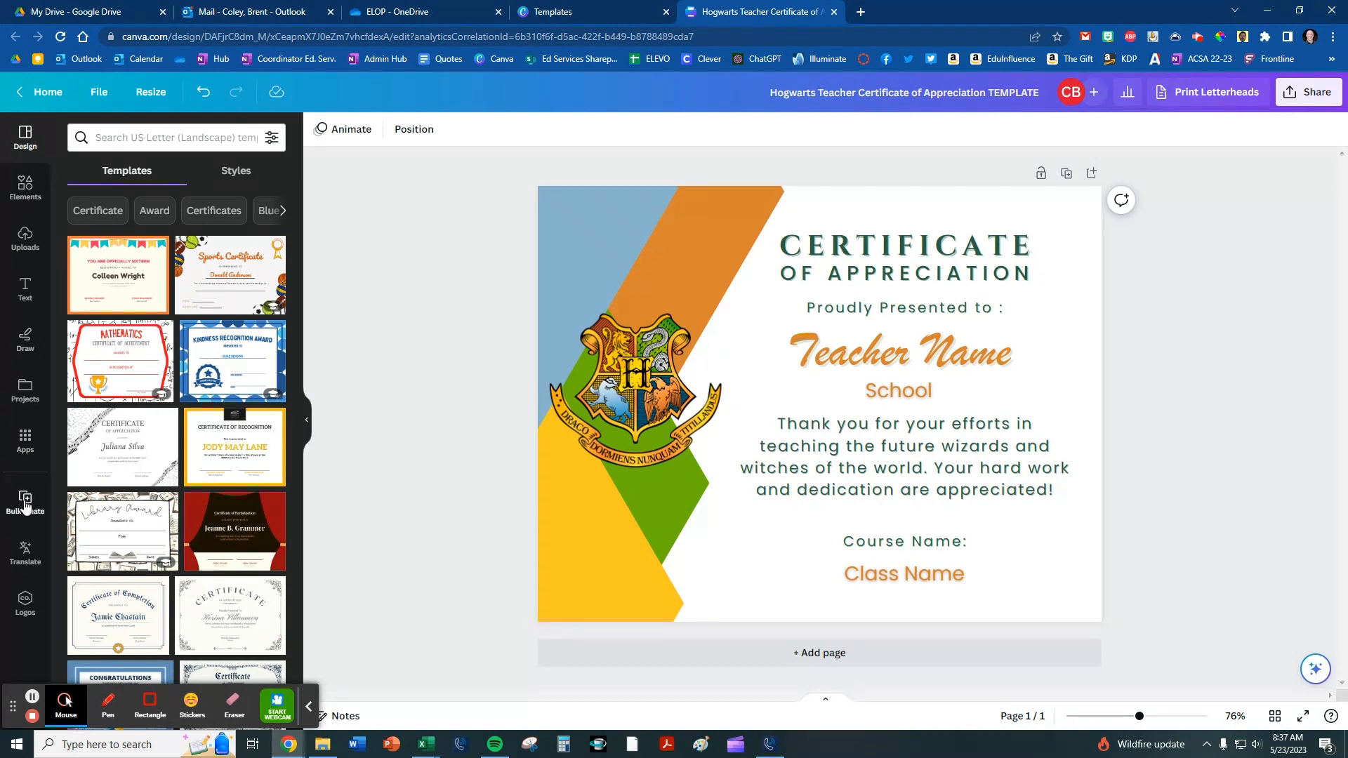
mouse_move(25, 503)
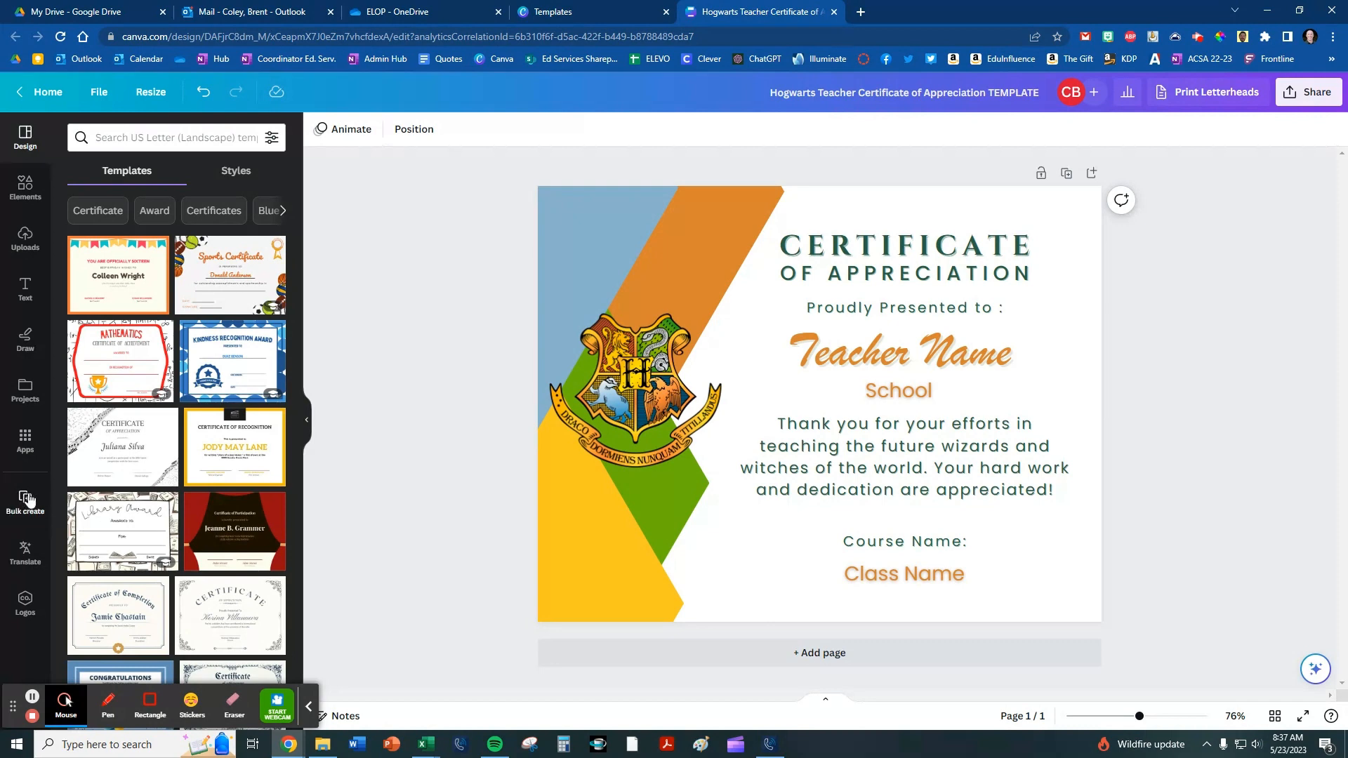
mouse_move(25, 542)
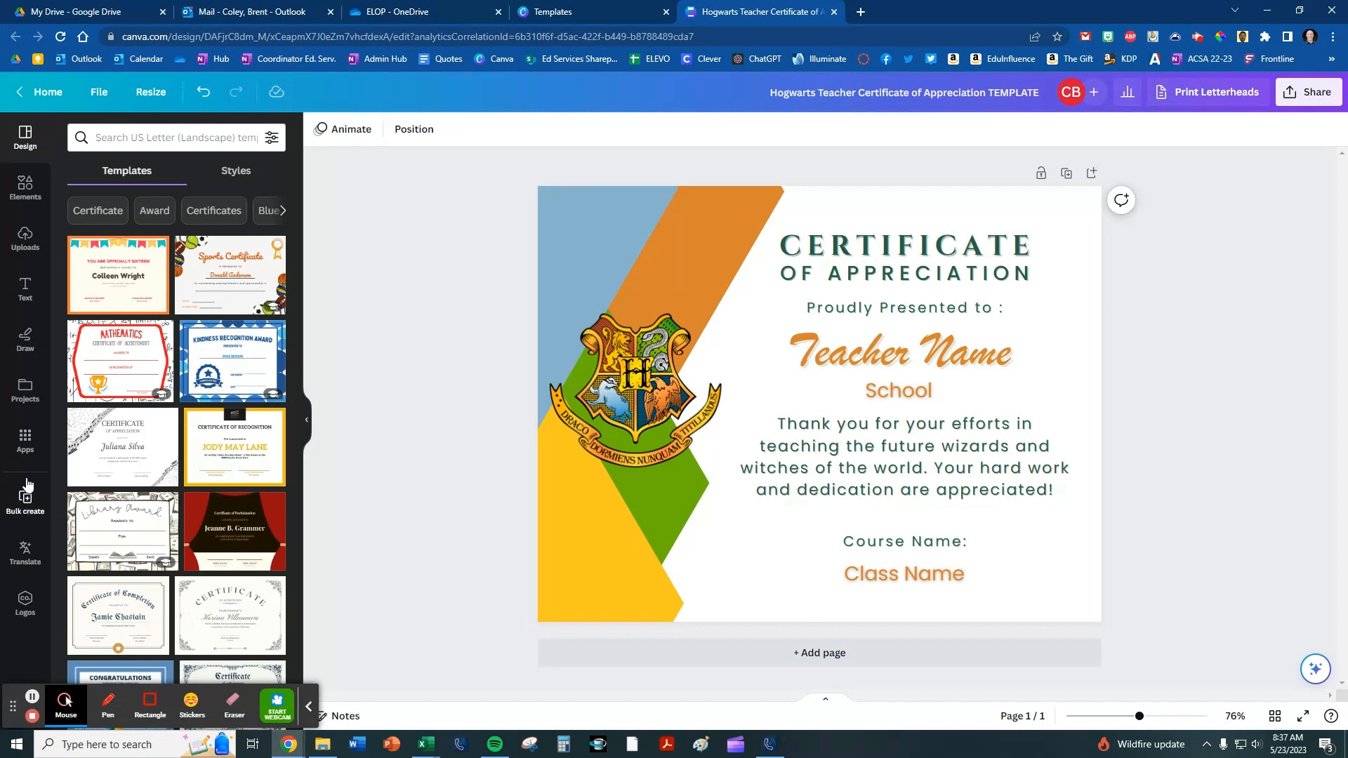
click(26, 439)
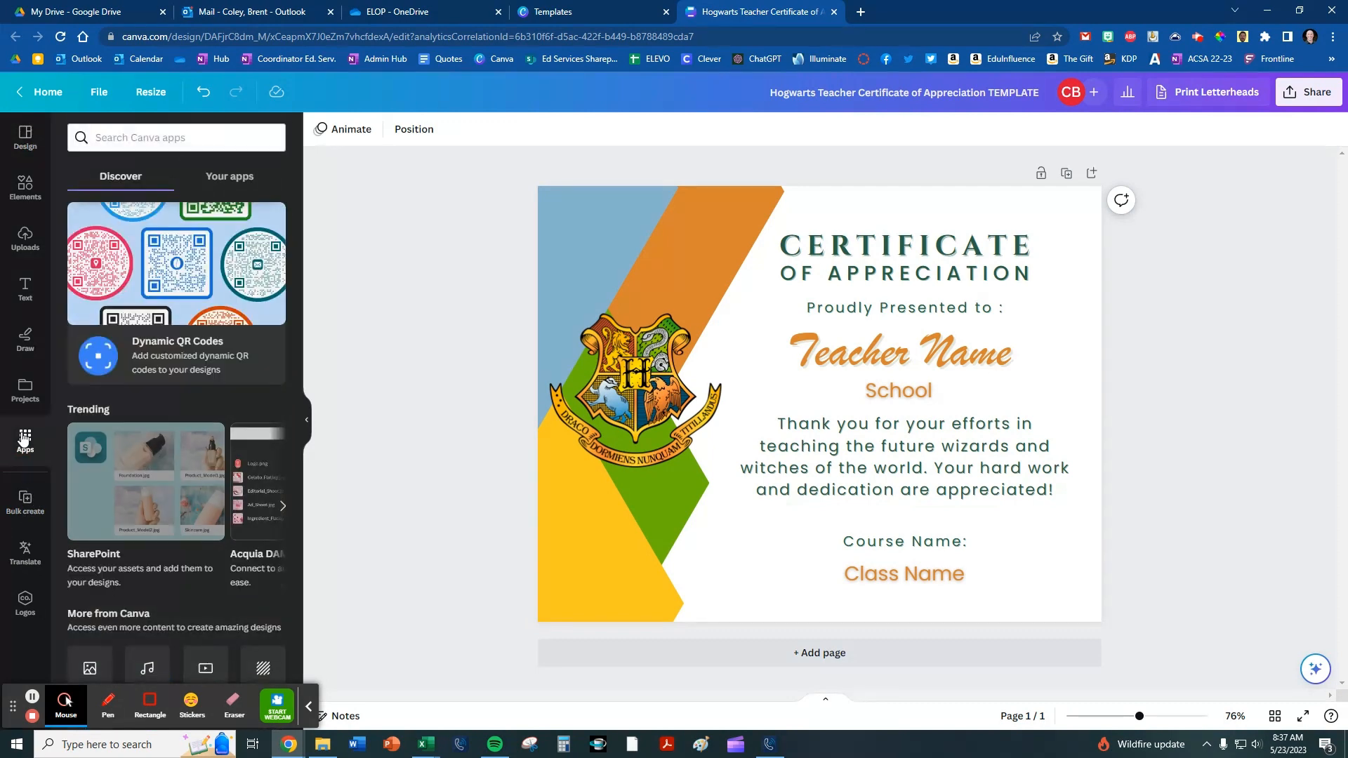
scroll(down, 3)
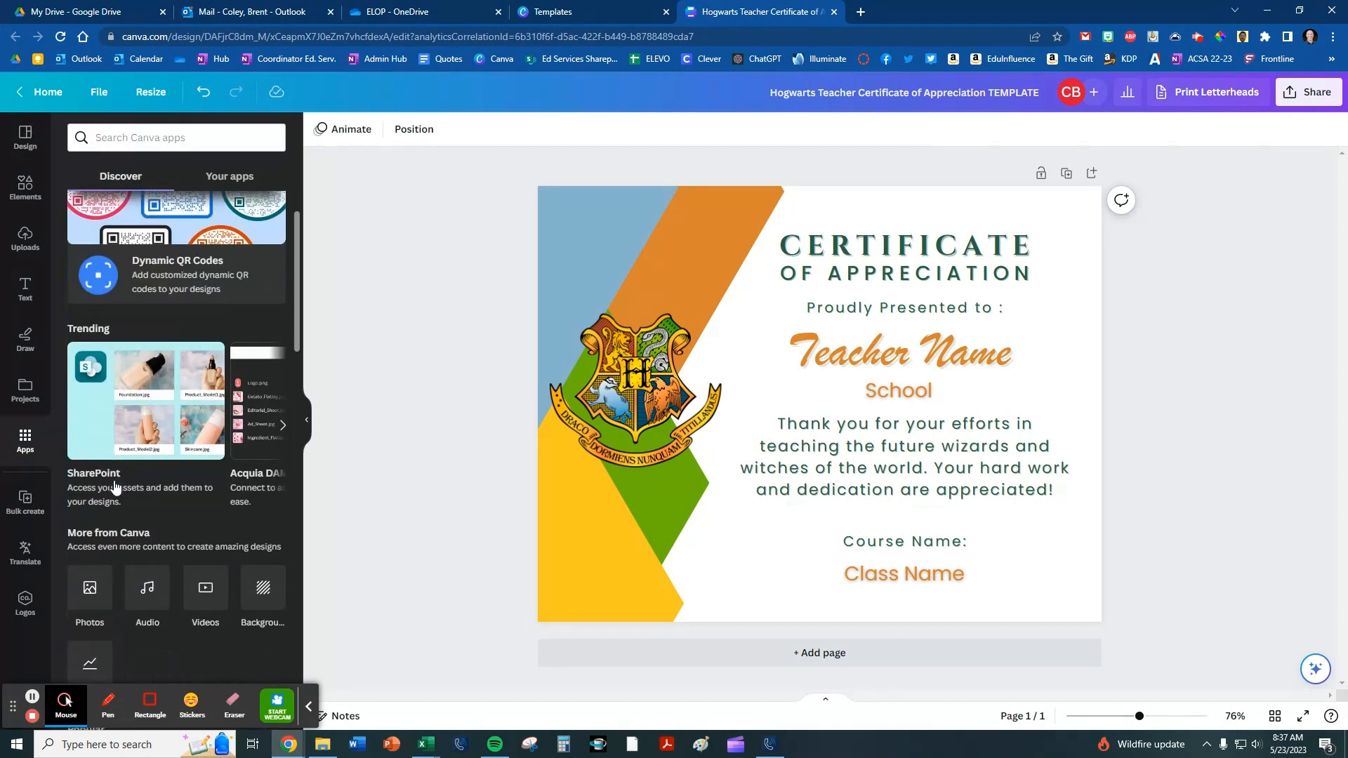
scroll(down, 3)
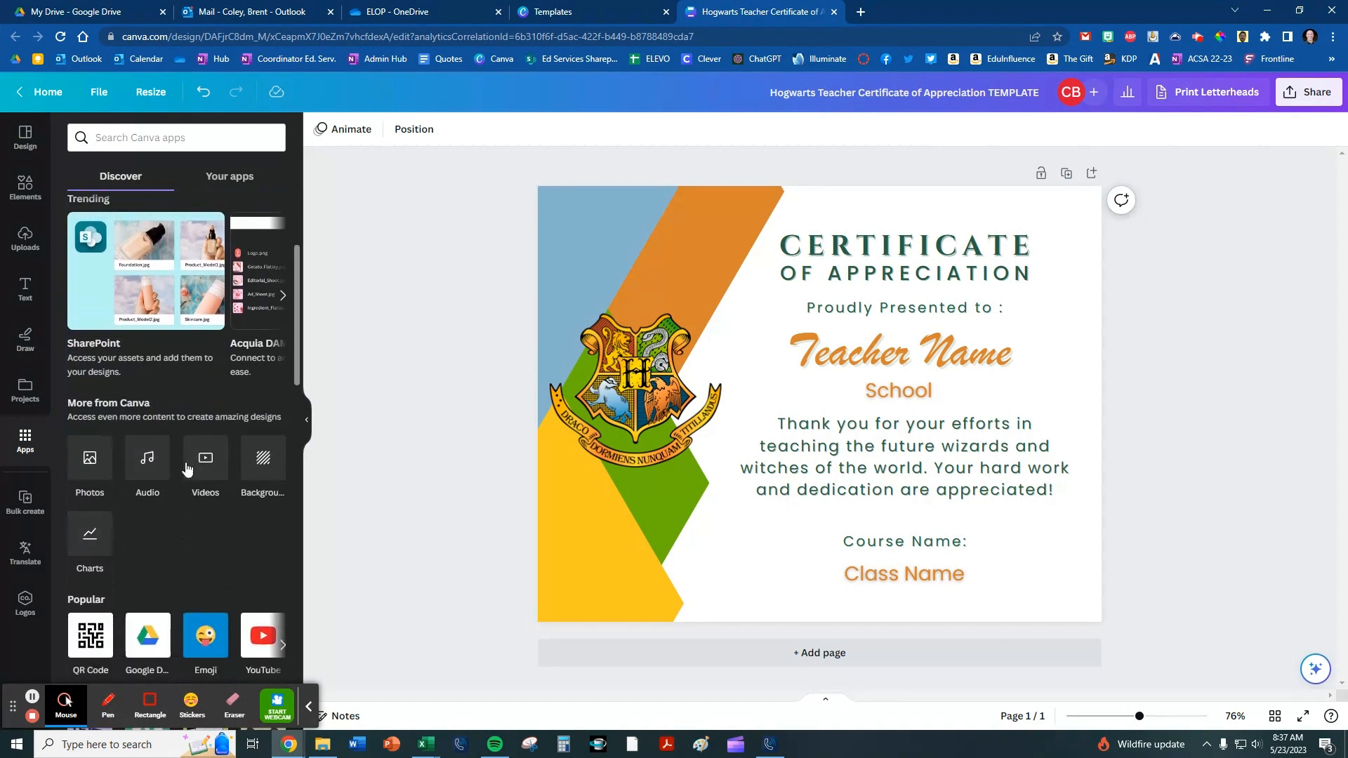
mouse_move(155, 505)
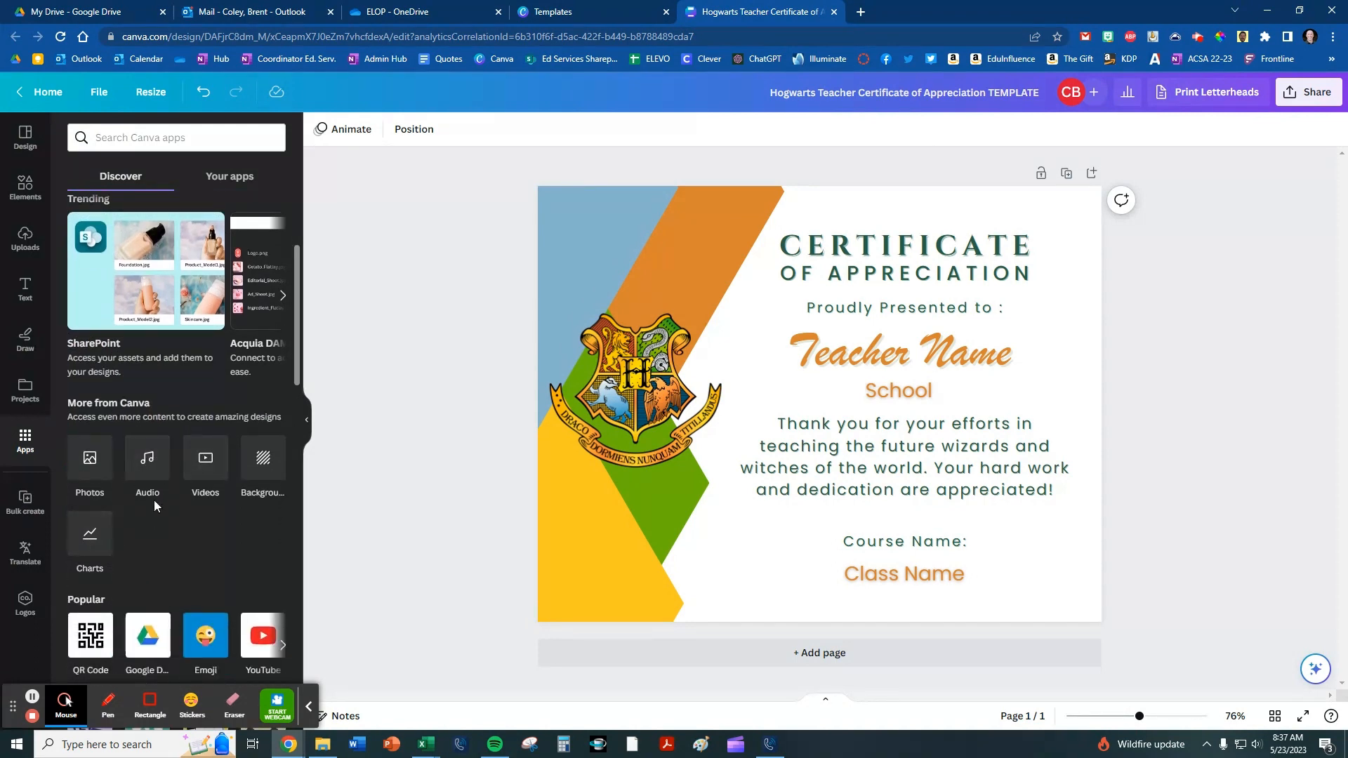
mouse_move(25, 503)
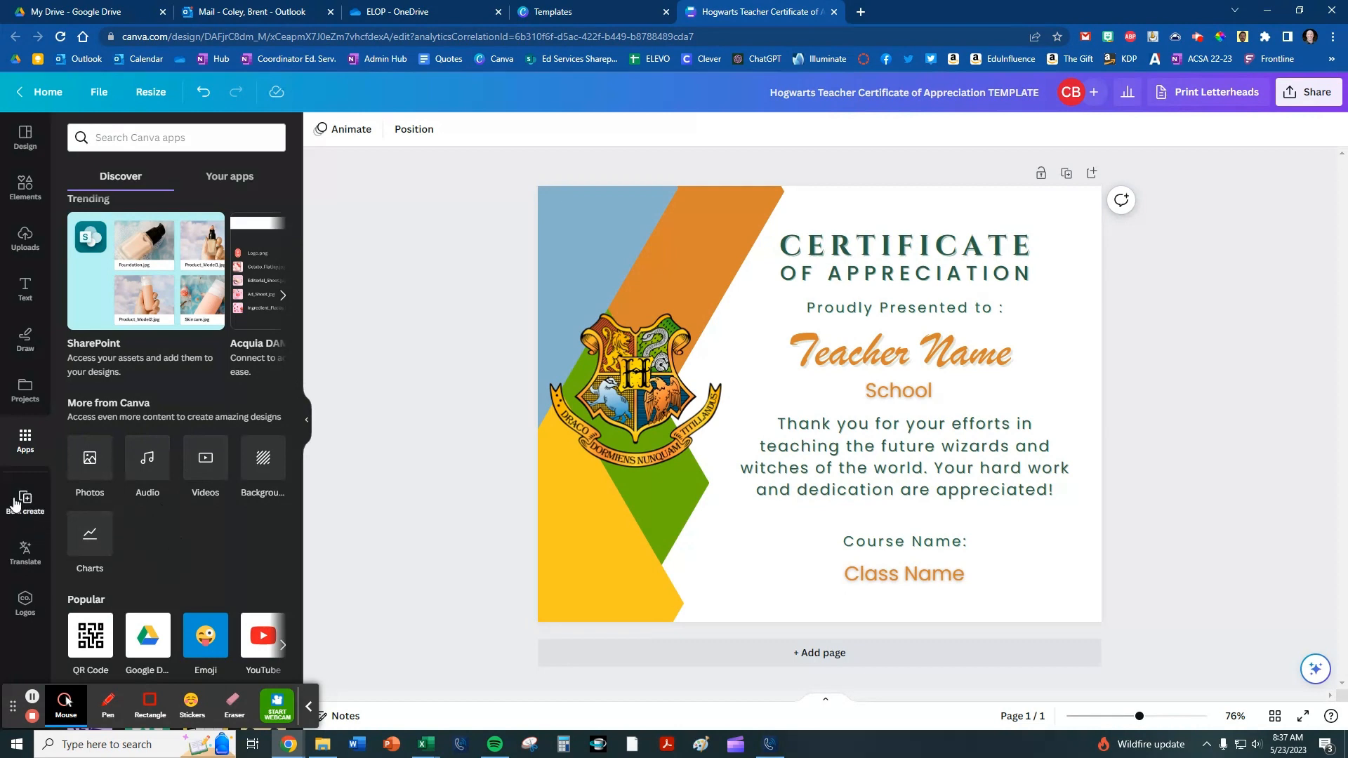
mouse_move(24, 504)
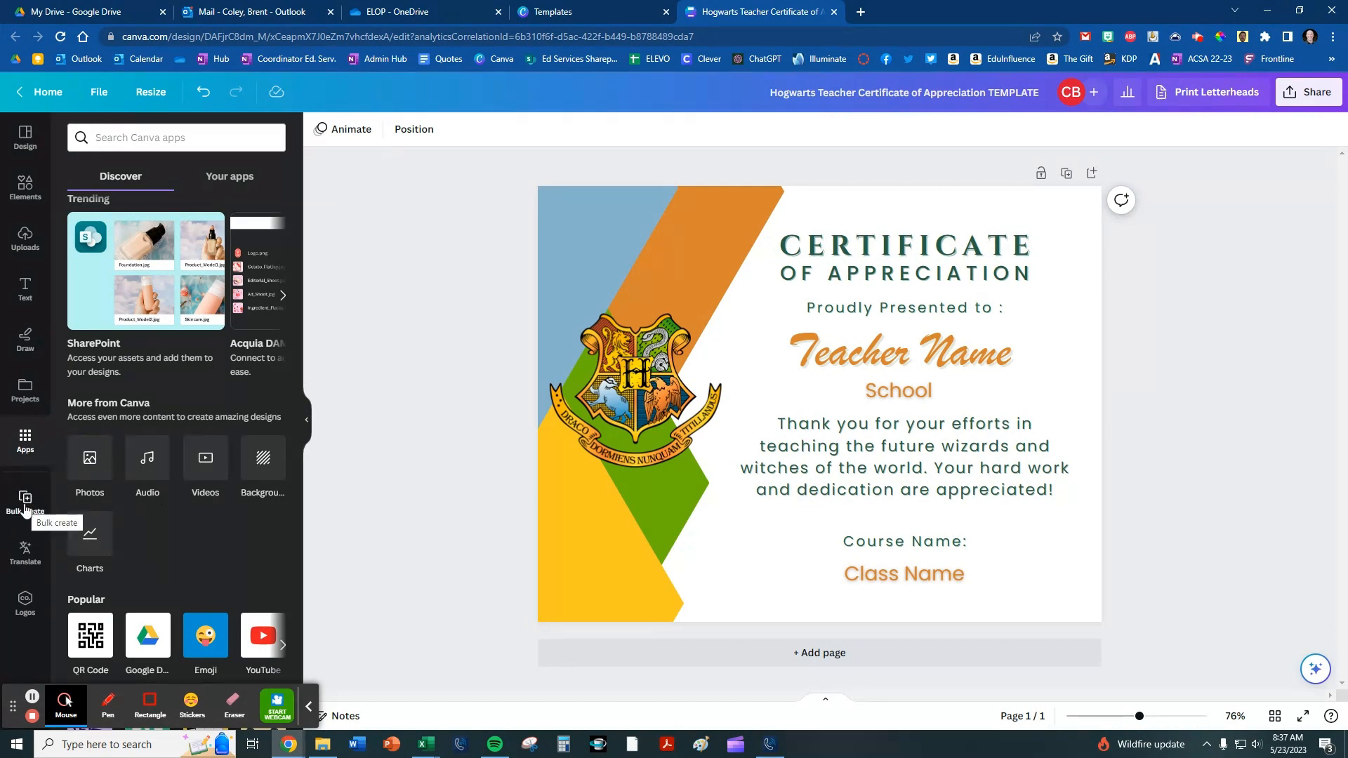
- Start Bulk create on the design and choose to upload a CSV of data
click(25, 503)
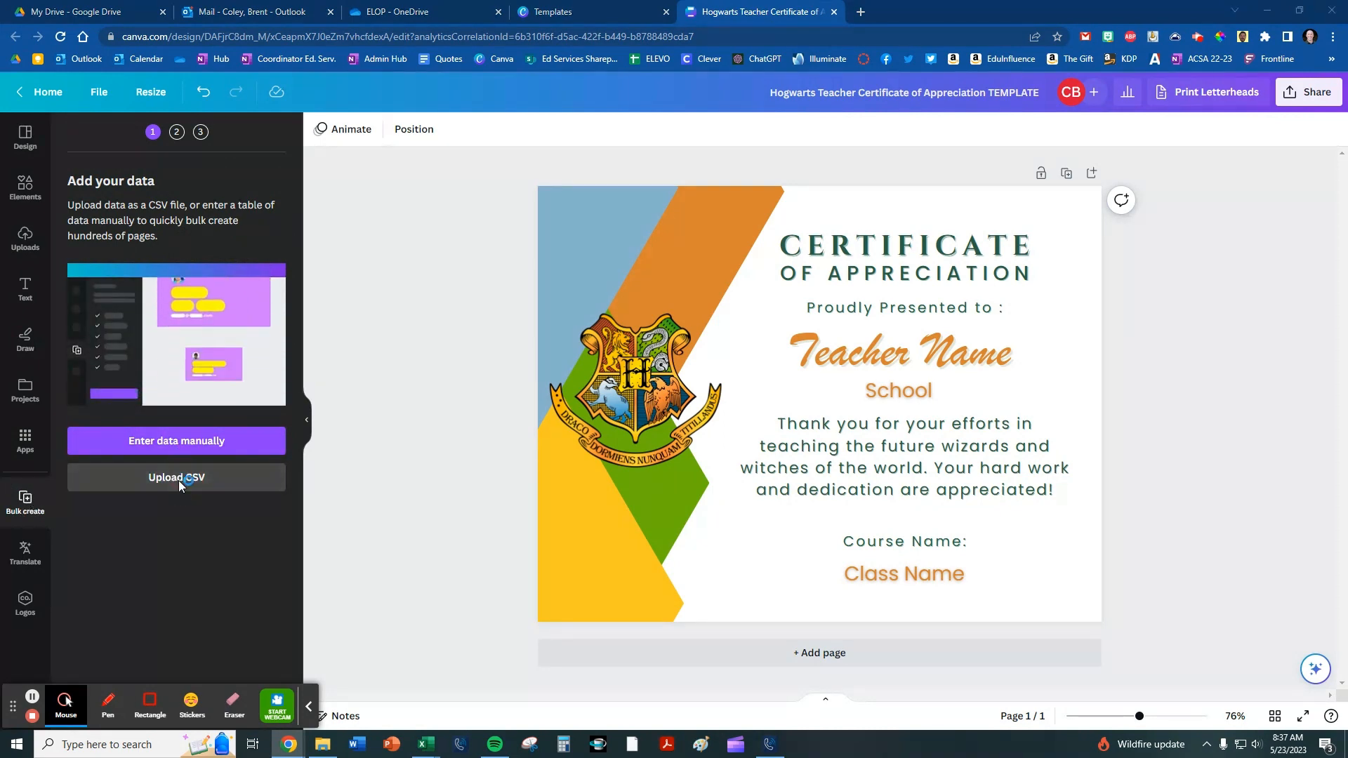
click(177, 477)
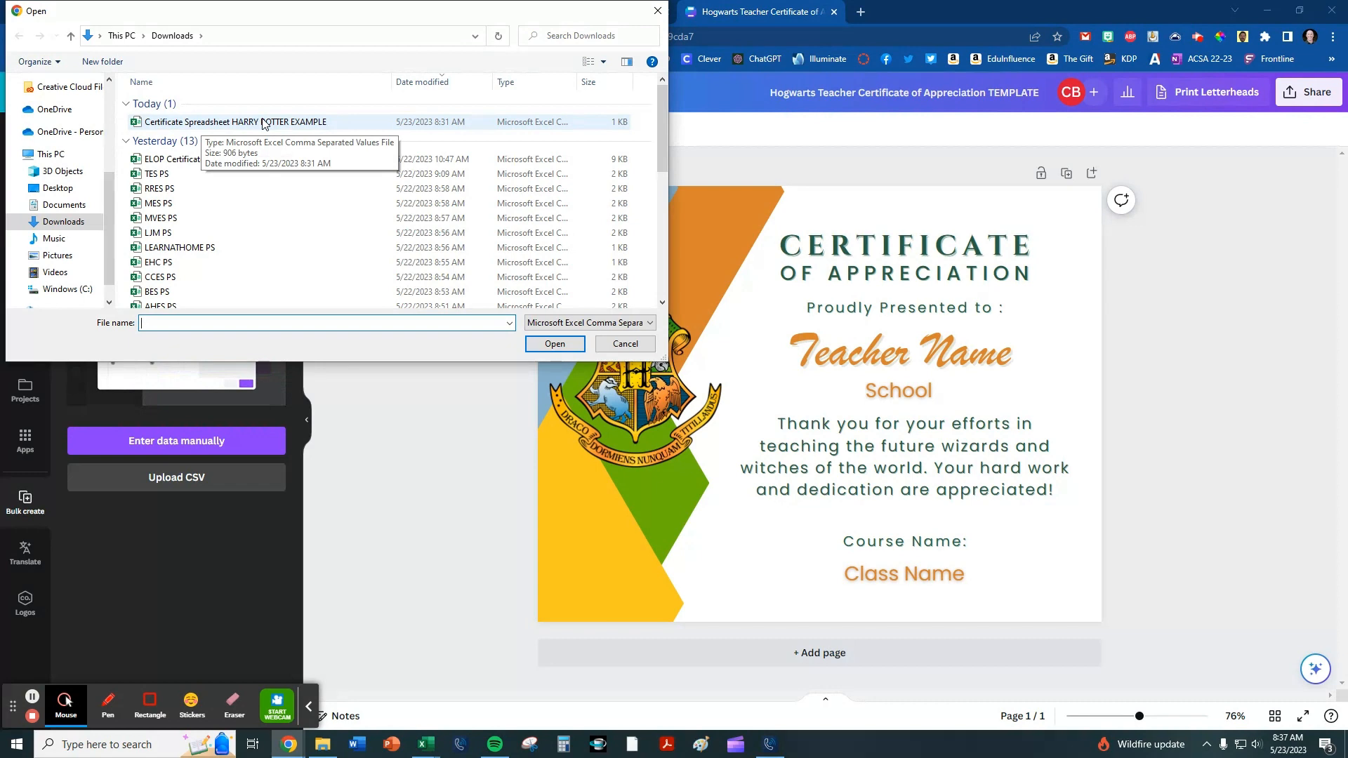
- Upload the Certificate Spreadsheet HARRY POTTER EXAMPLE CSV from Downloads as the bulk data
click(555, 344)
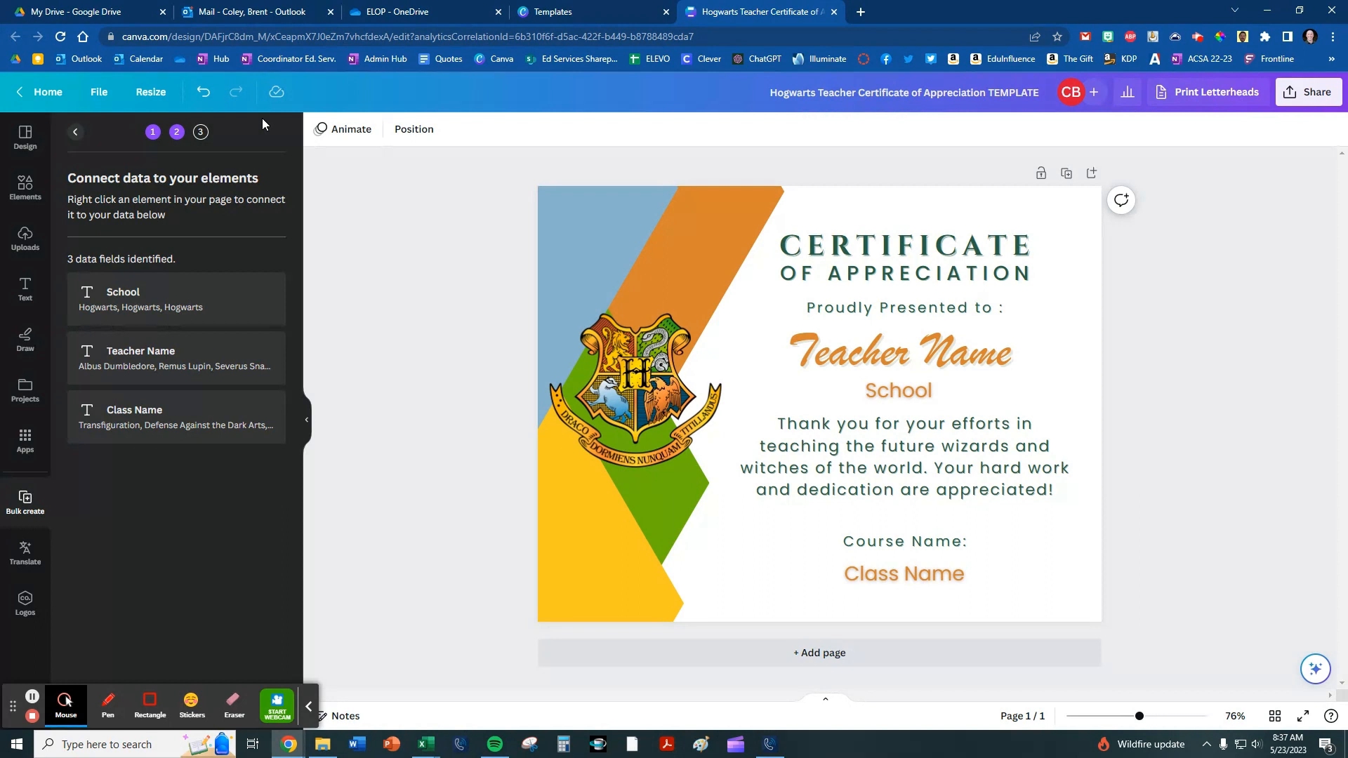
mouse_move(25, 186)
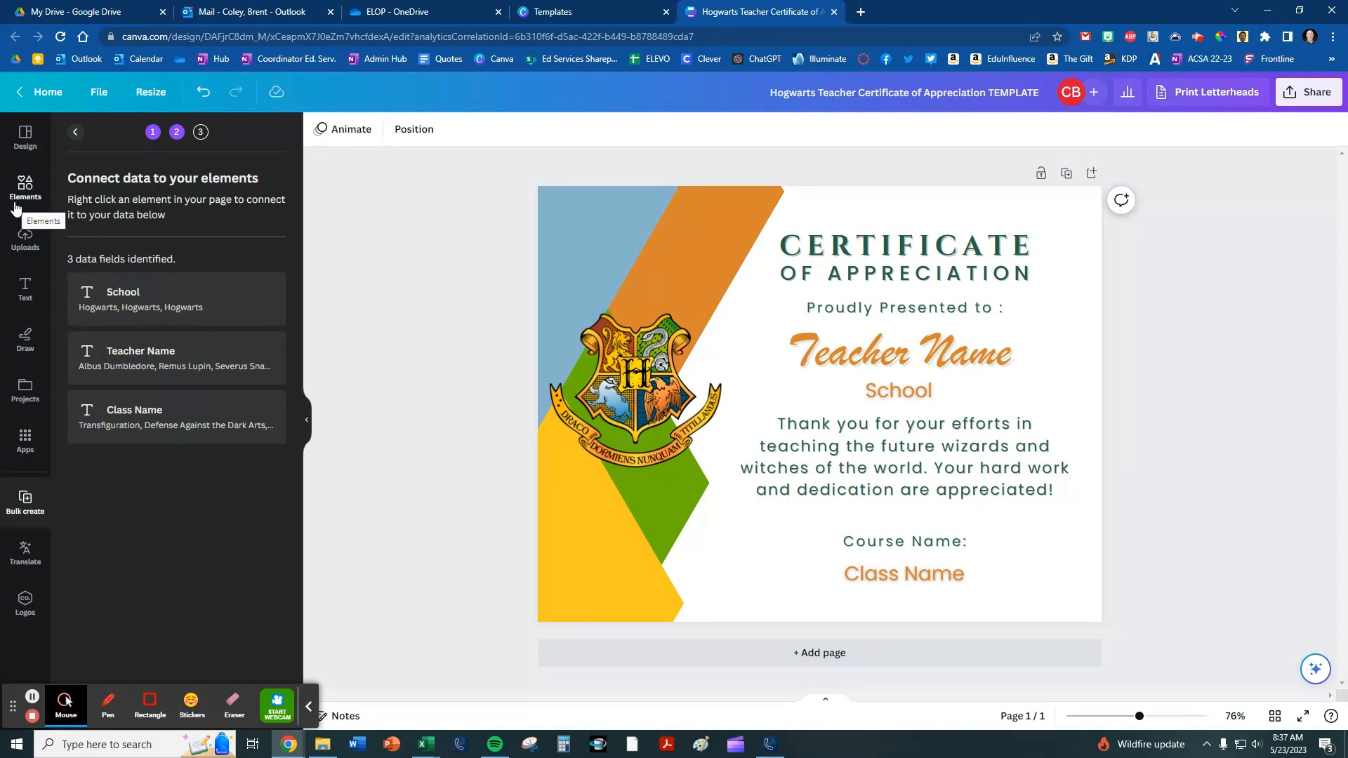
mouse_move(159, 413)
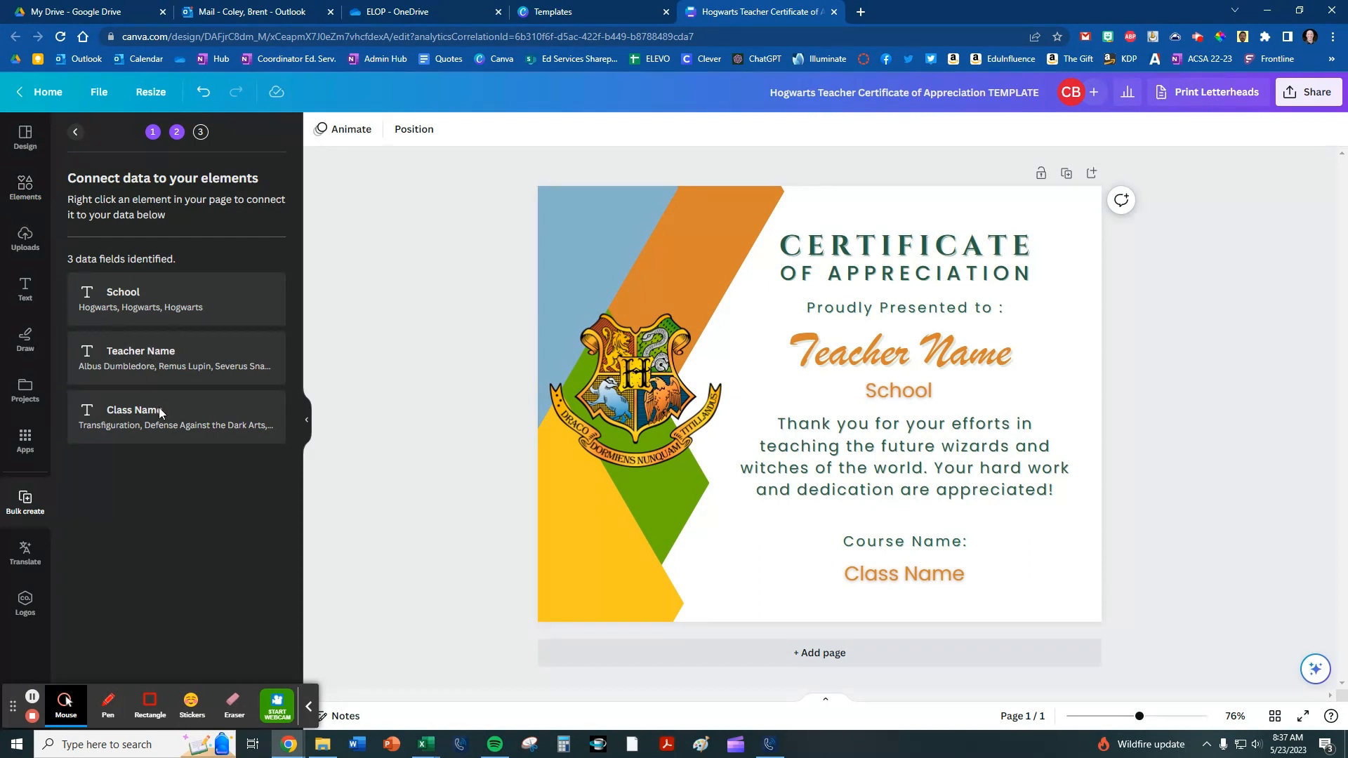
mouse_move(264, 125)
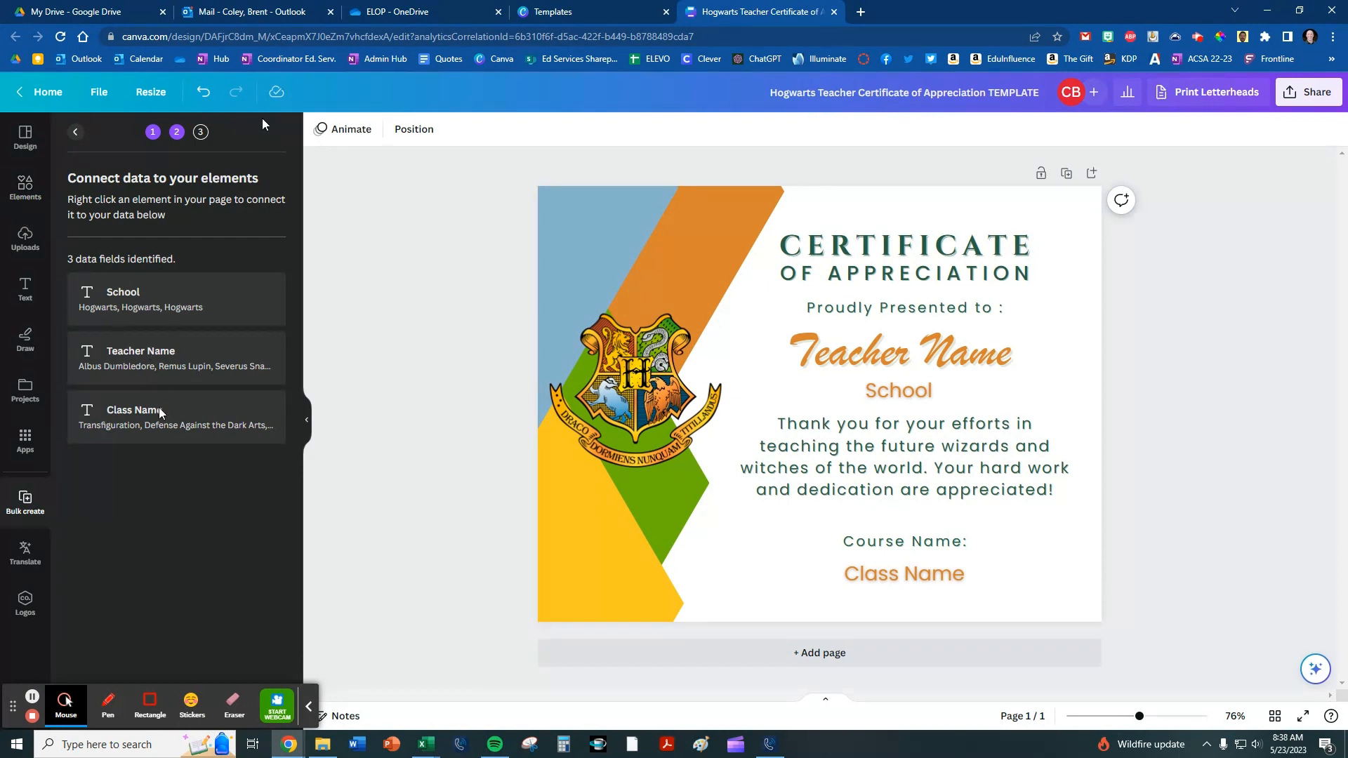
- Connect the Teacher Name placeholder text to the Teacher Name data field
click(635, 392)
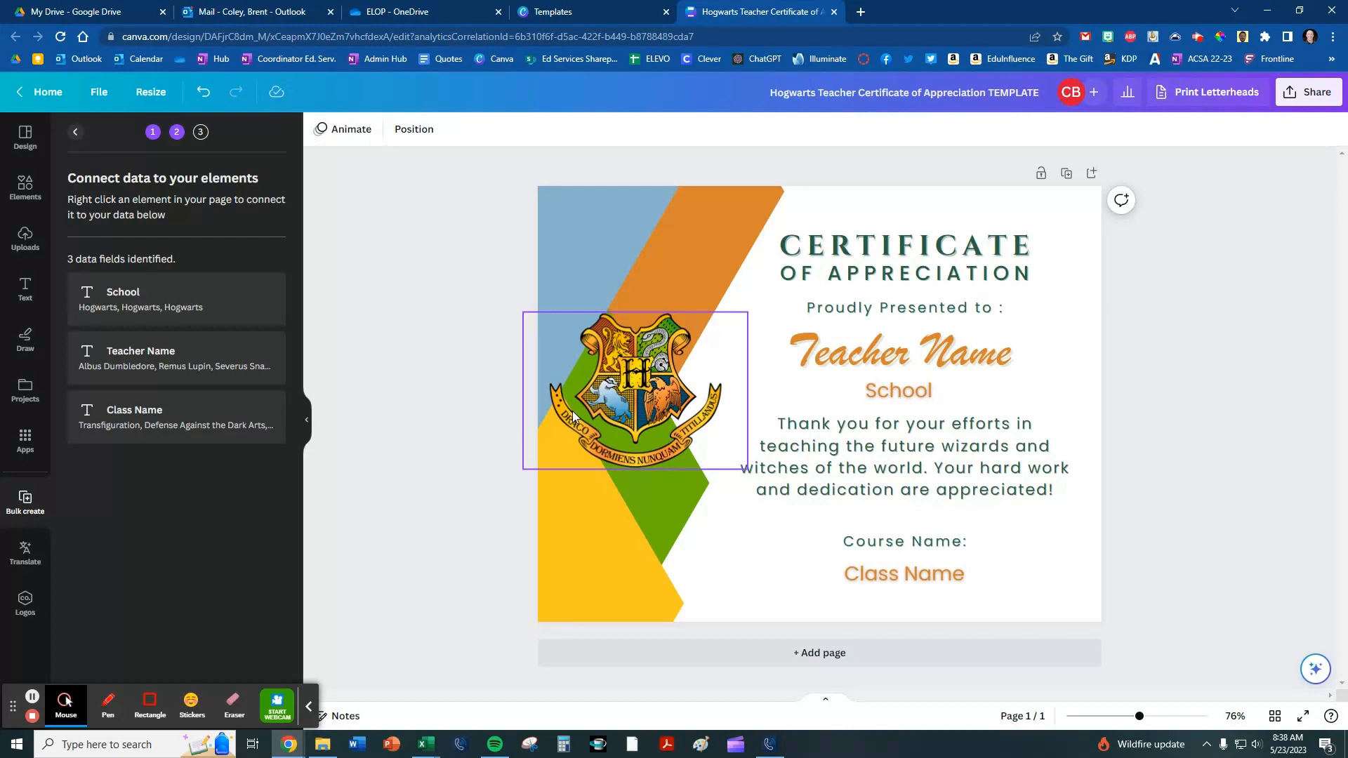
click(898, 351)
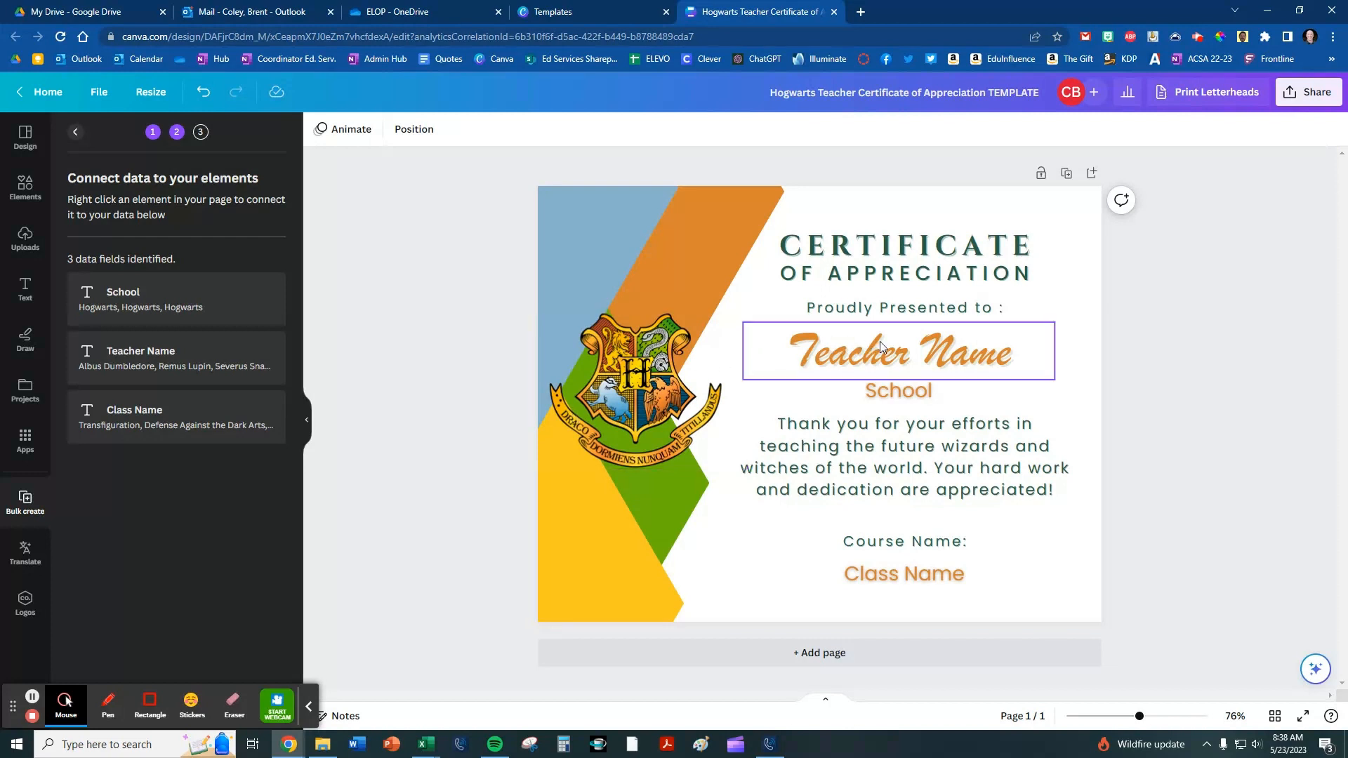
right_click(882, 351)
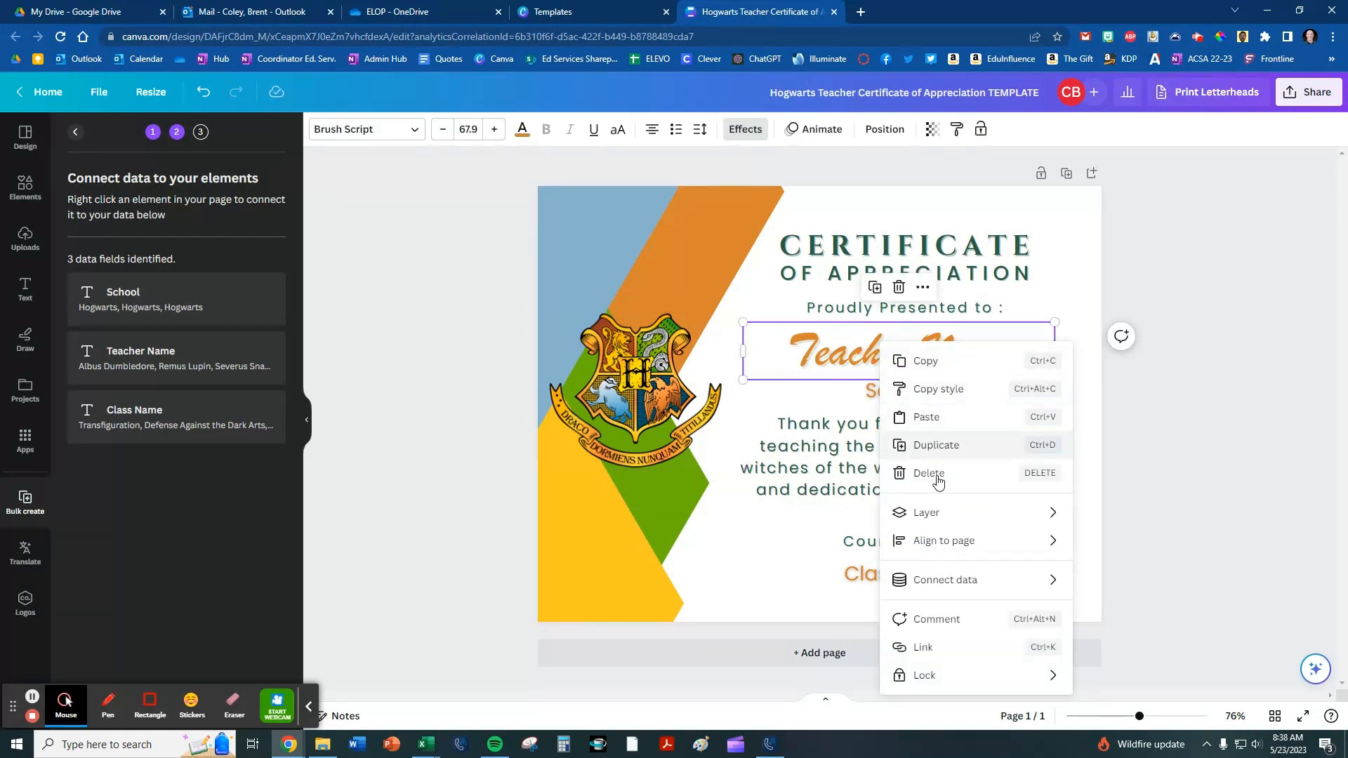
click(944, 579)
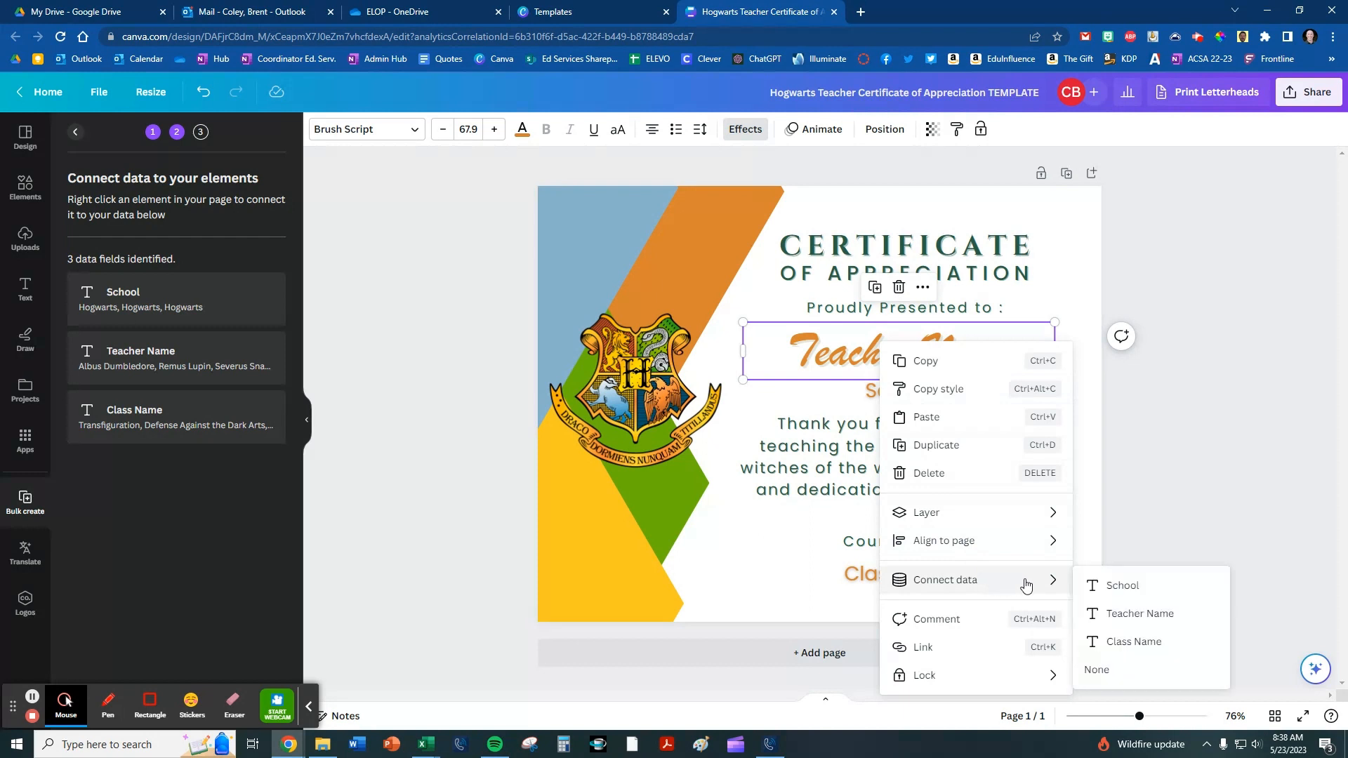
click(1140, 613)
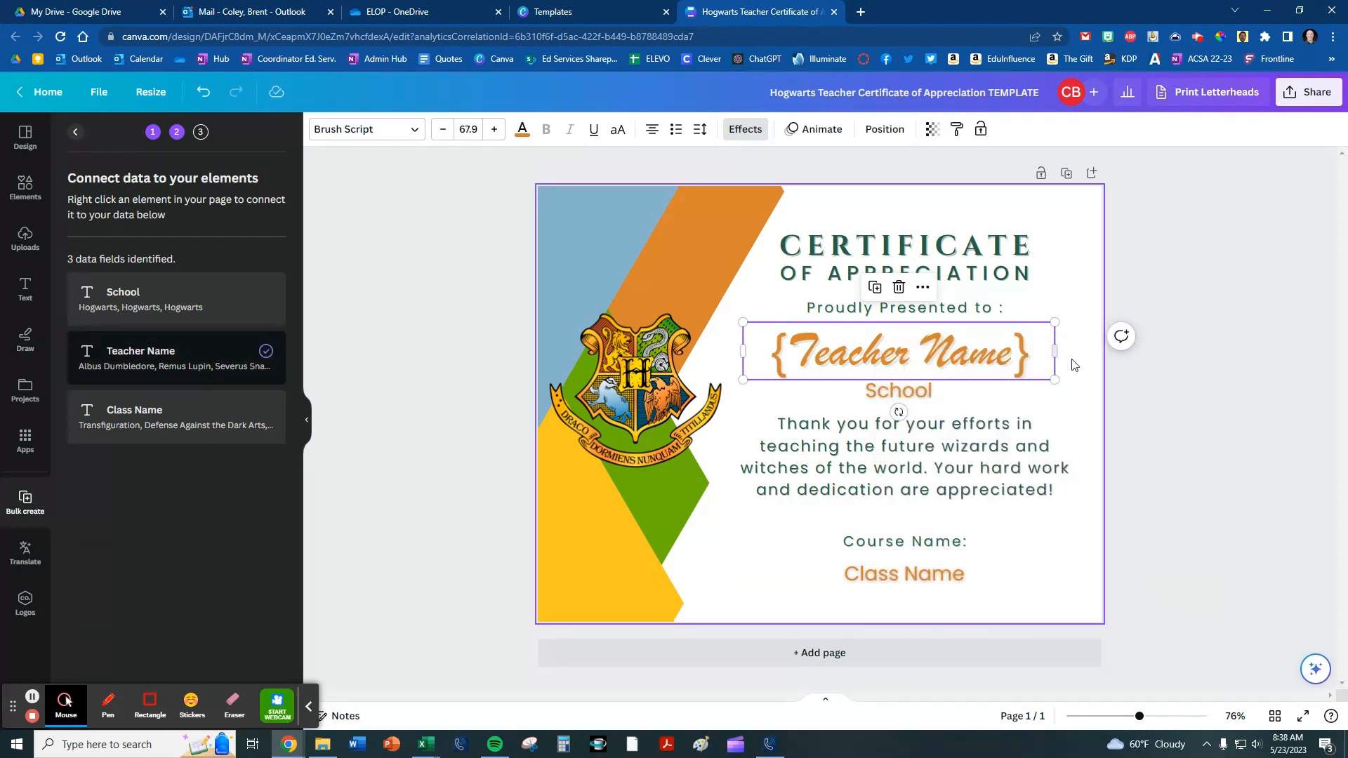
- Connect the School and Class Name placeholders to their School and Class Name data fields
click(898, 390)
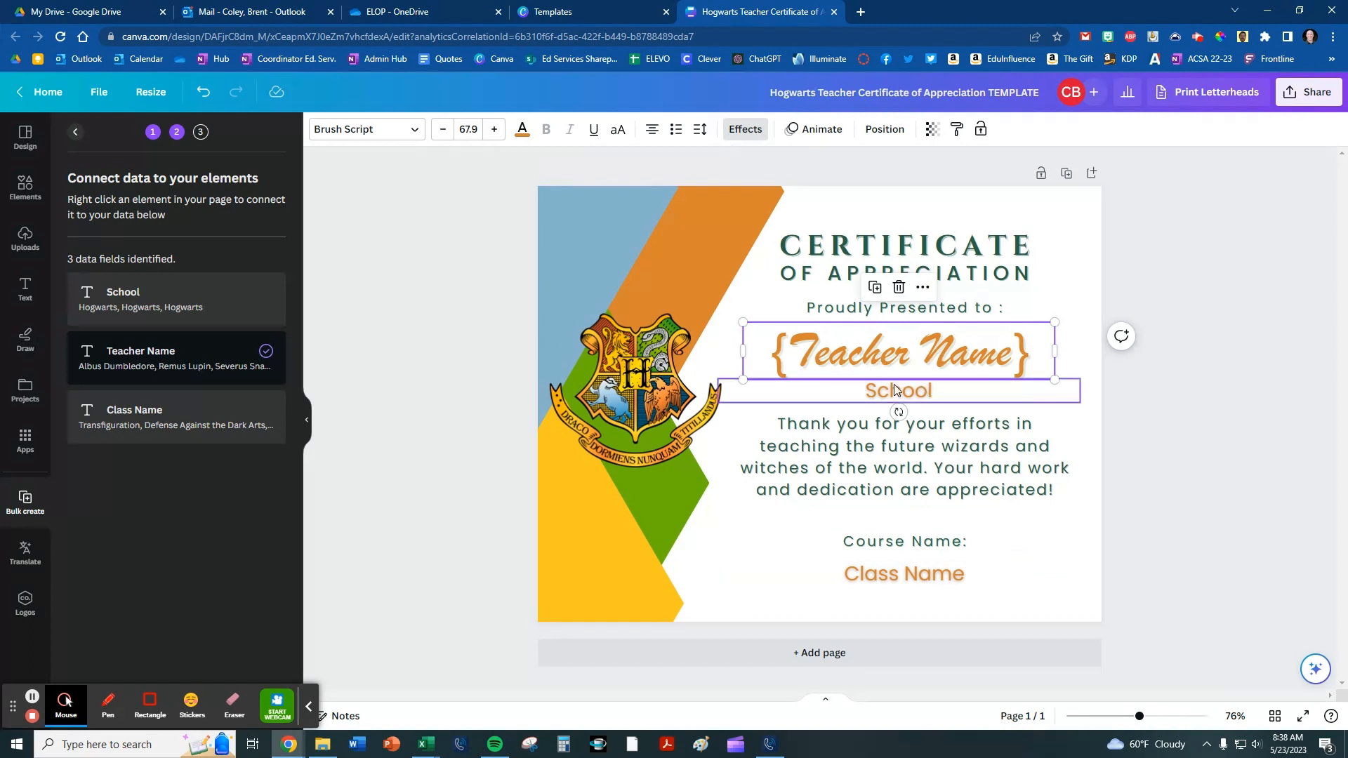
right_click(895, 391)
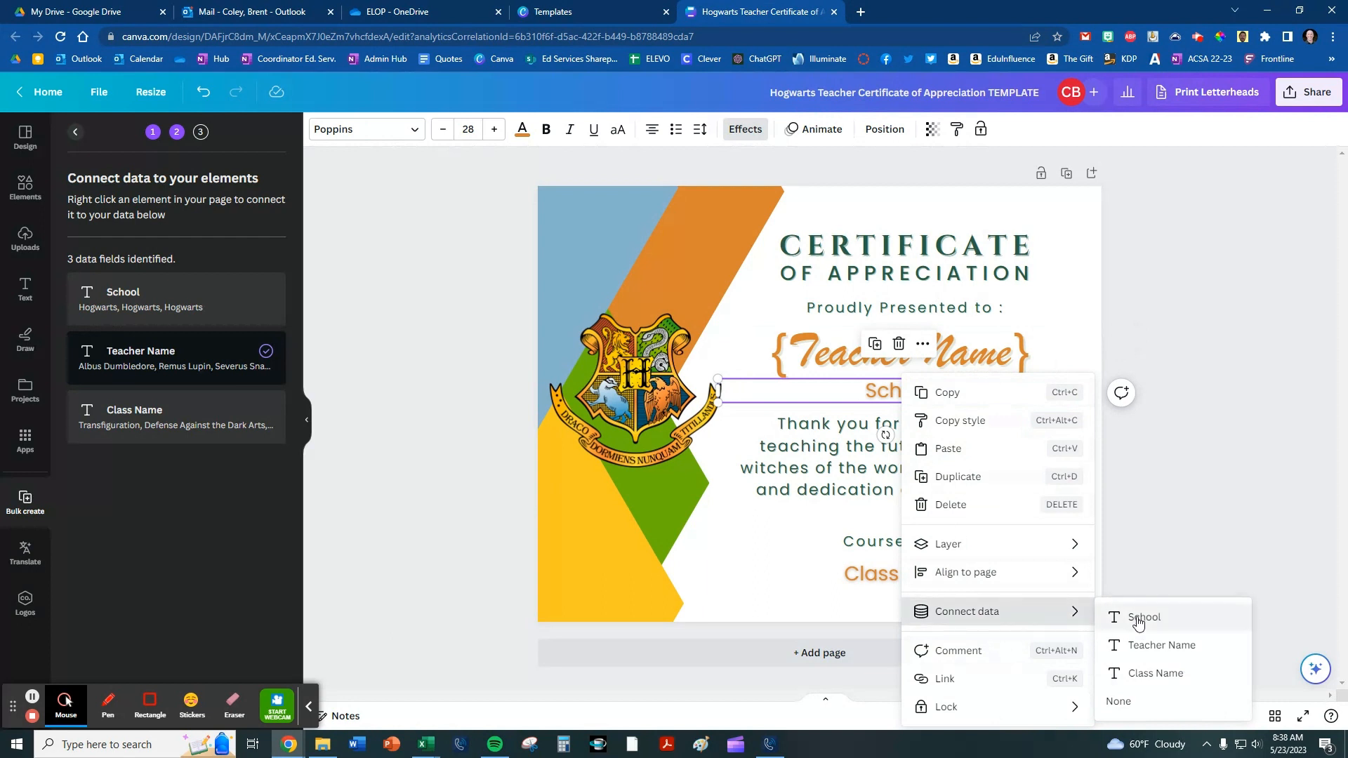
click(1145, 618)
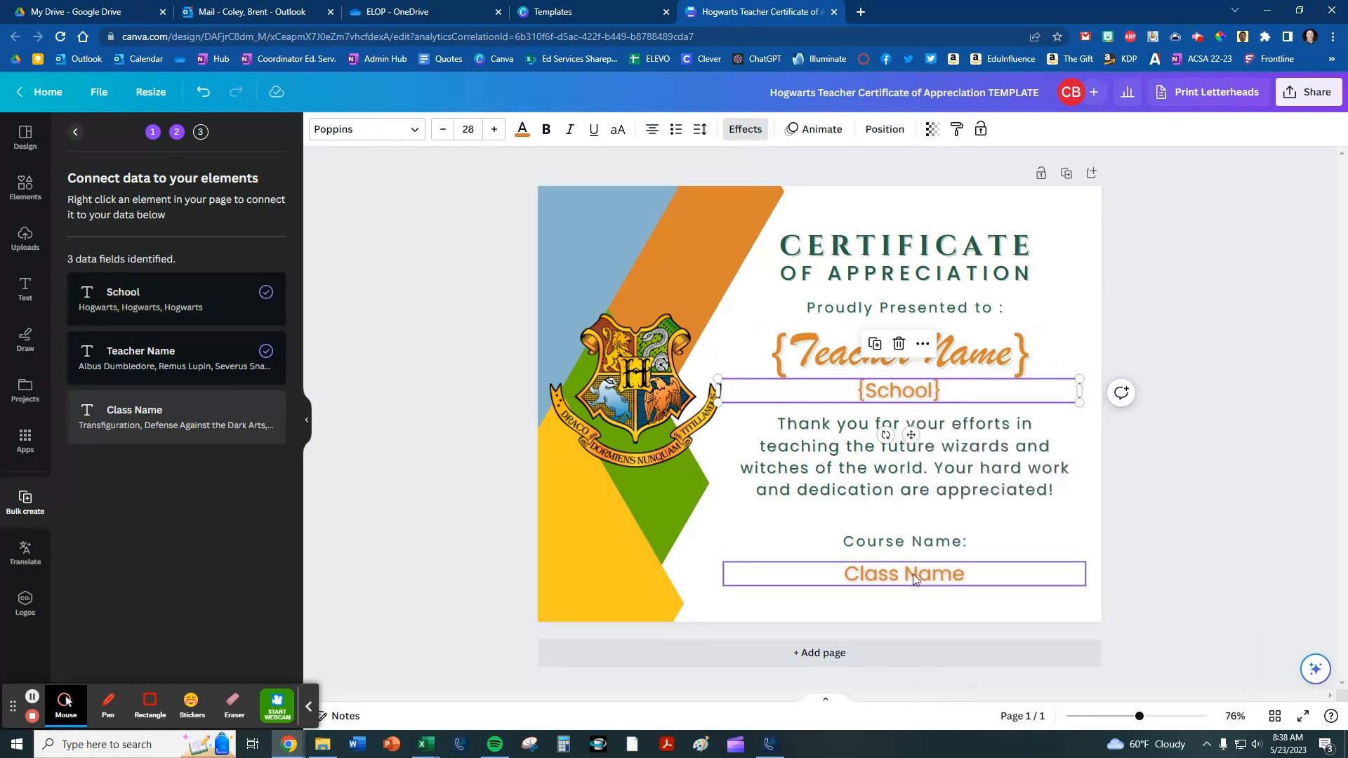
right_click(904, 573)
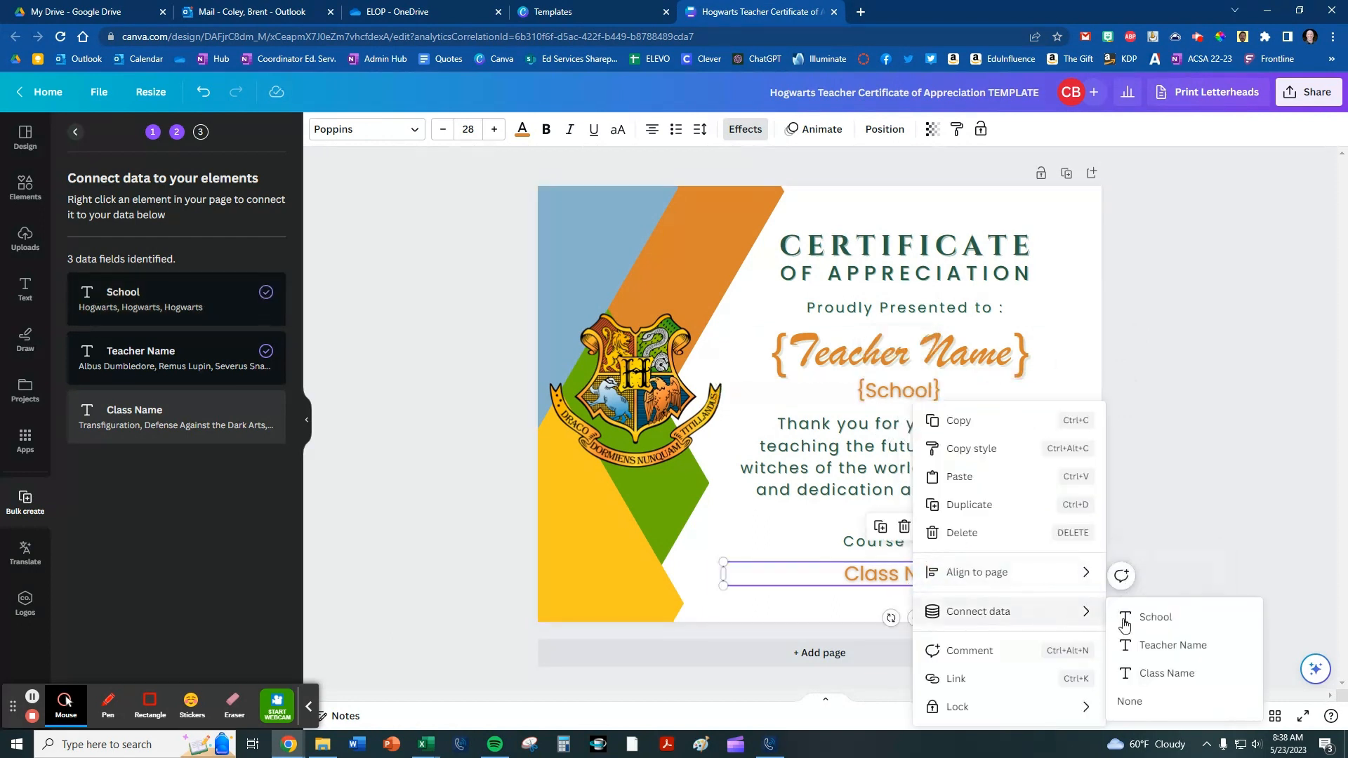
click(1167, 673)
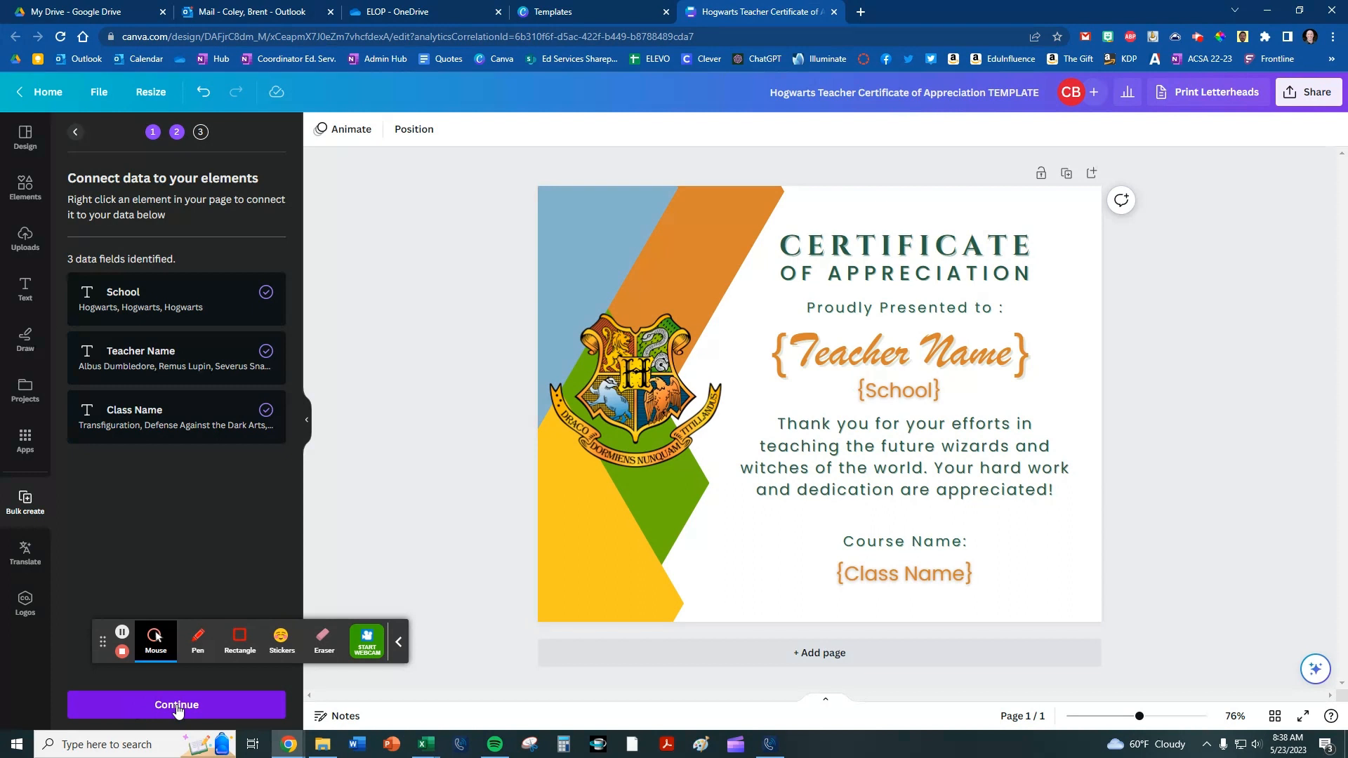
- Continue with all 19 data rows selected and generate 19 certificate pages
click(176, 705)
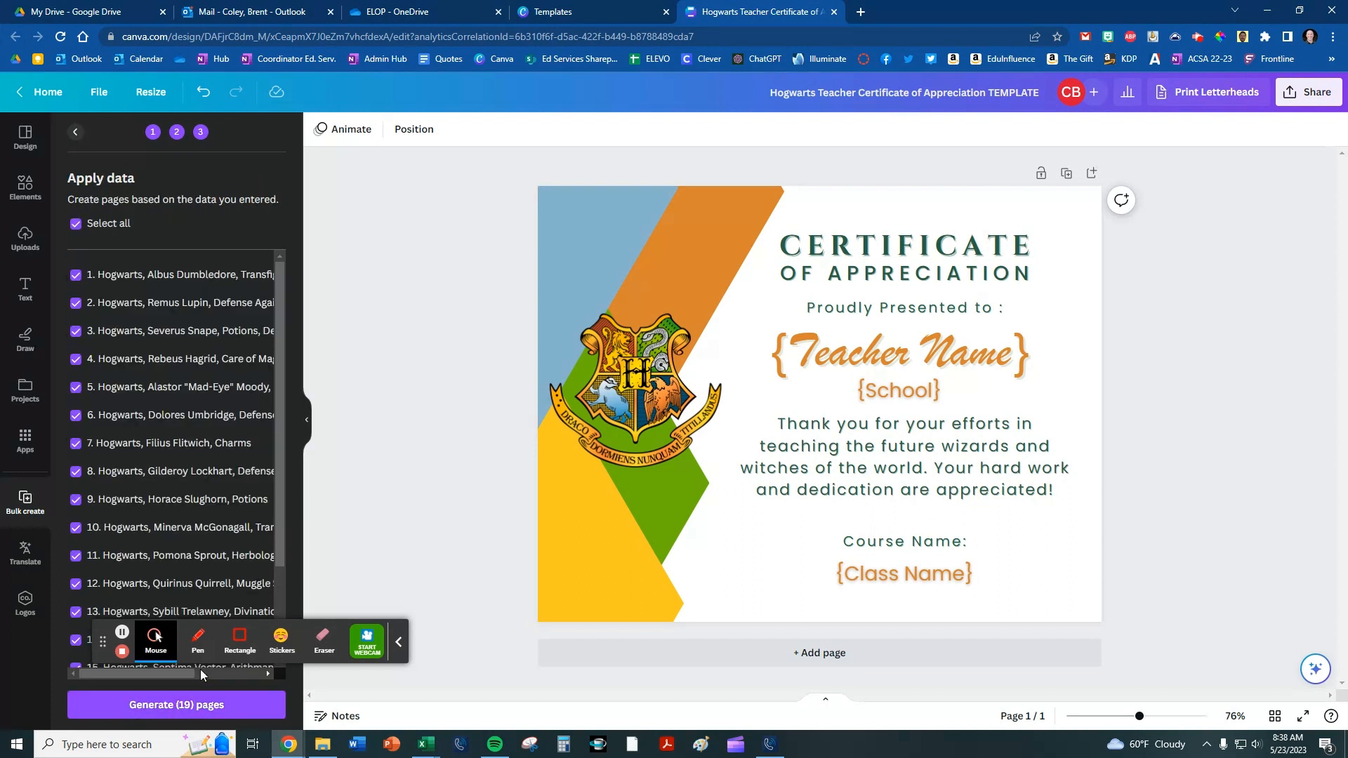
mouse_move(148, 283)
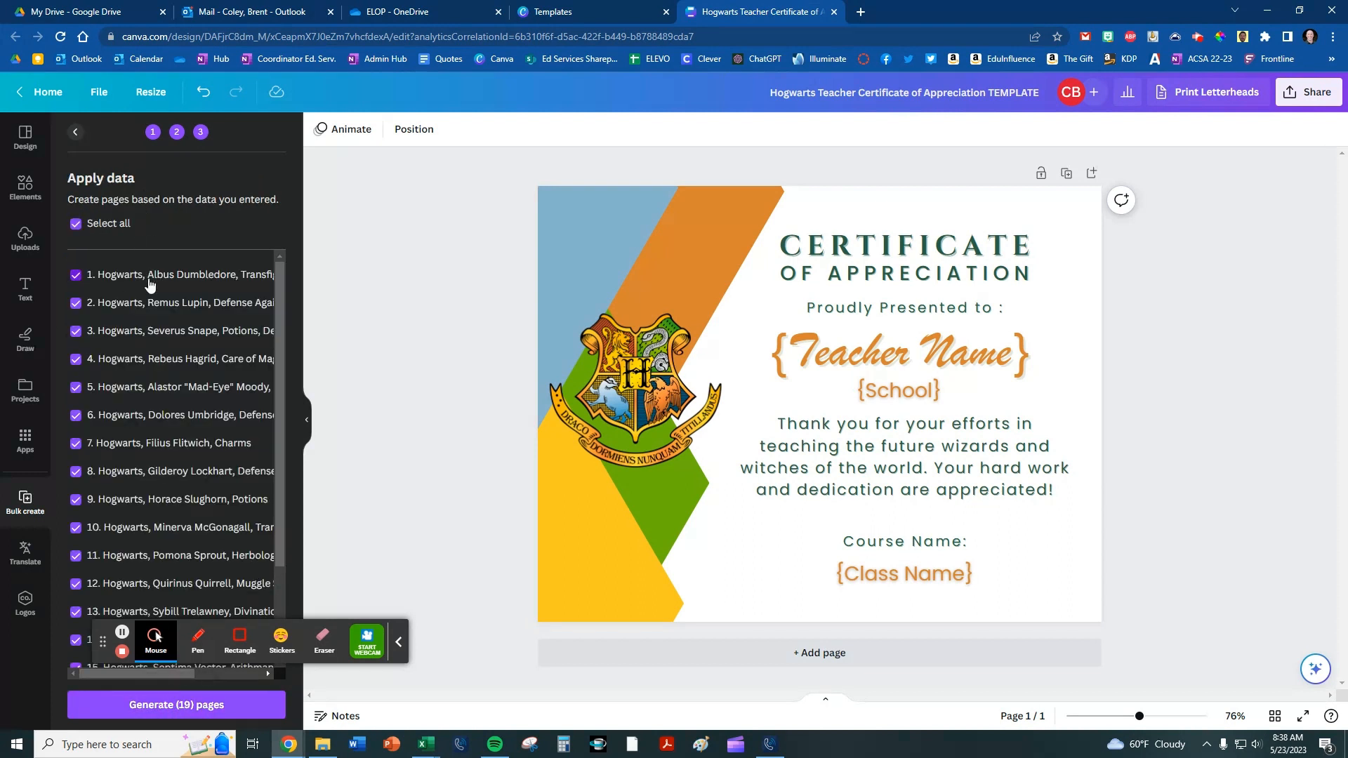
scroll(down, 3)
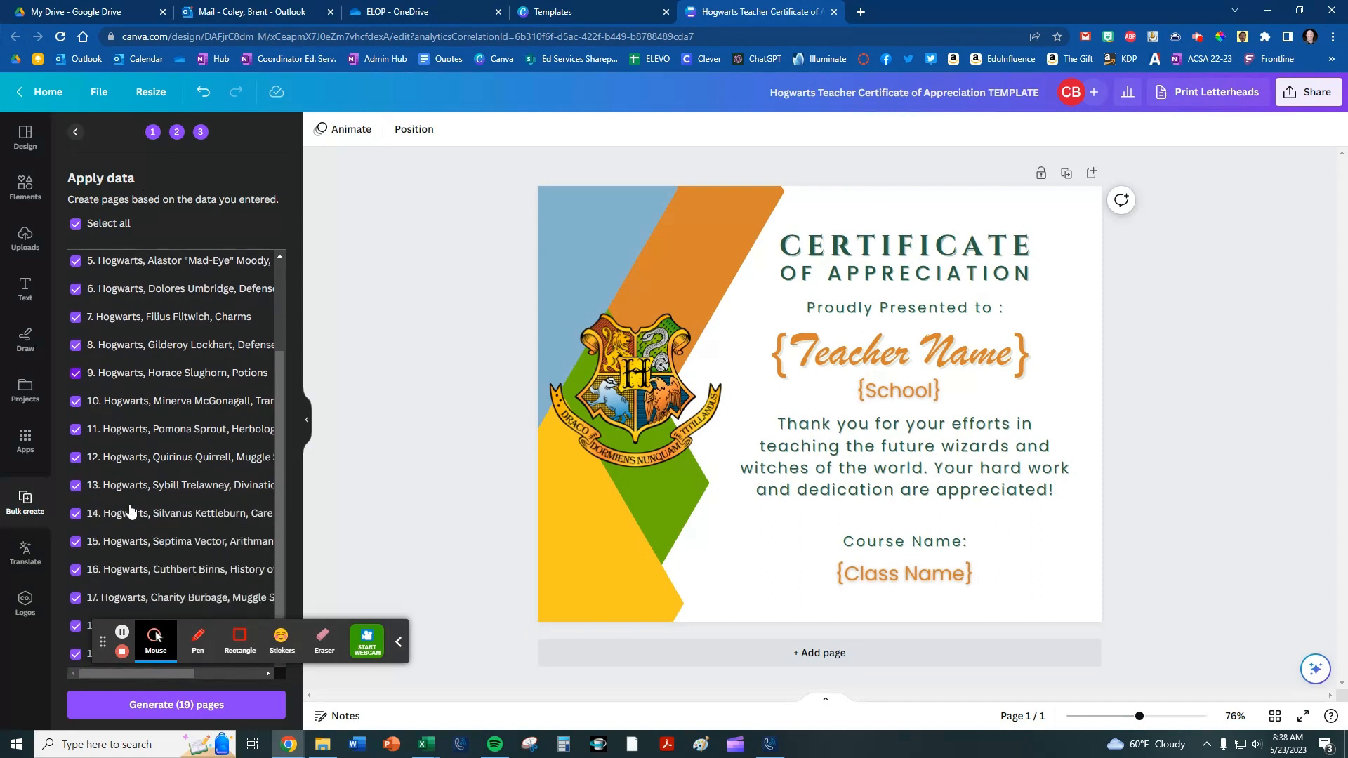
scroll(up, 3)
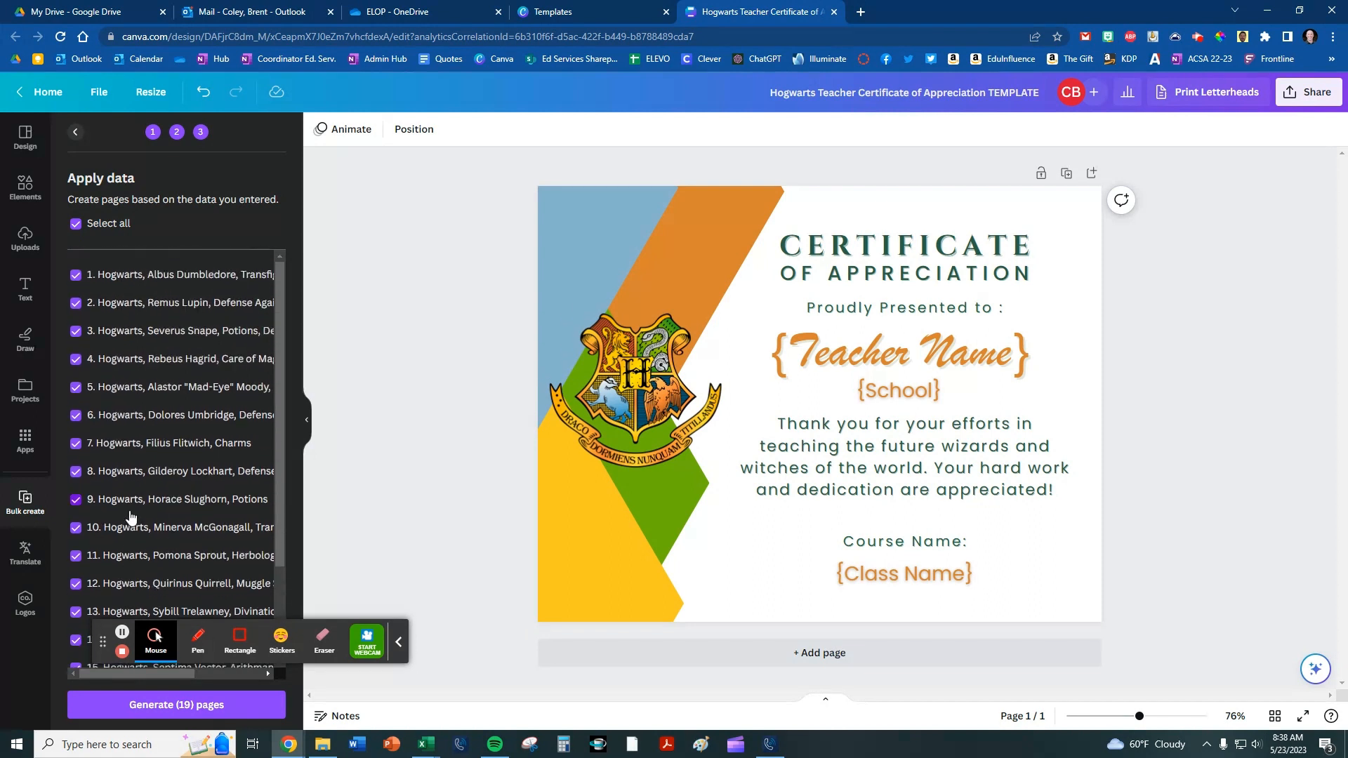
mouse_move(177, 705)
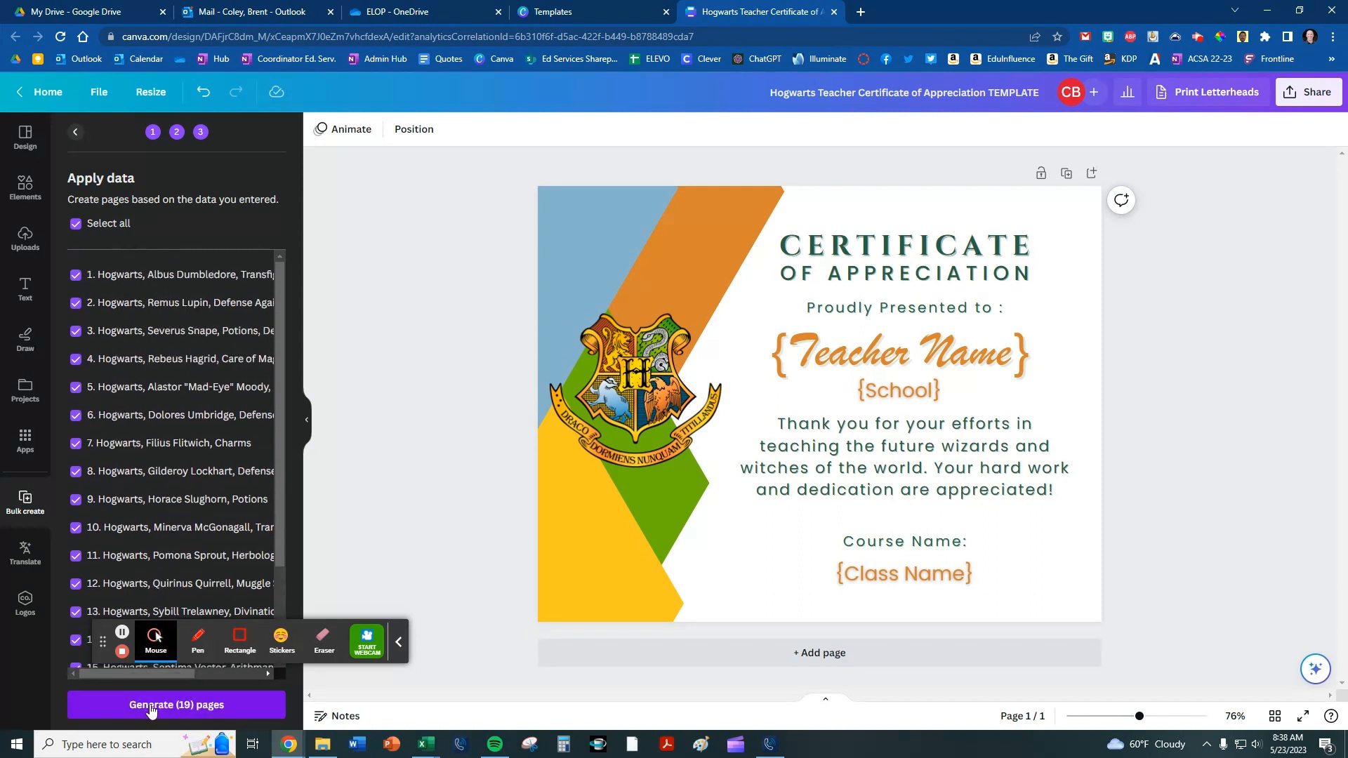
click(176, 705)
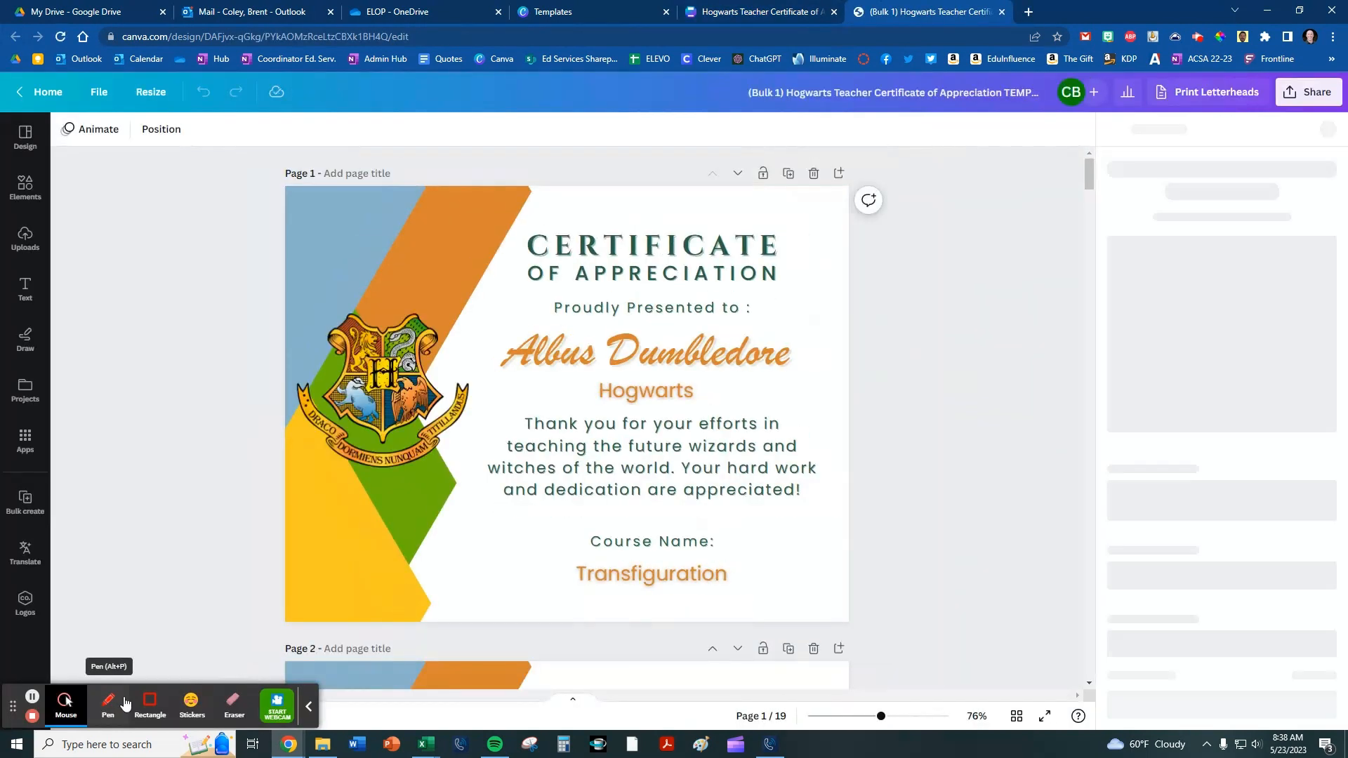
- Dismiss the print letterheads offer and scroll through the generated certificate pages
click(1214, 93)
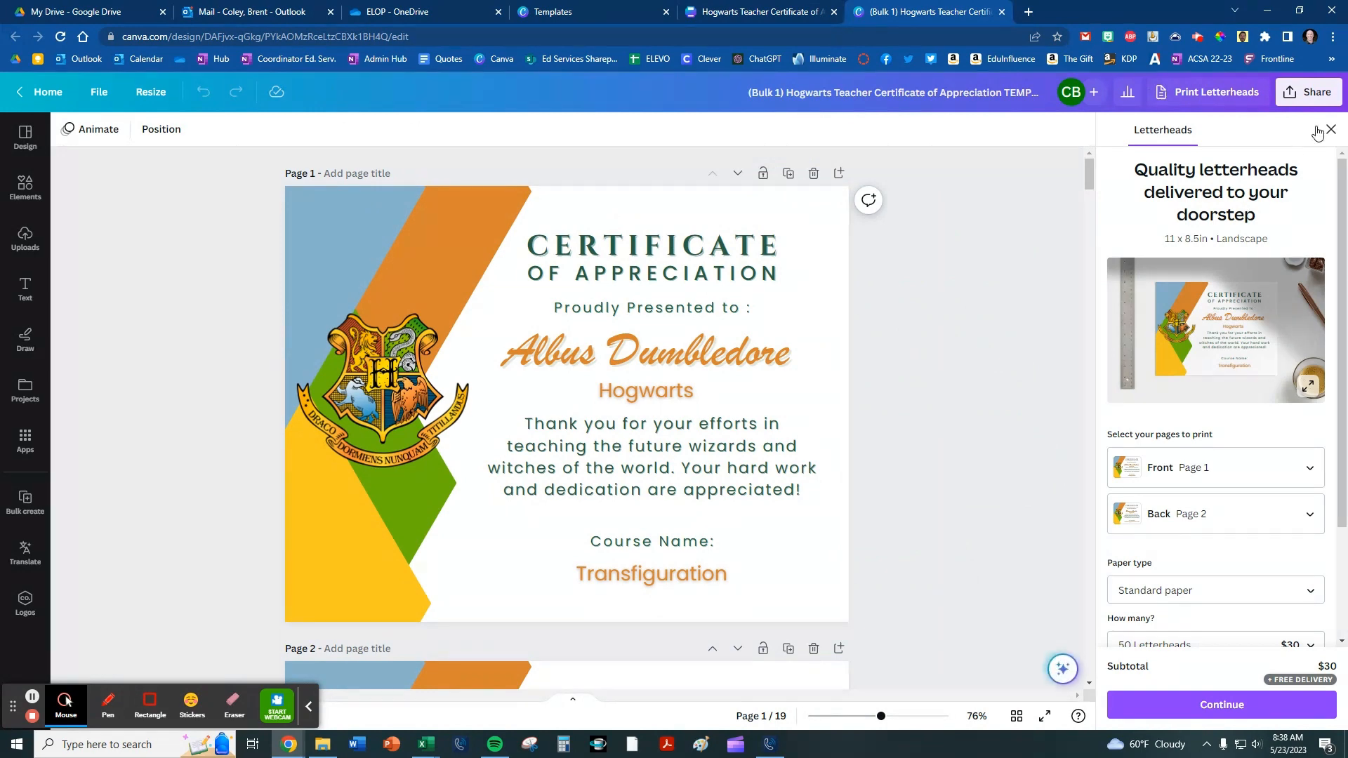
click(1330, 130)
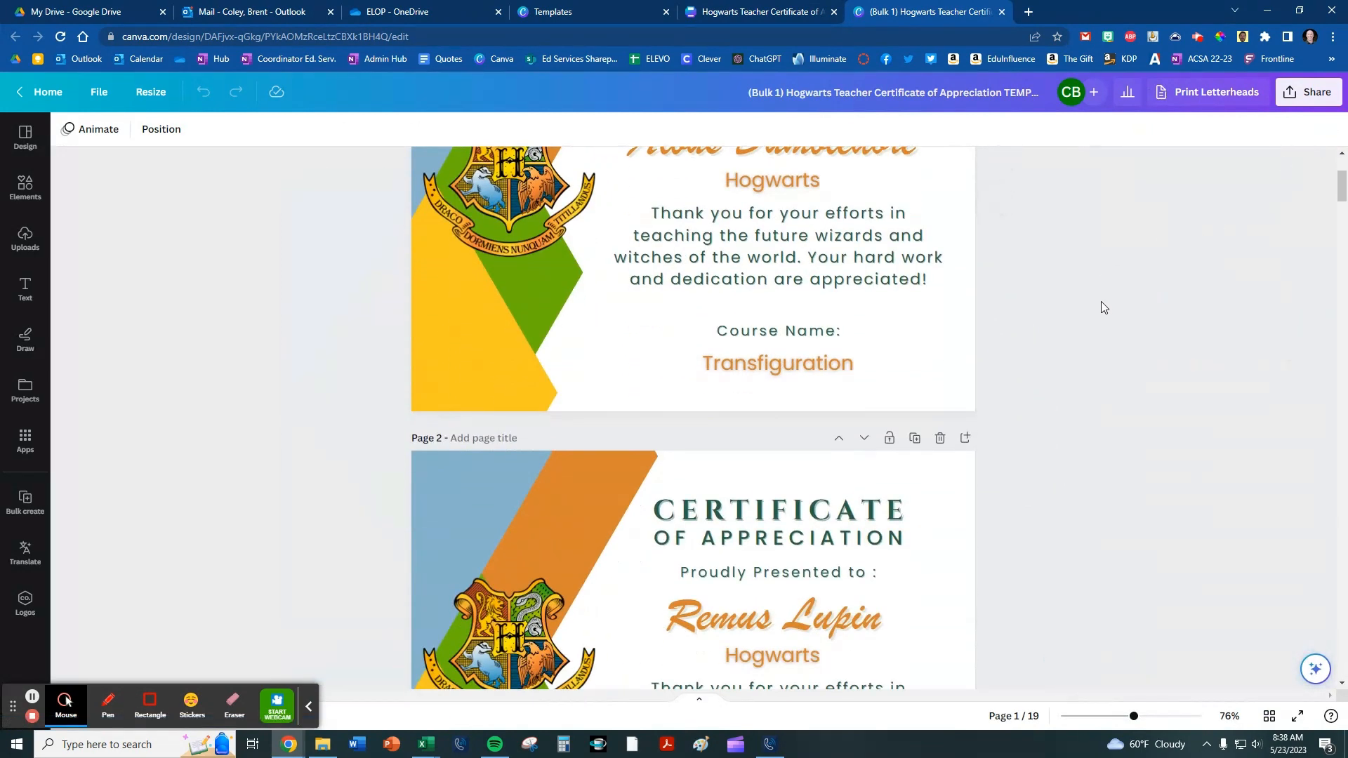
scroll(down, 3)
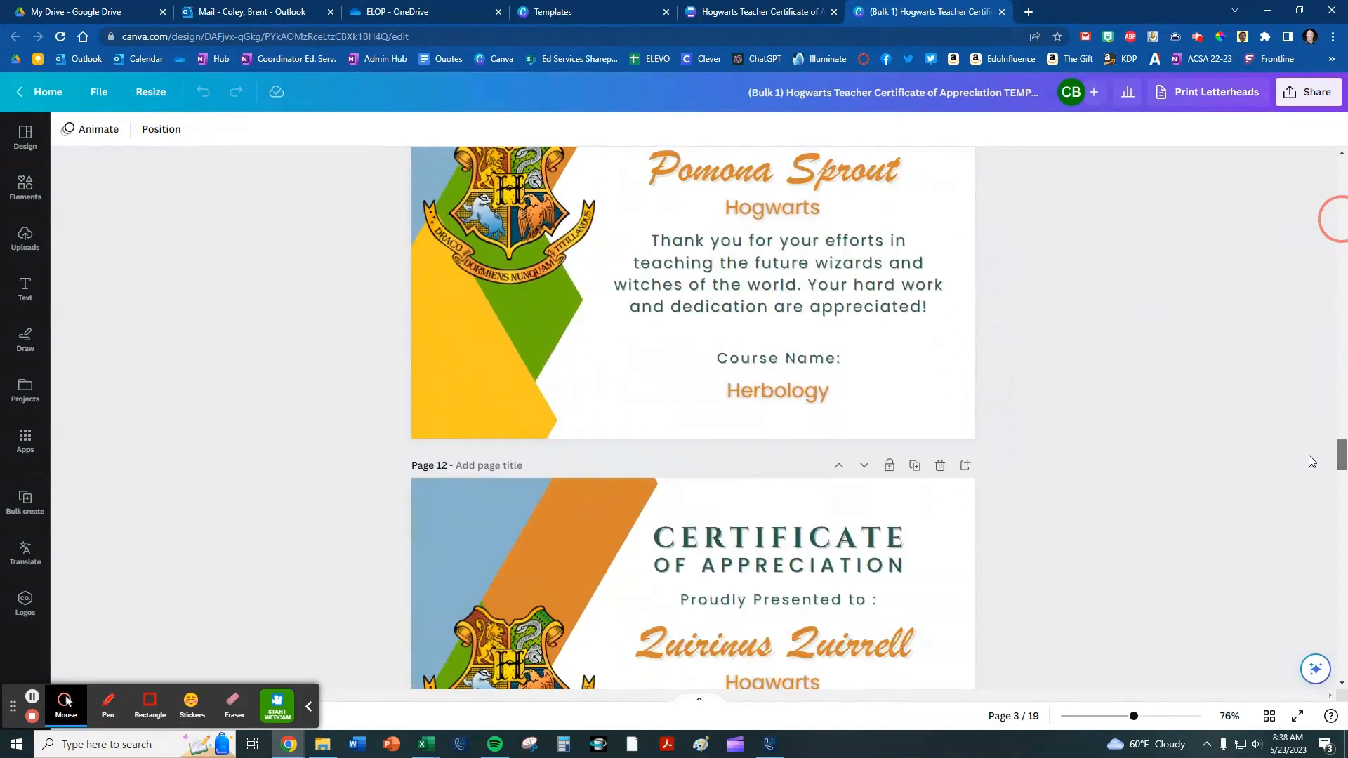
scroll(up, 3)
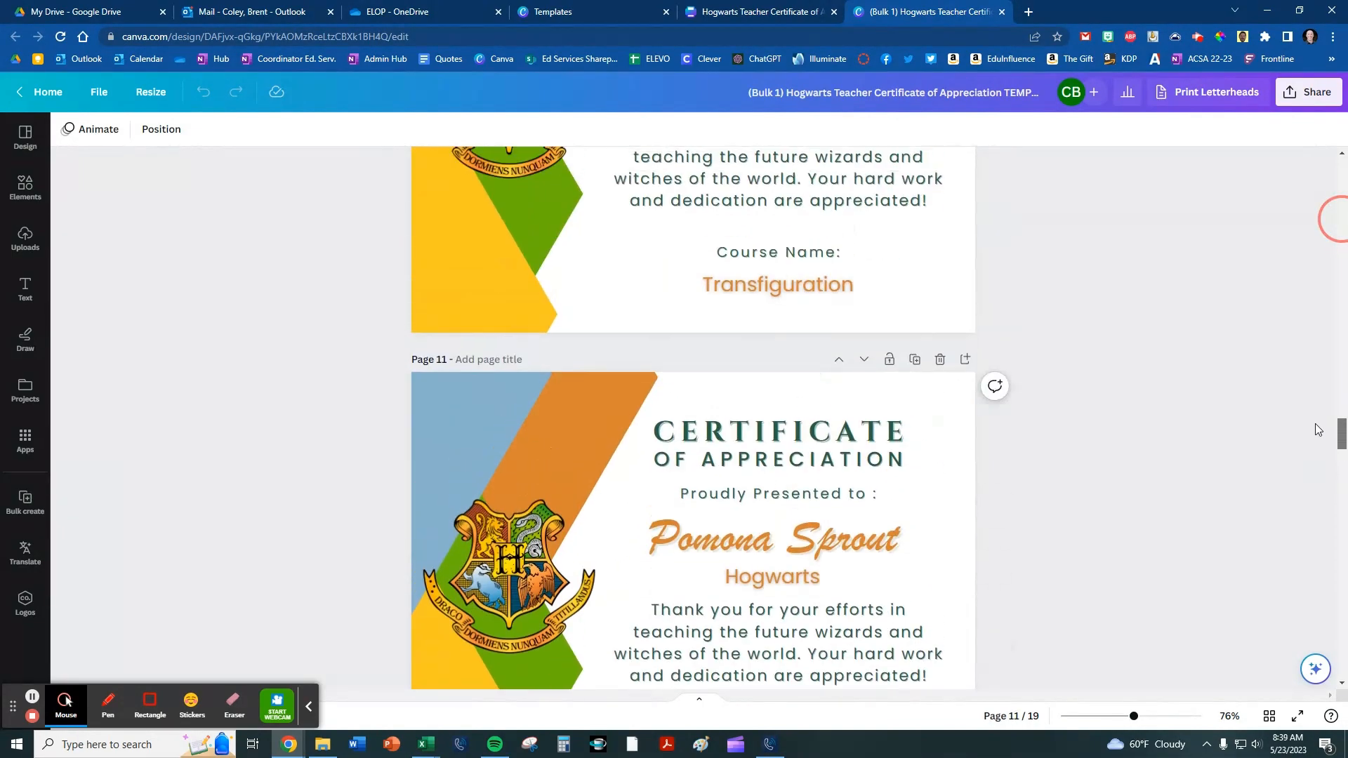
scroll(up, 3)
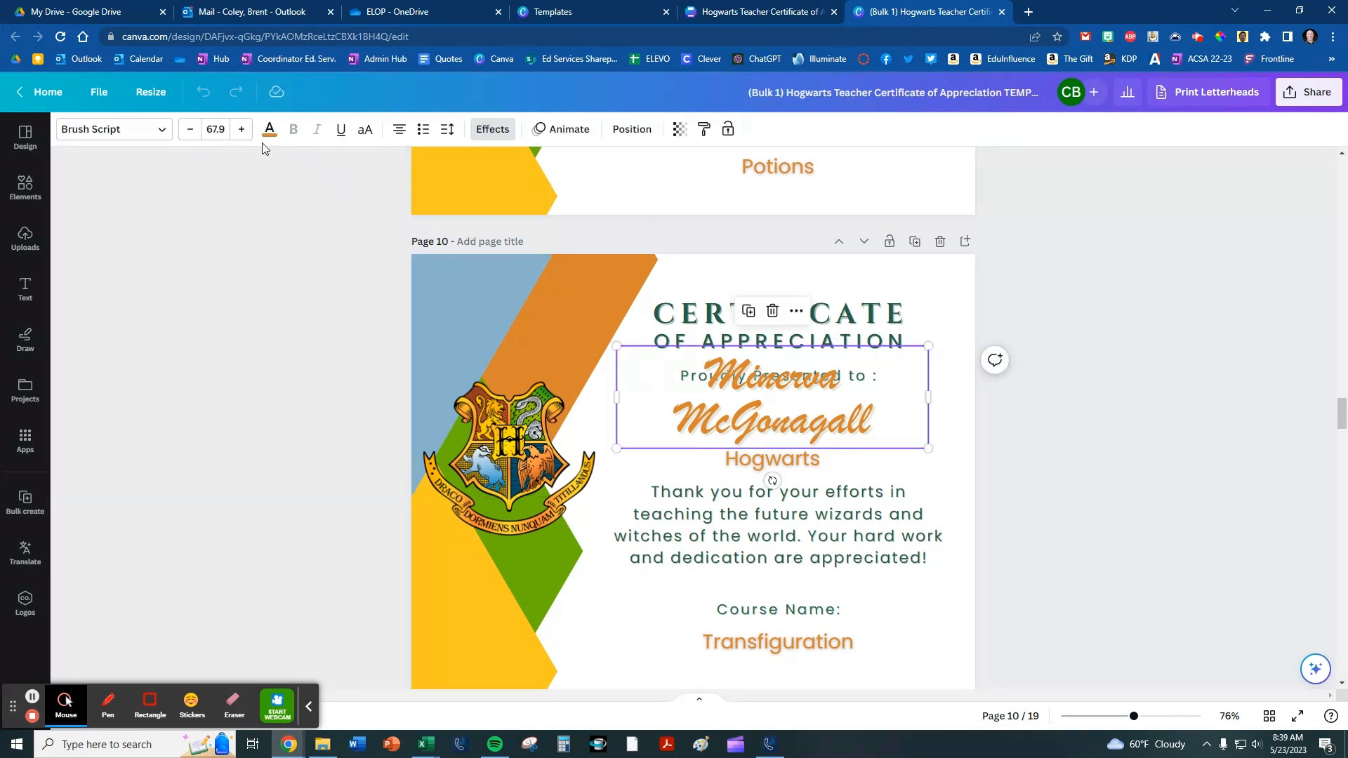
- Reduce Minerva McGonagall's name font size twice on page 10 so it fits one line, then review later pages
click(190, 129)
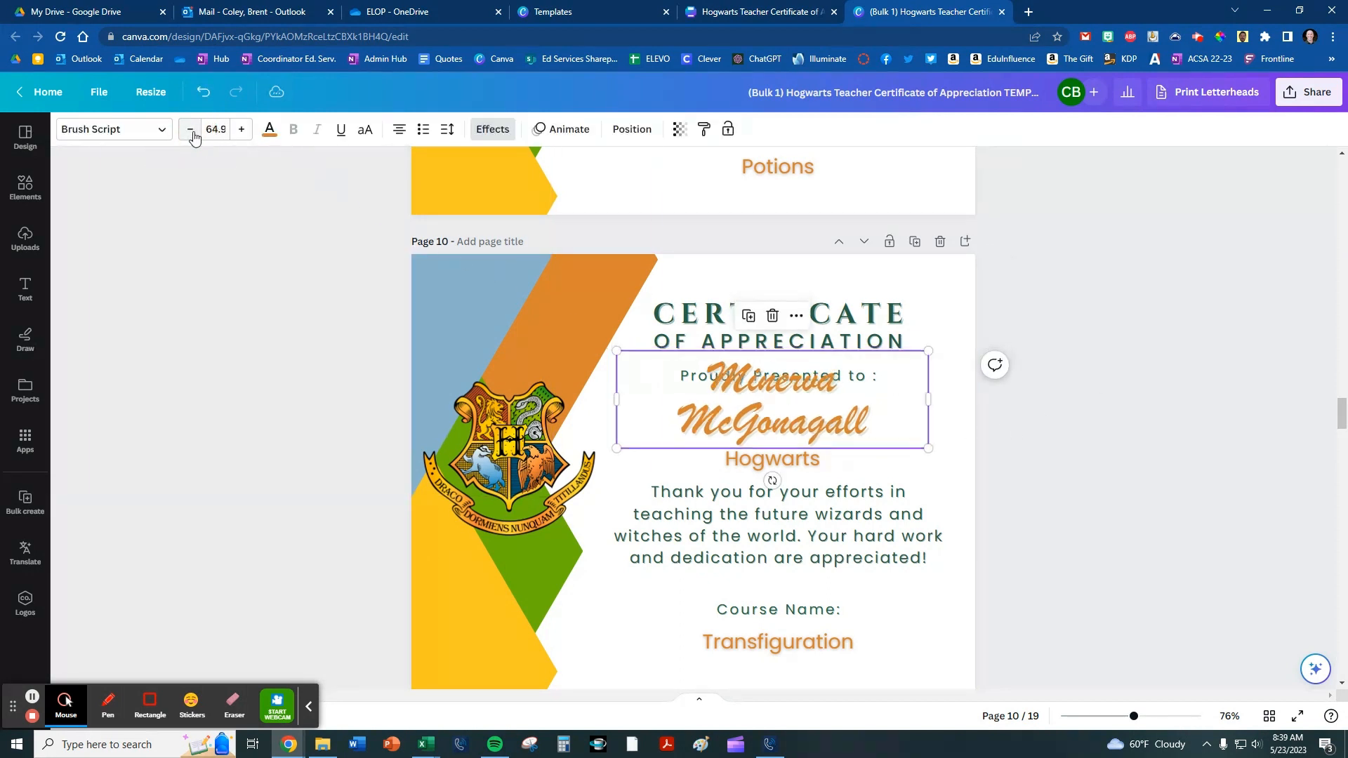
click(190, 129)
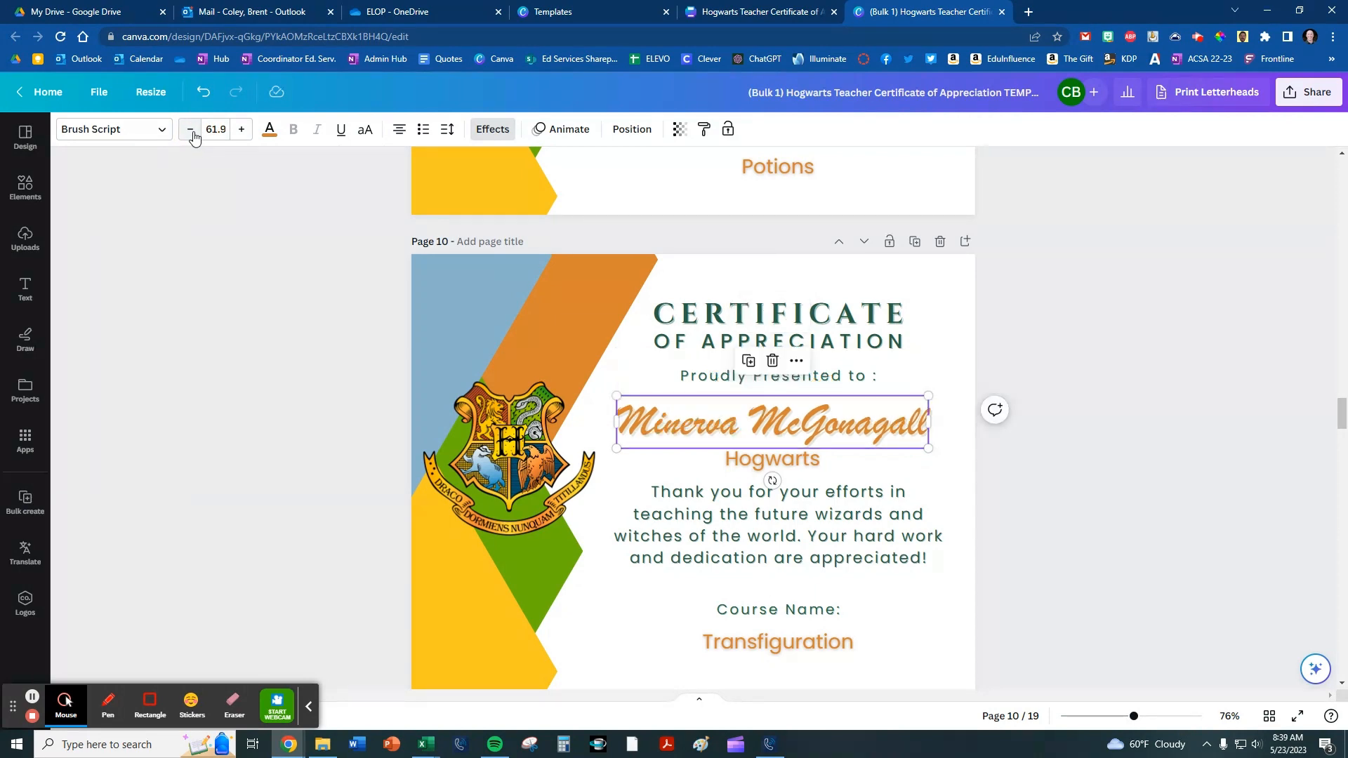
scroll(down, 3)
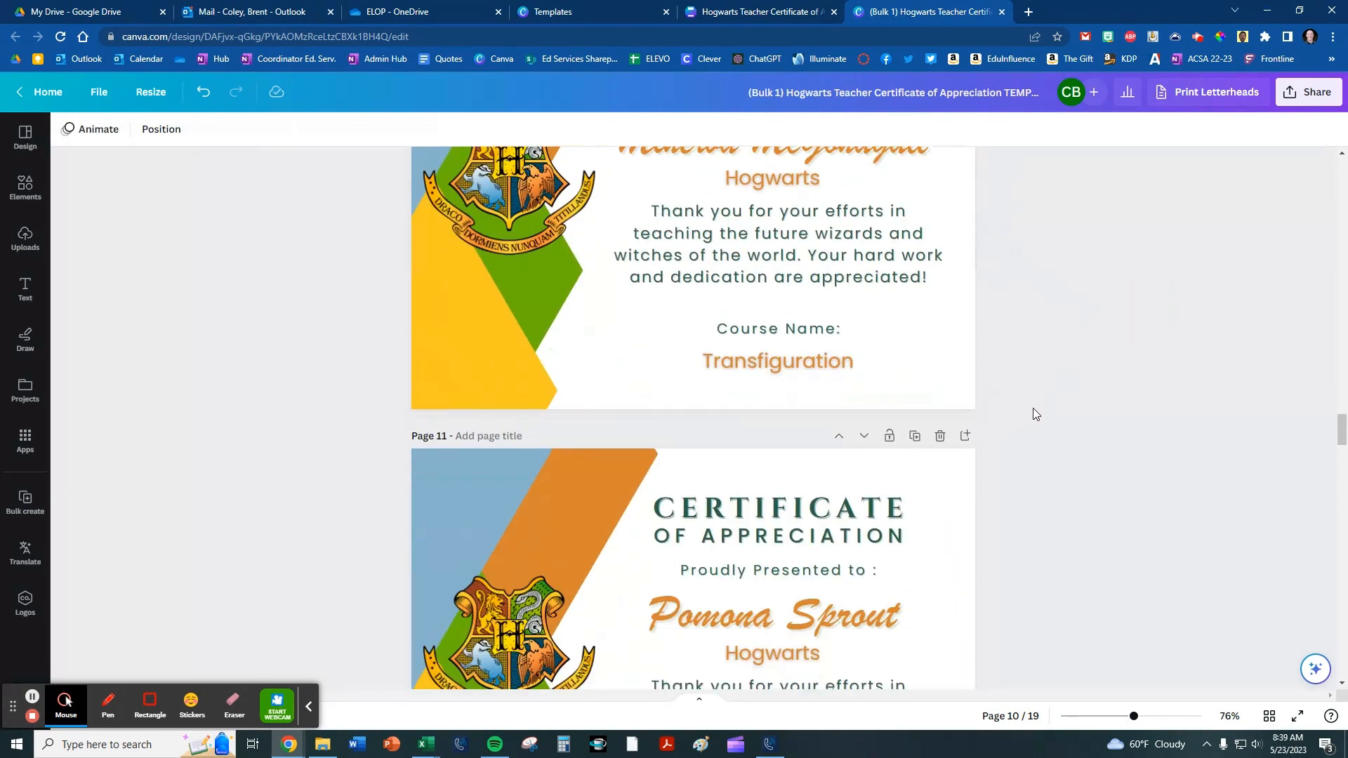
scroll(down, 3)
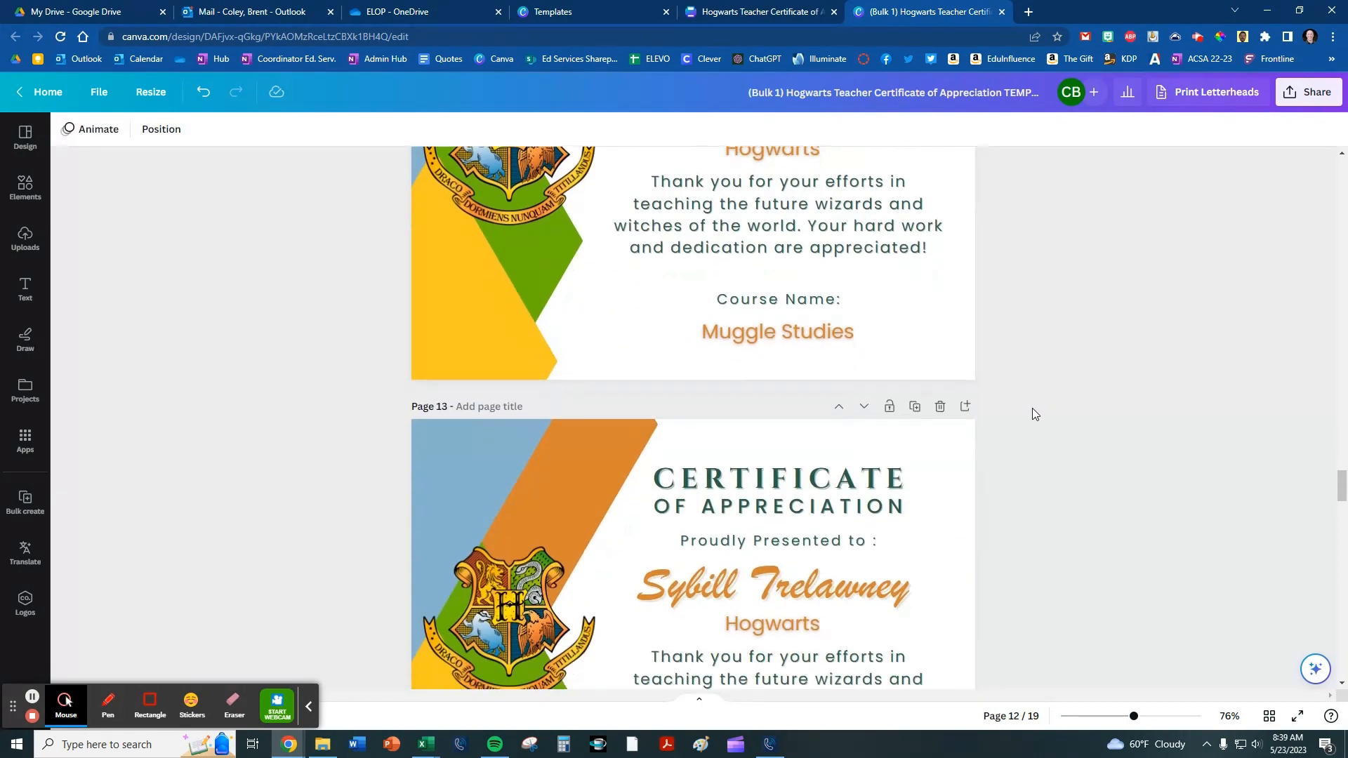
scroll(down, 3)
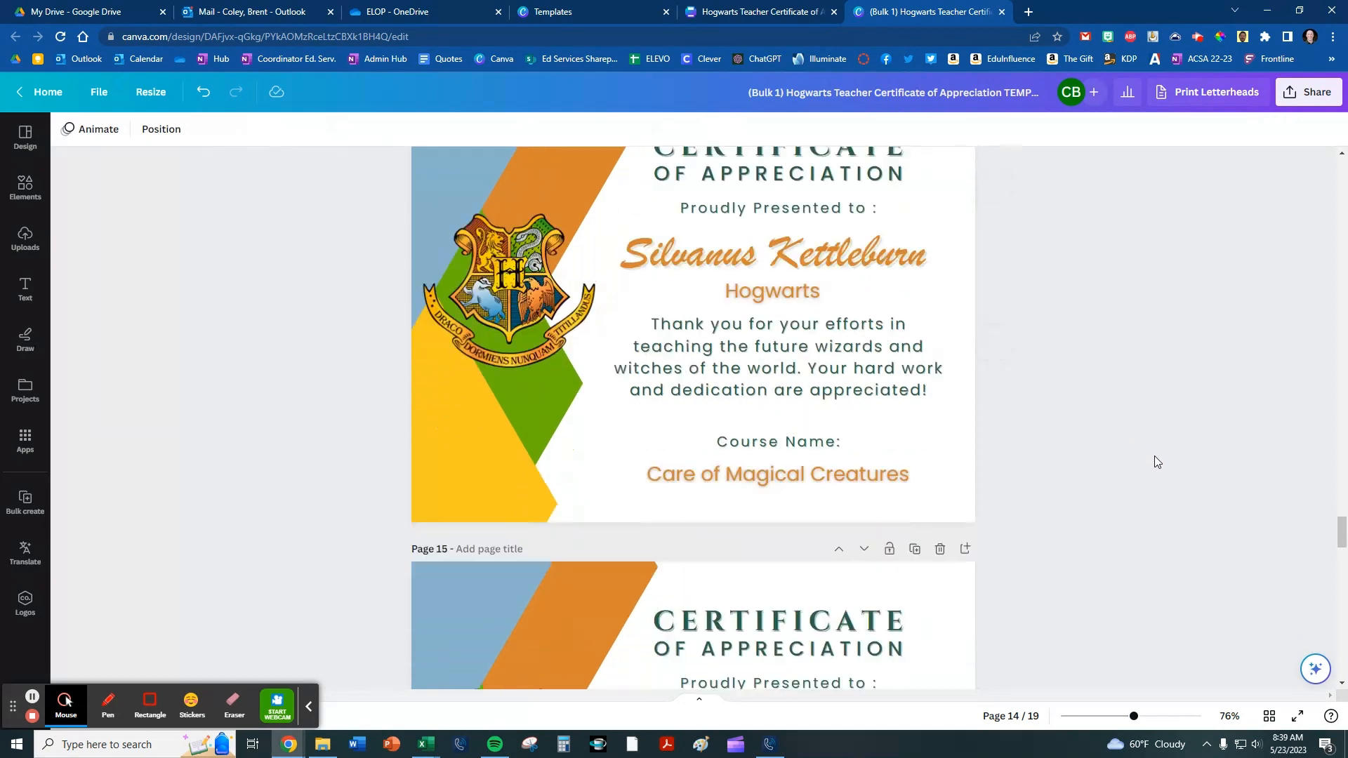
scroll(down, 3)
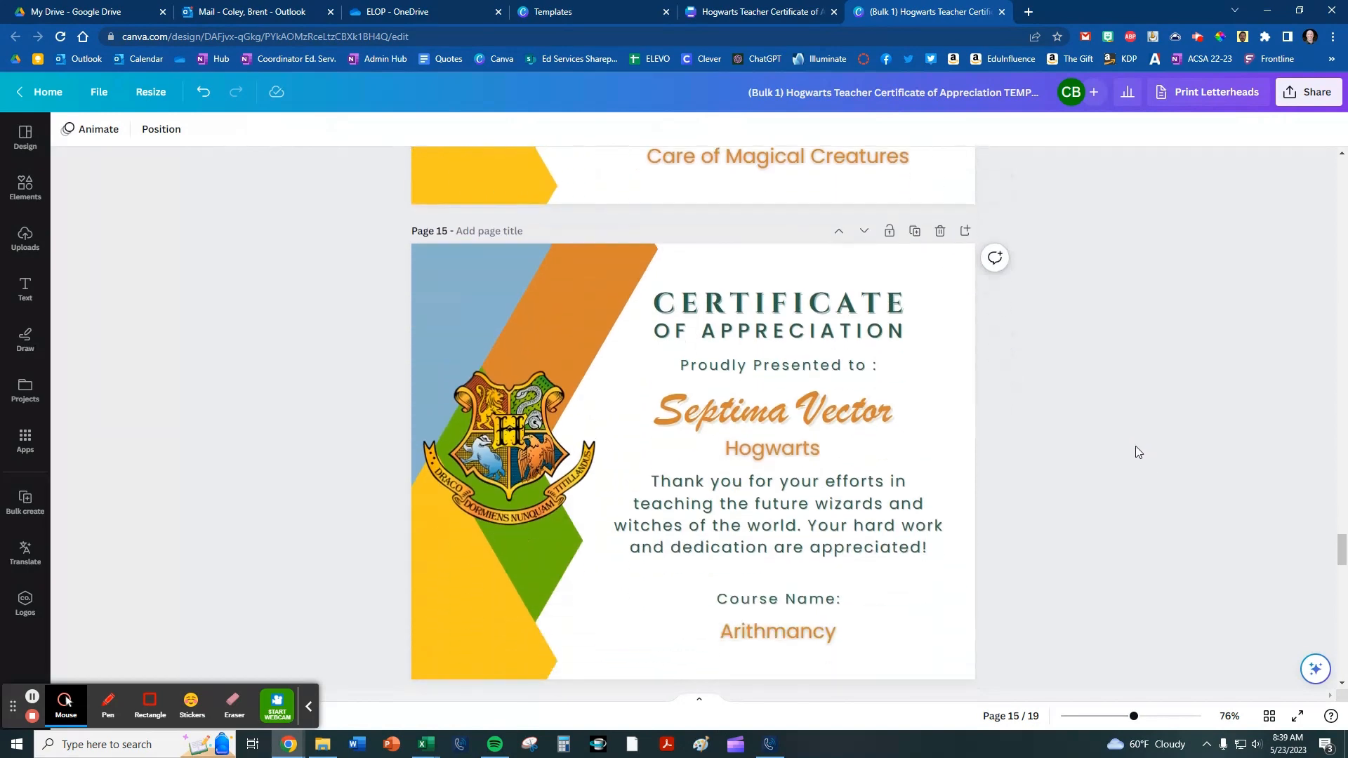
- Download the 19-page certificate design from Share as a PDF Print file
click(1315, 93)
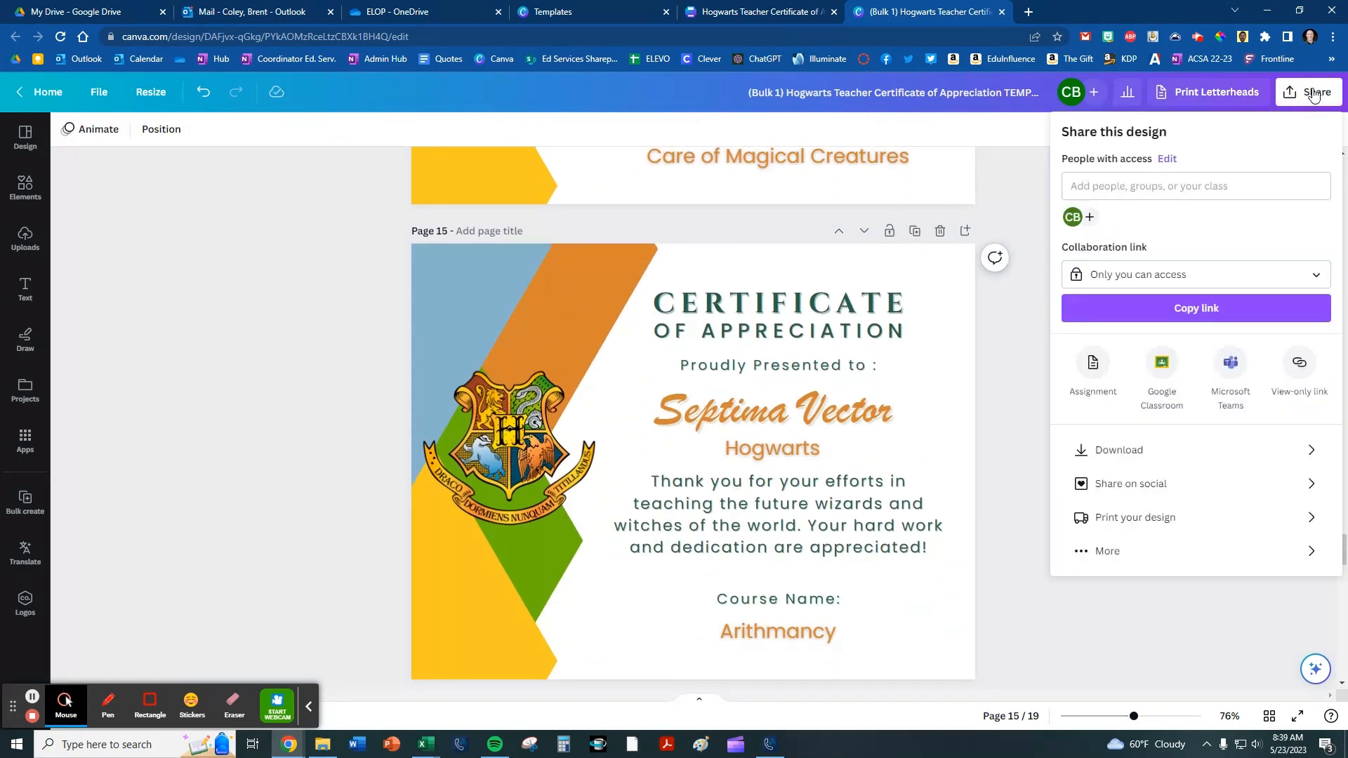
click(1119, 449)
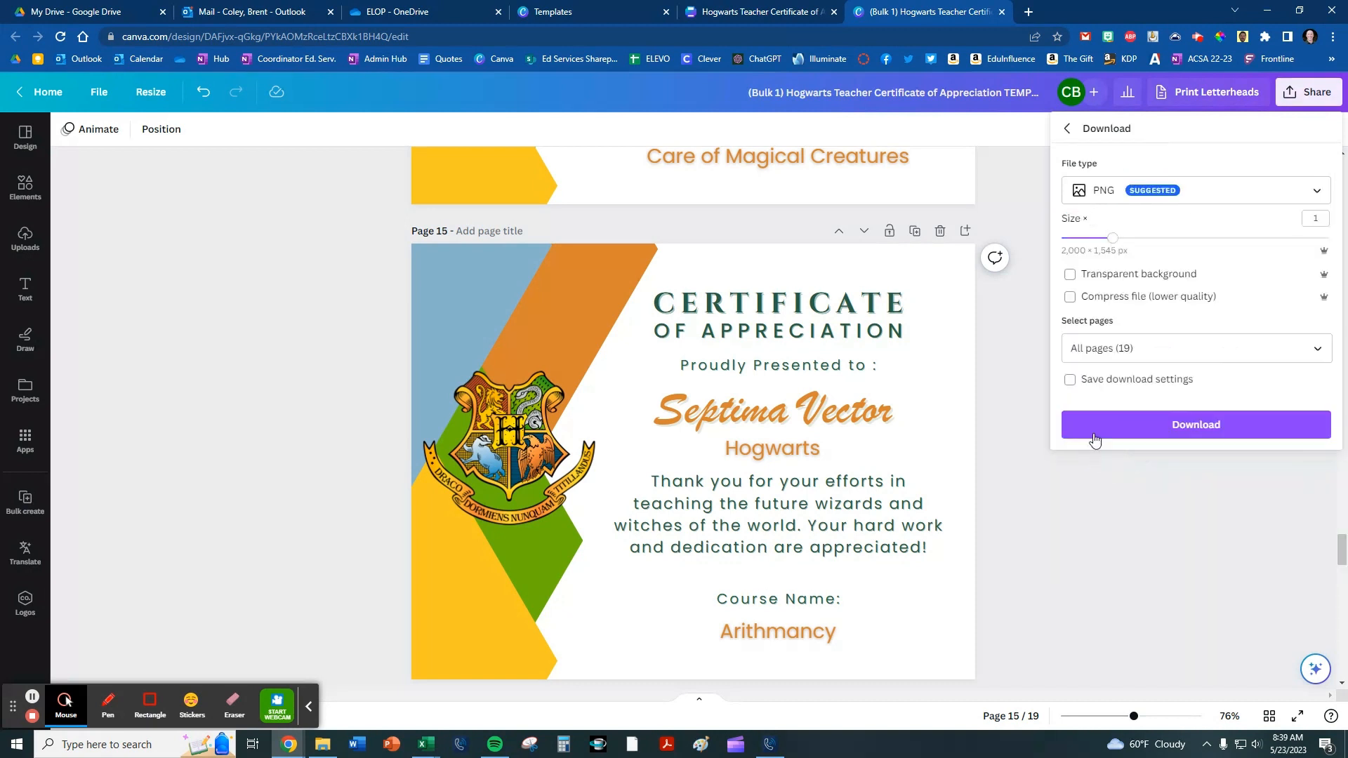
click(692, 460)
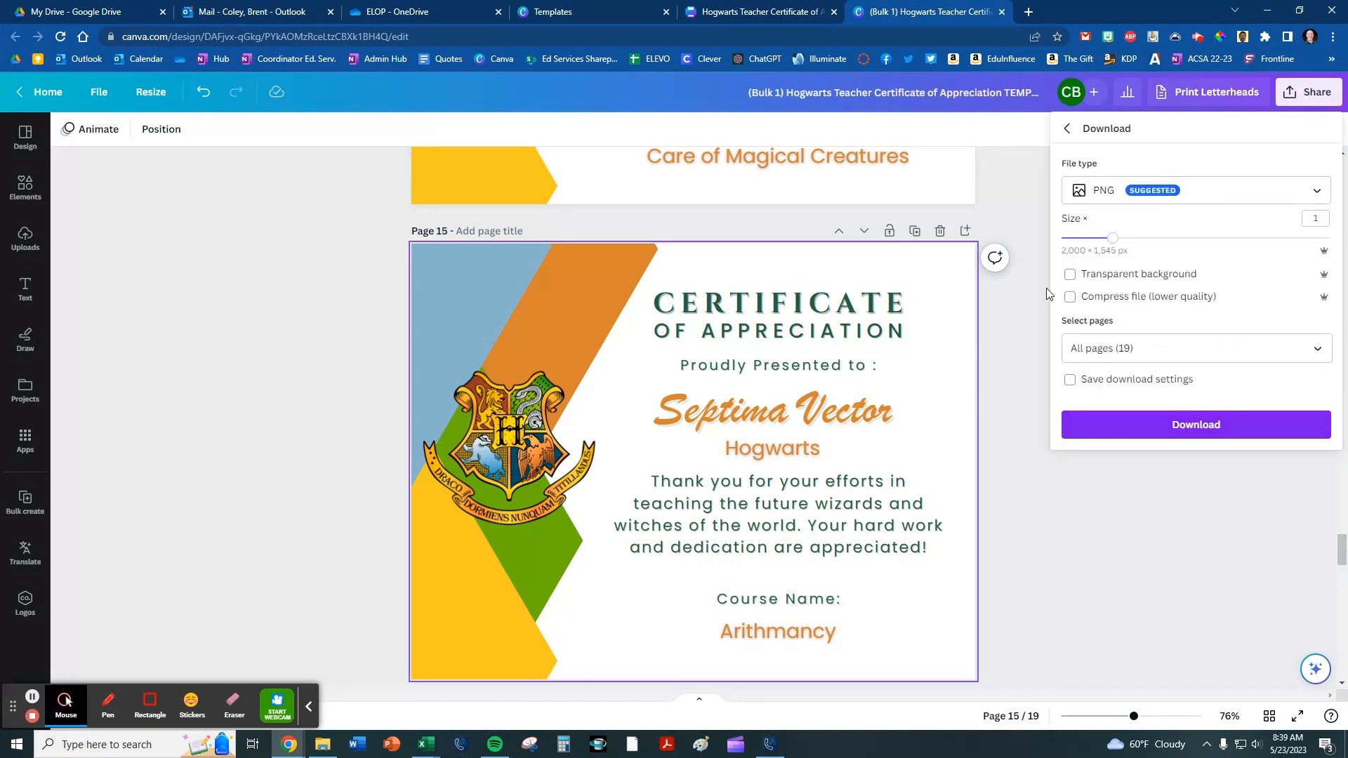
click(1194, 189)
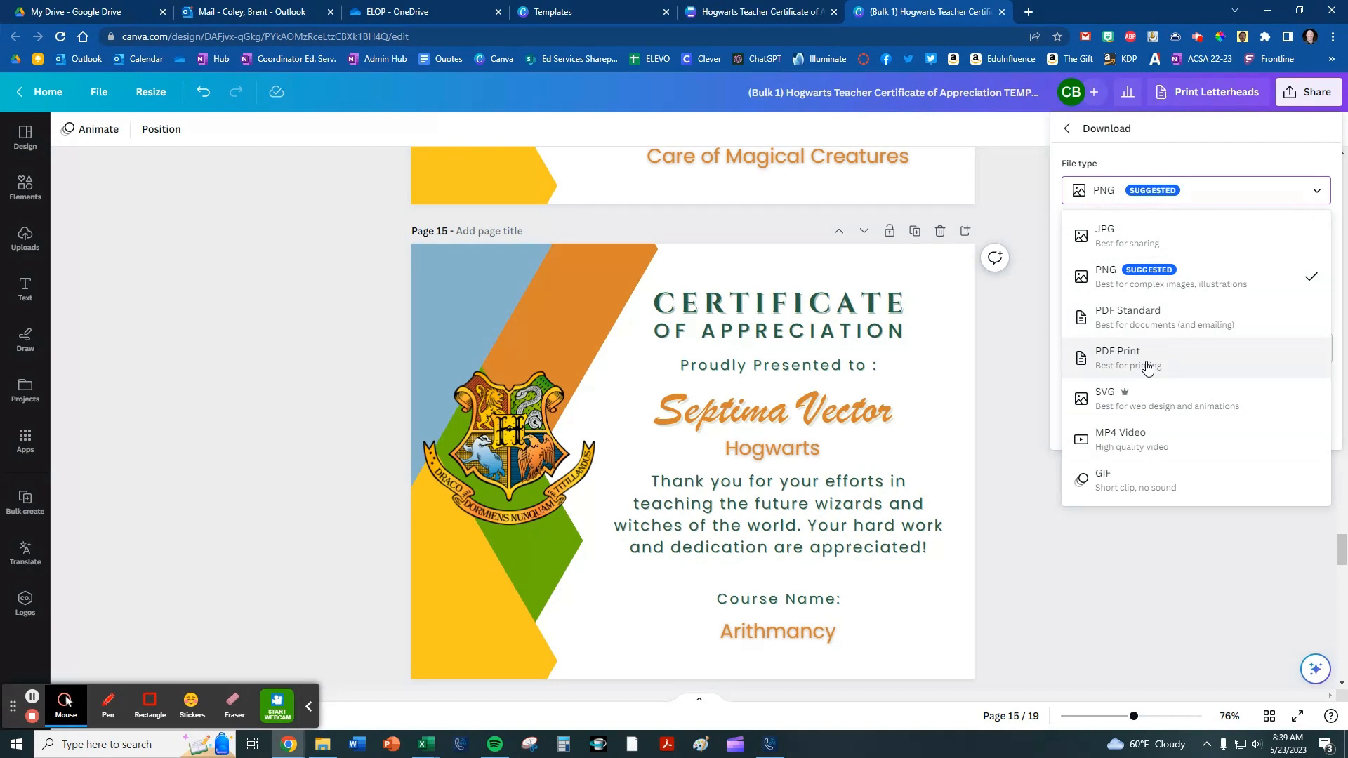
mouse_move(1133, 343)
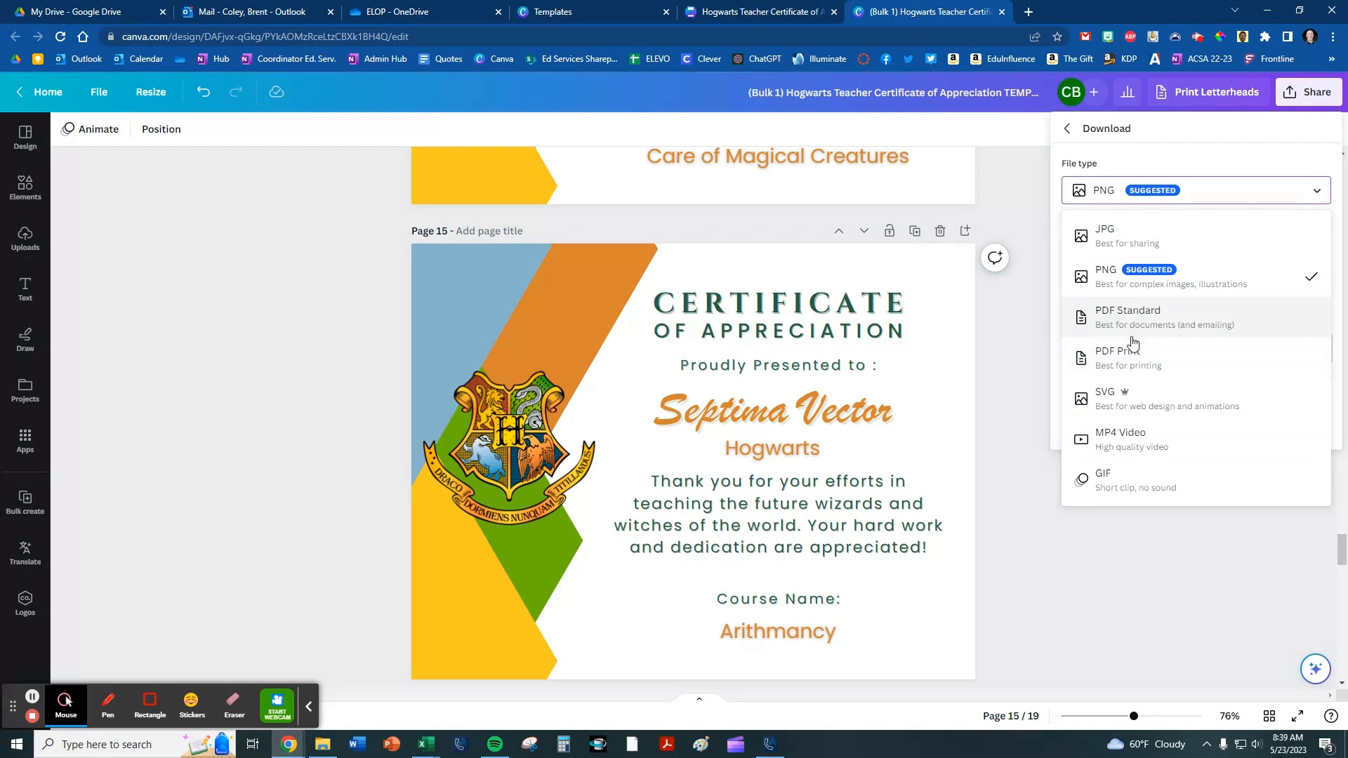
click(1128, 357)
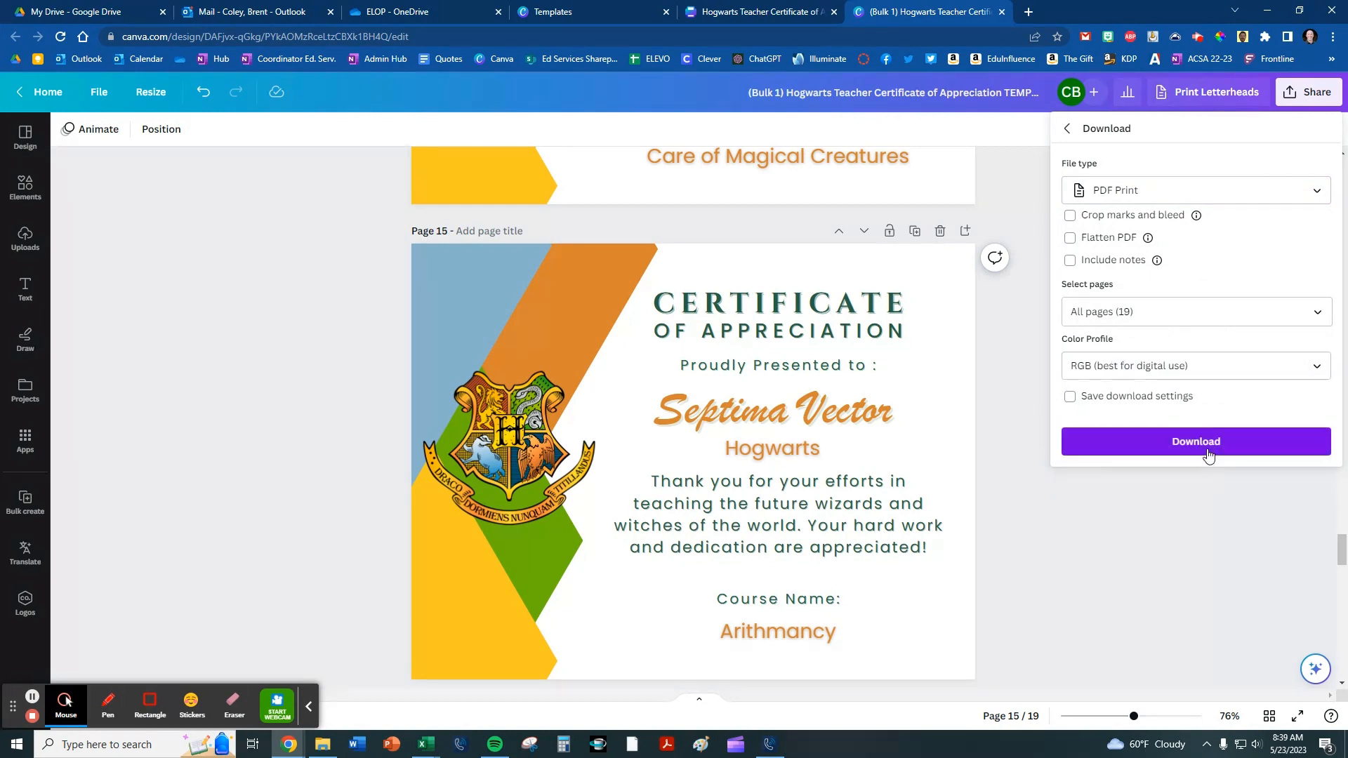
click(1193, 441)
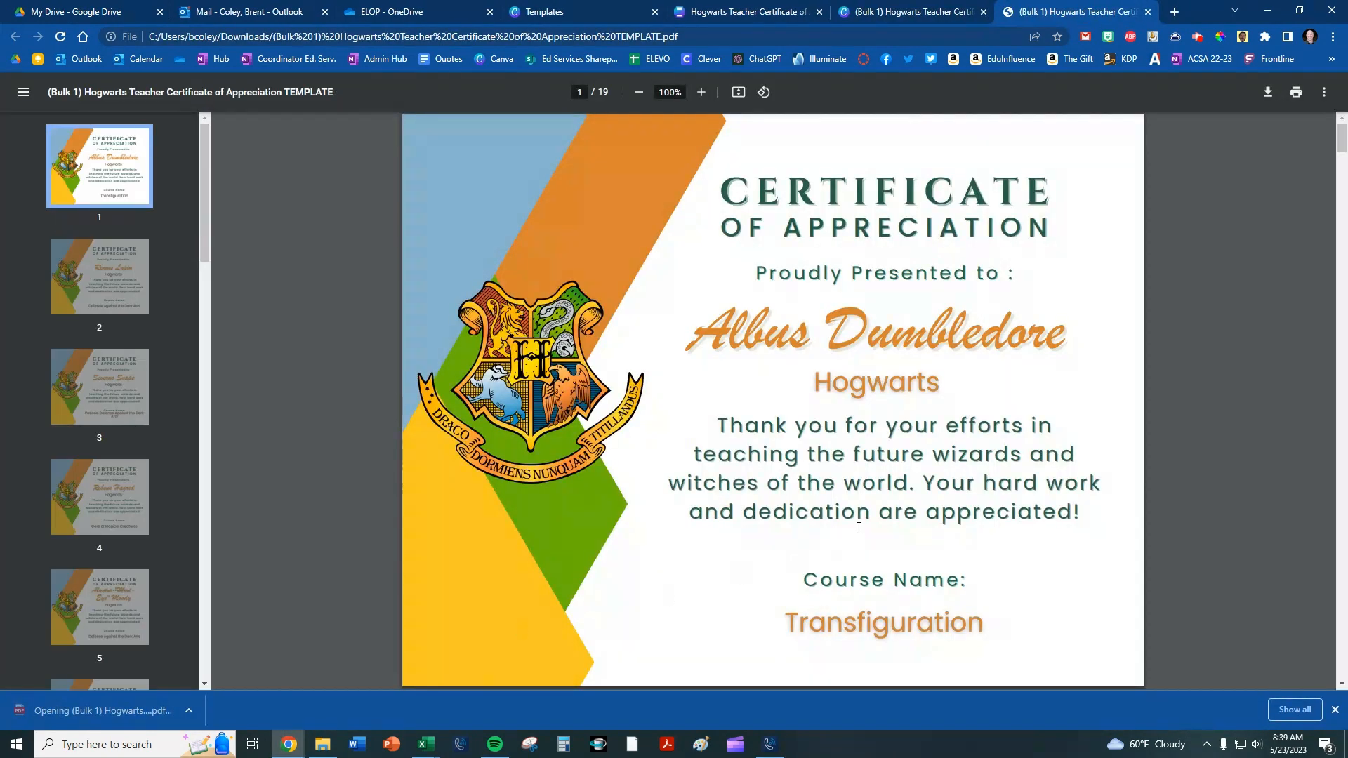
- View the certificates on pages 2, 4 and 6 (Remus Lupin, Rubeus Hagrid, Dolores Umbridge)
click(99, 276)
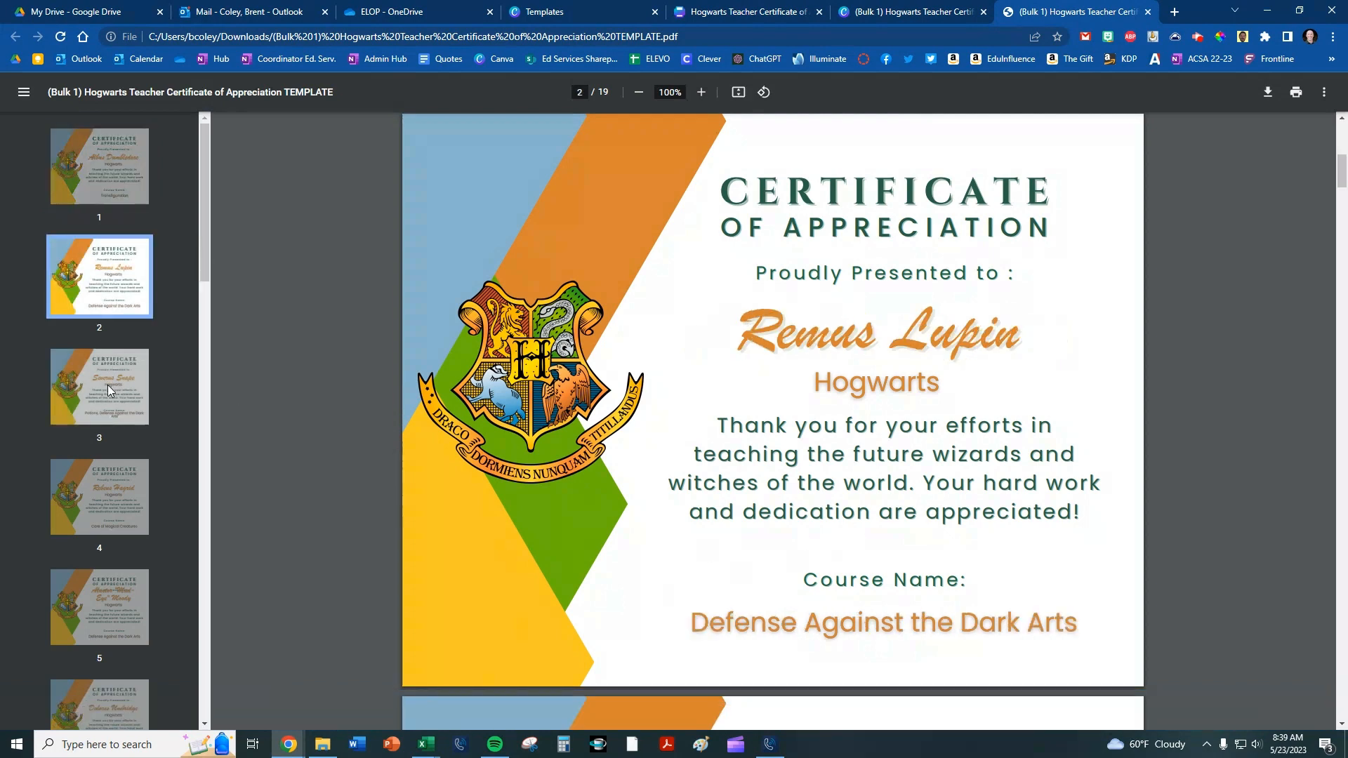
click(98, 496)
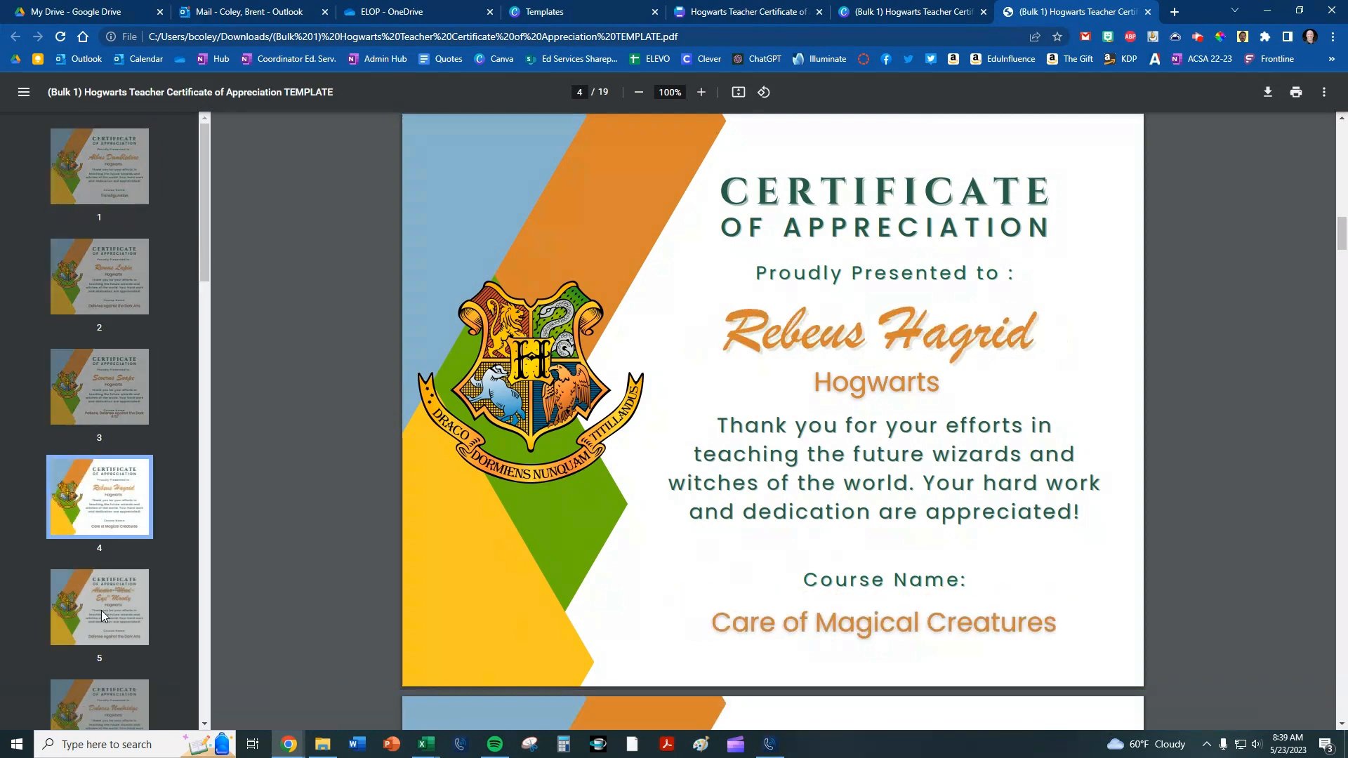
click(98, 676)
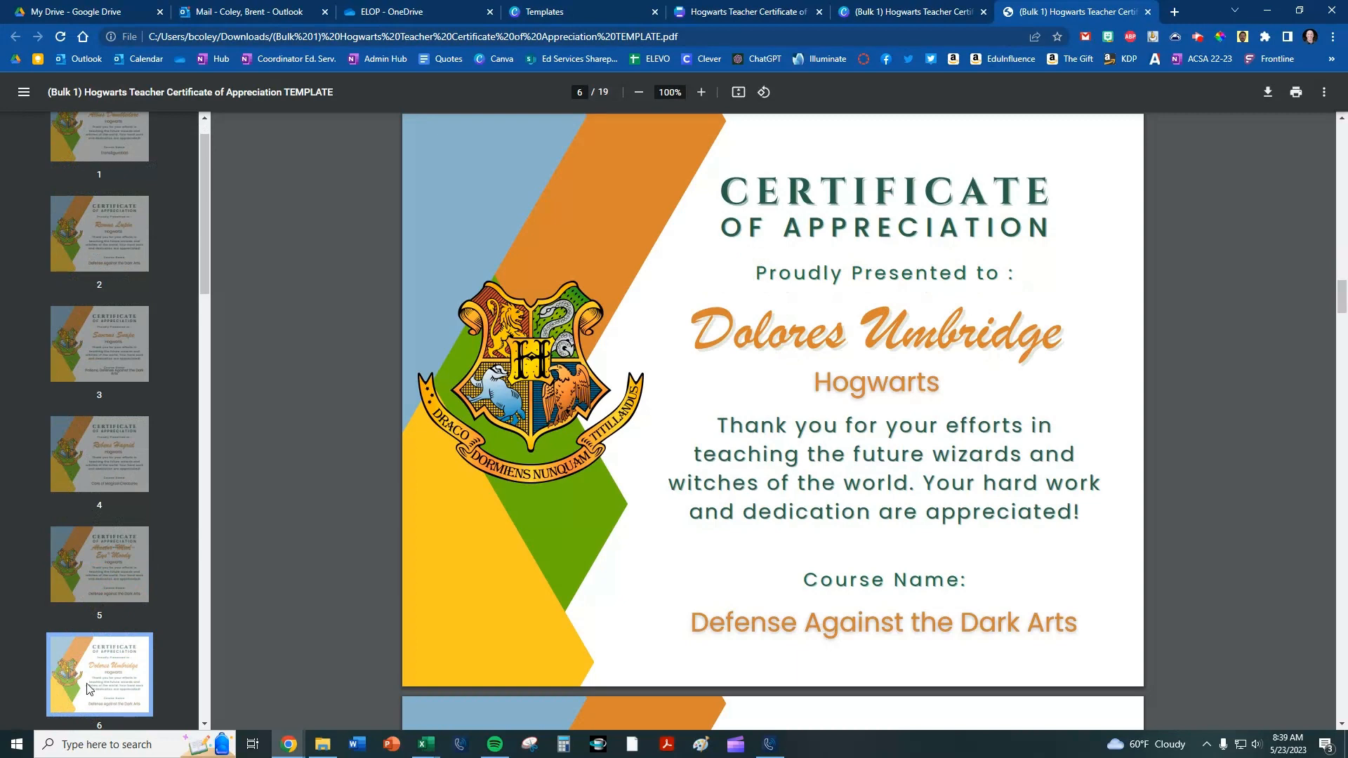